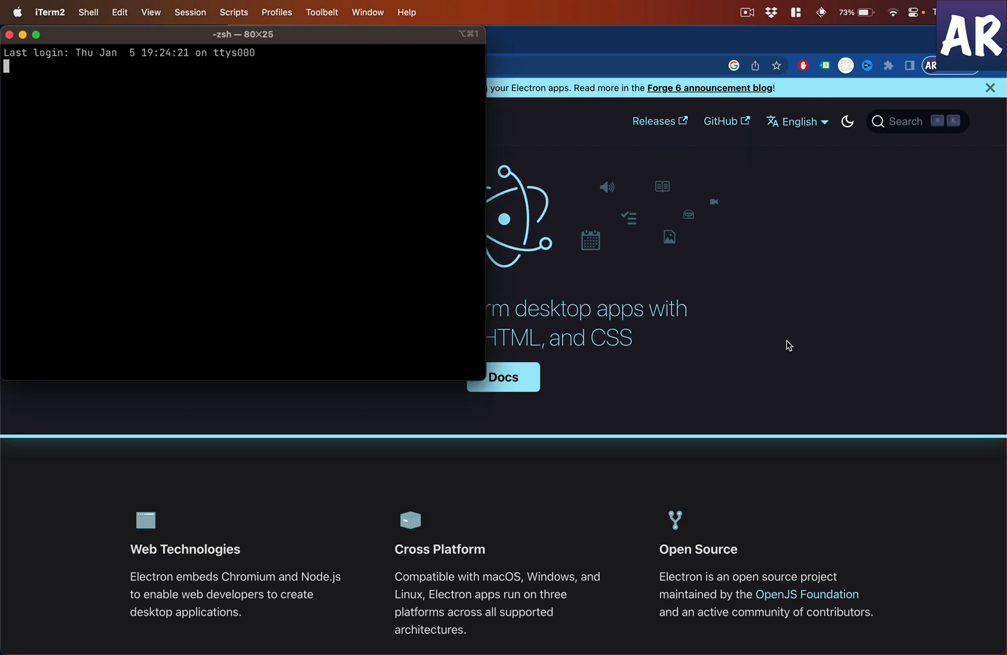
Step: Create ~/Desktop/electronapp, move into it and initialize it as a git repository
type("c")
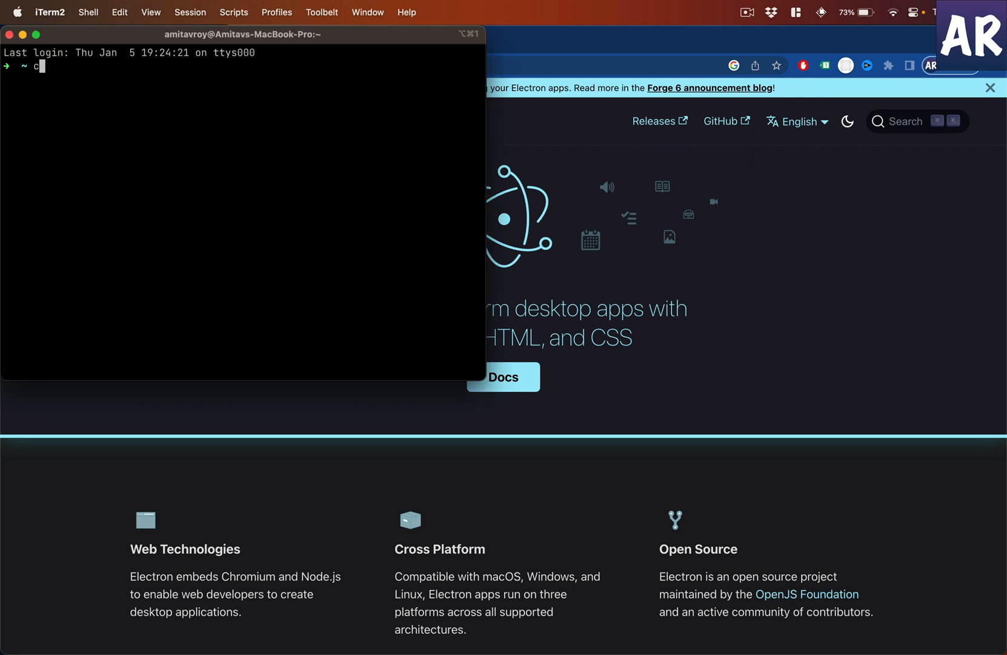
type("d ~/Desktop/")
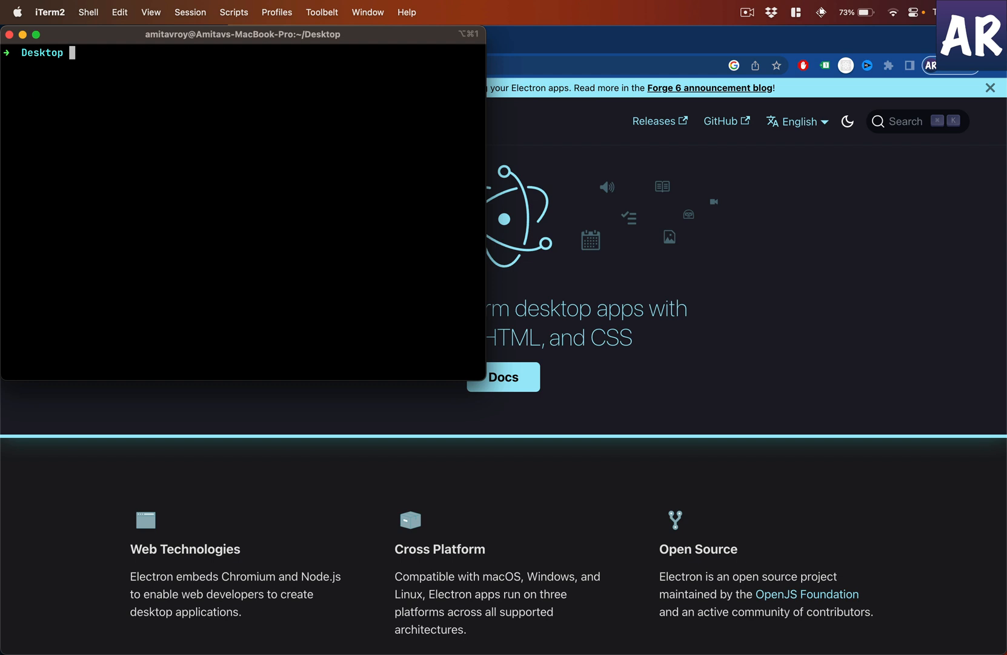
type("mkdir ele")
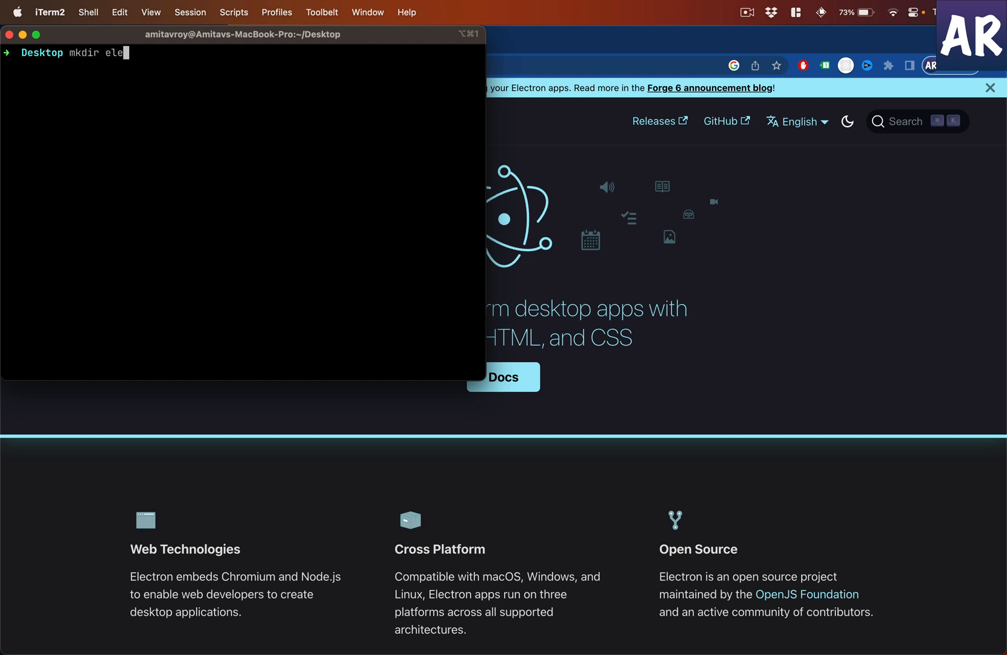
type("ctron")
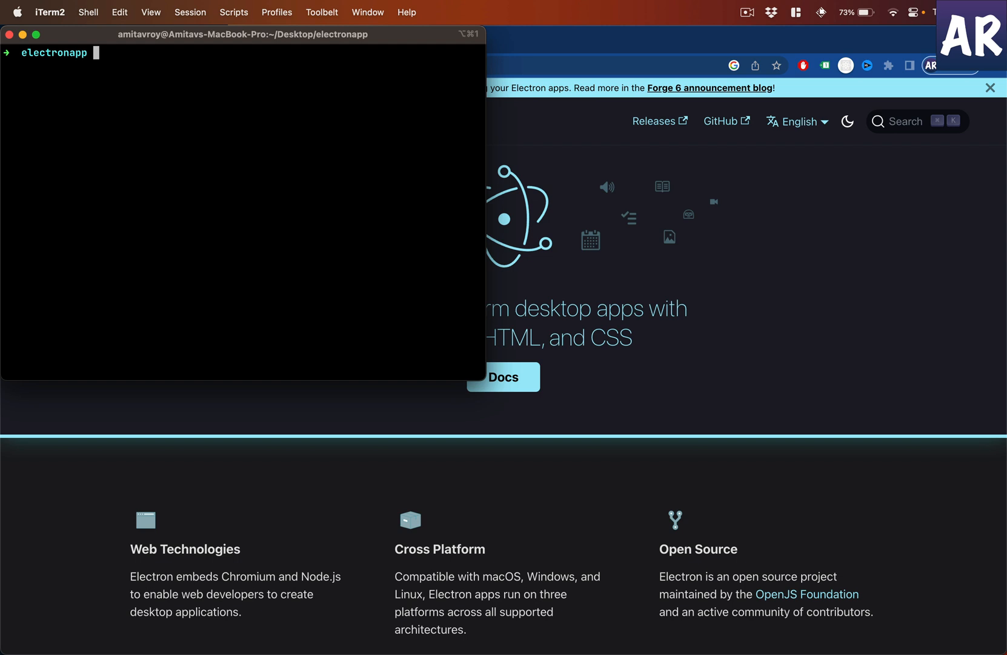
type("gi")
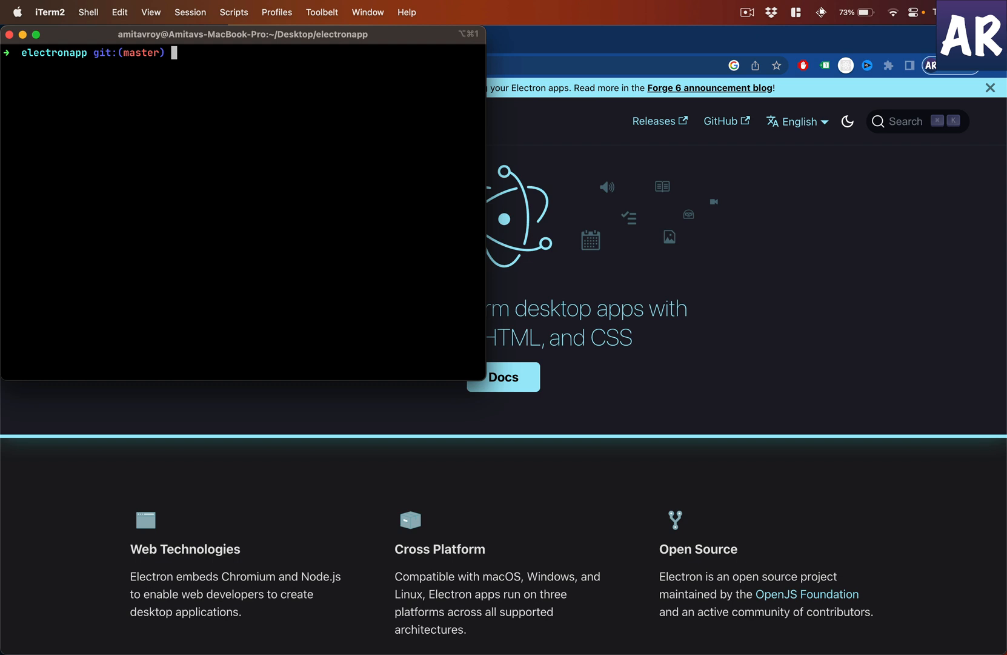
type("npm")
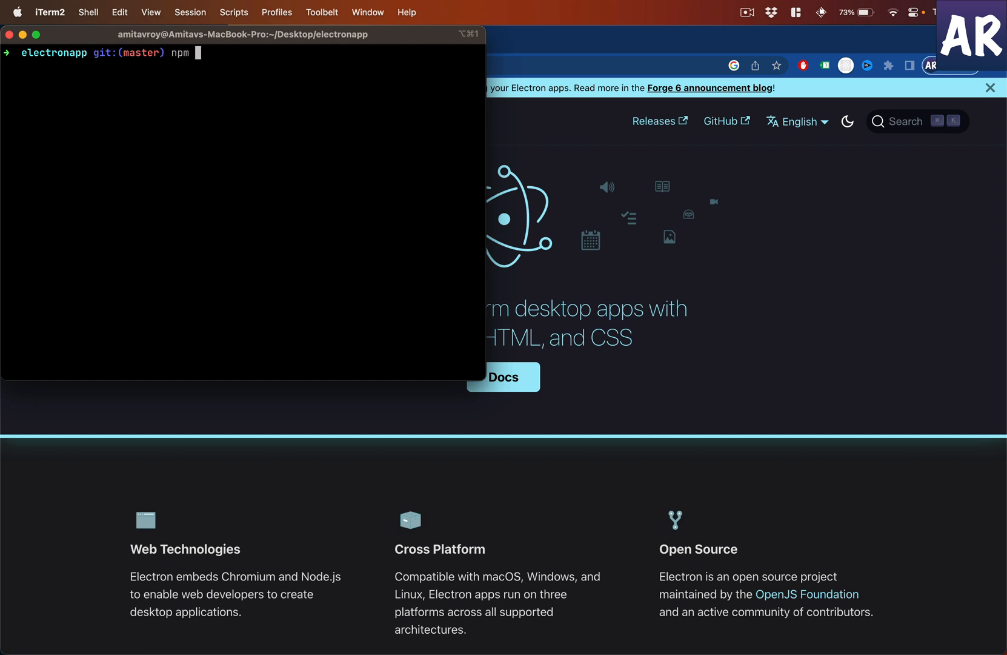
Step: Start npm init with version 0.0.1, description 'This is a dummy app' and entry point main.js
type("init")
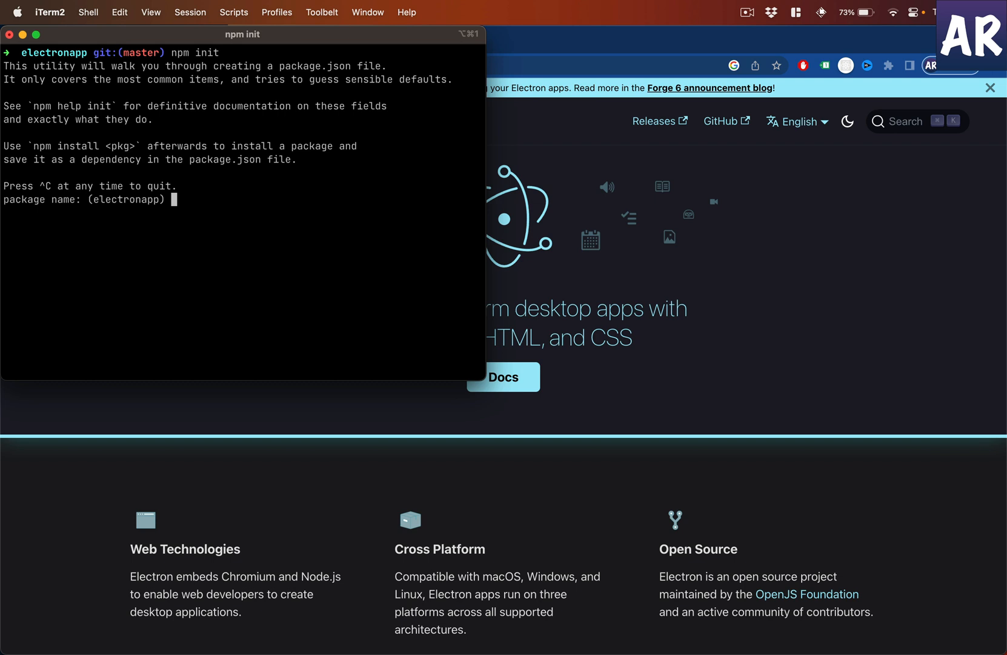
type("90")
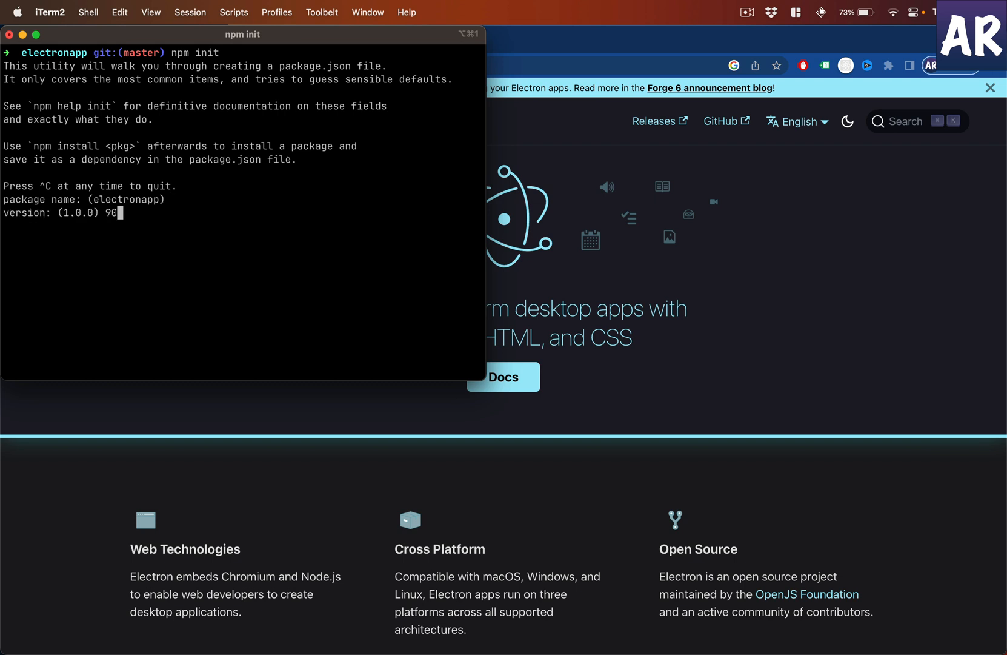
key("Backspace")
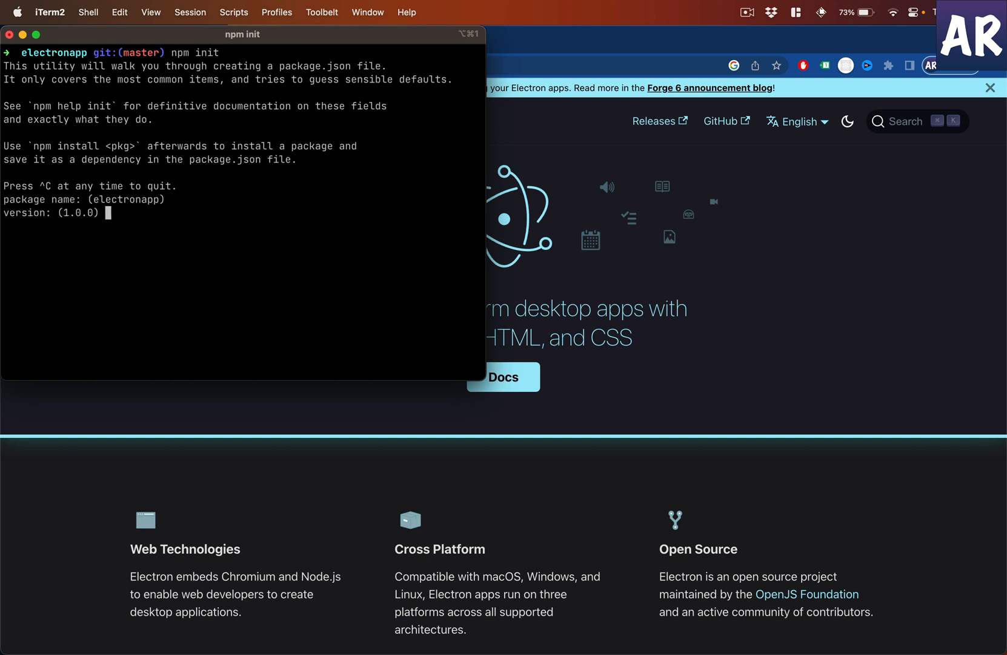
type("0.0.1")
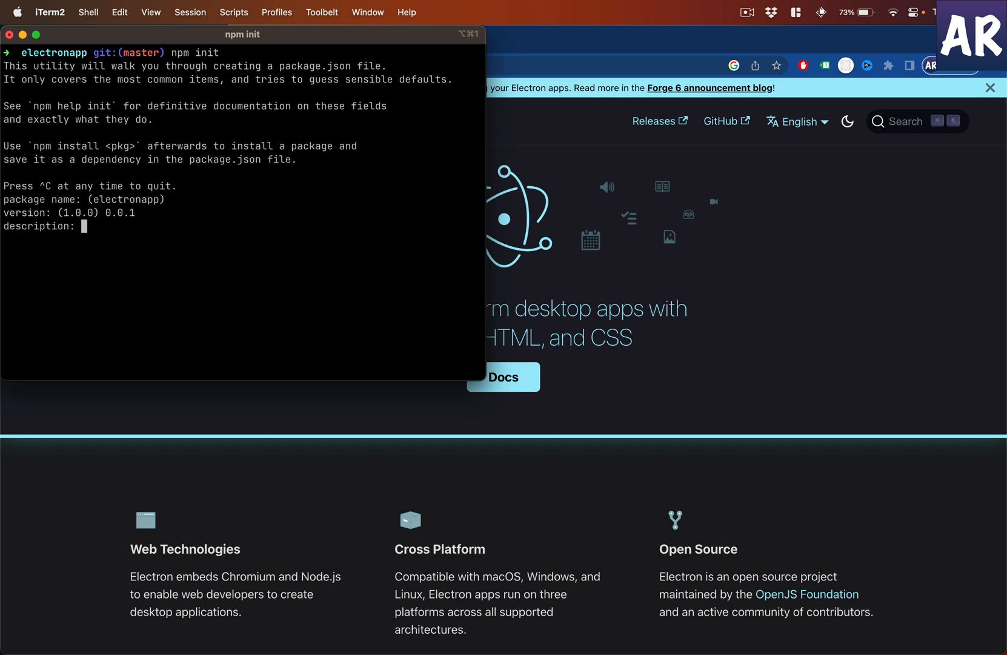
type("This")
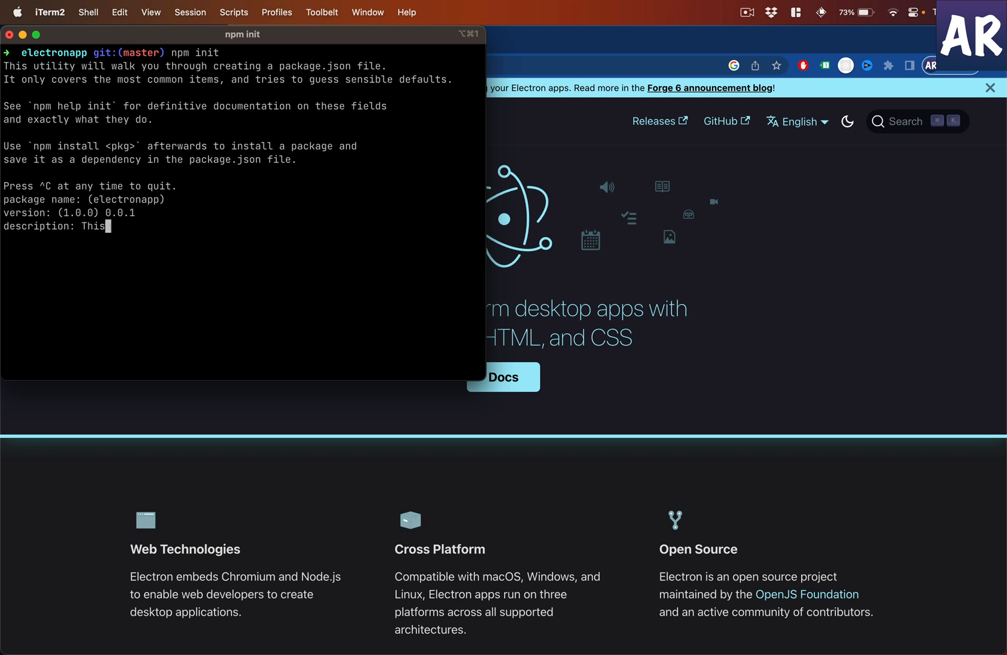
type("\" \"")
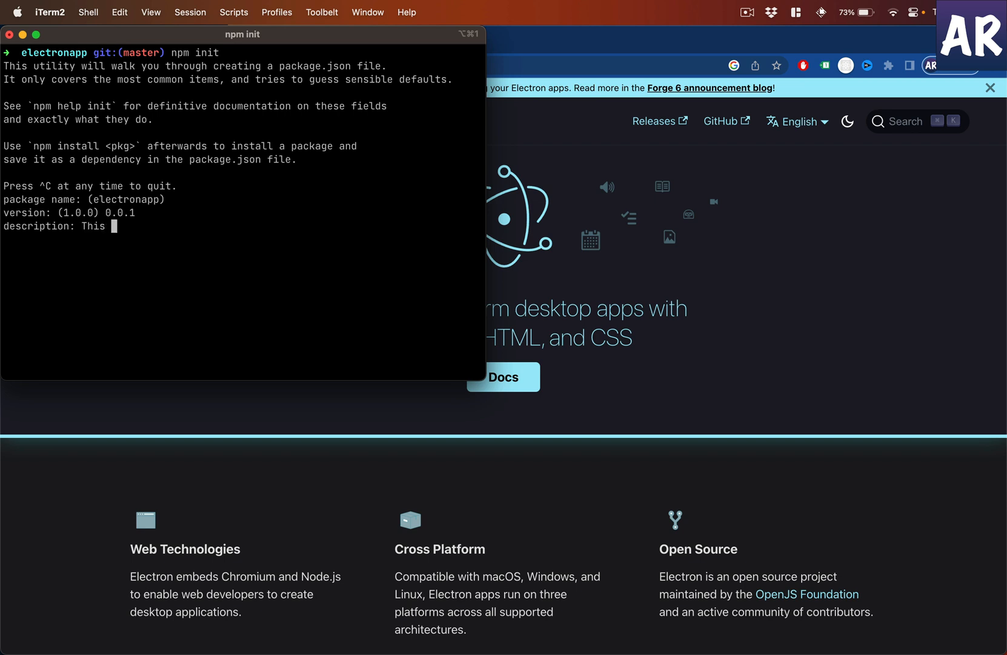
type("is a dummy ap")
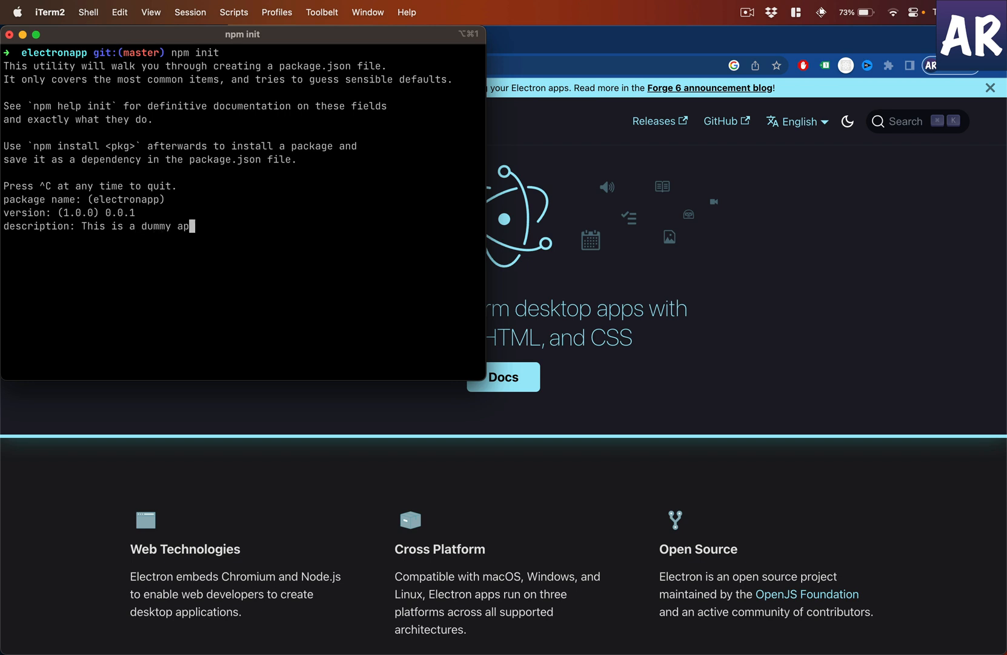
type("p")
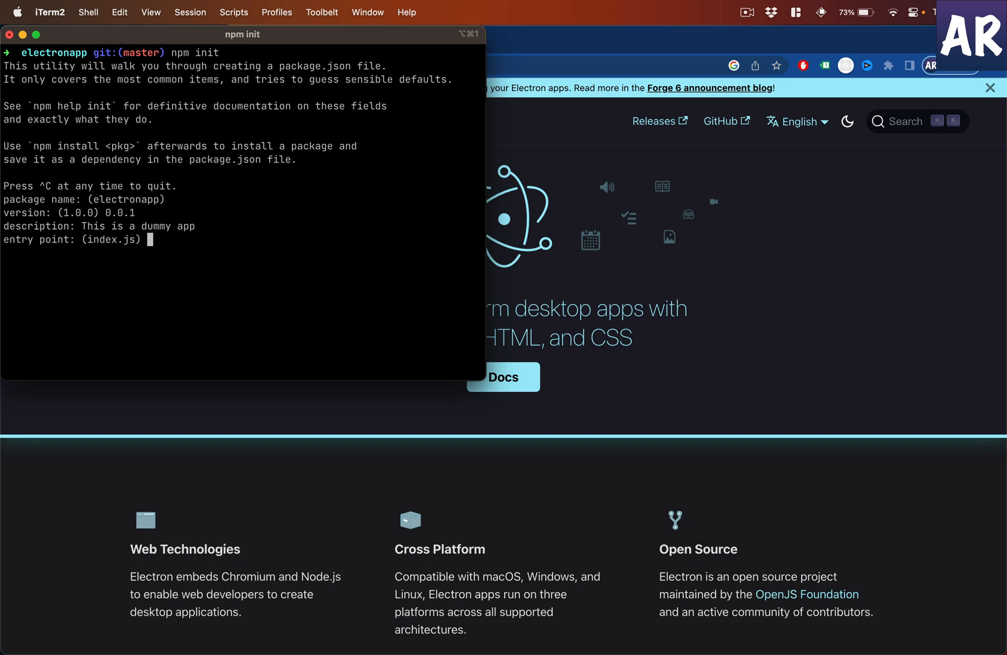
type("main")
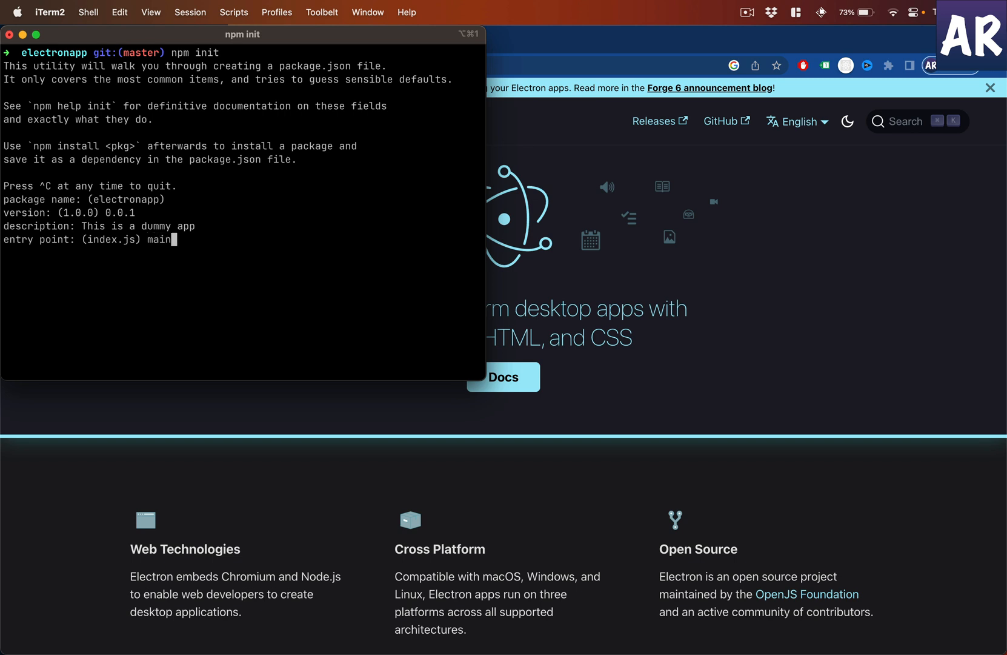
key("enter")
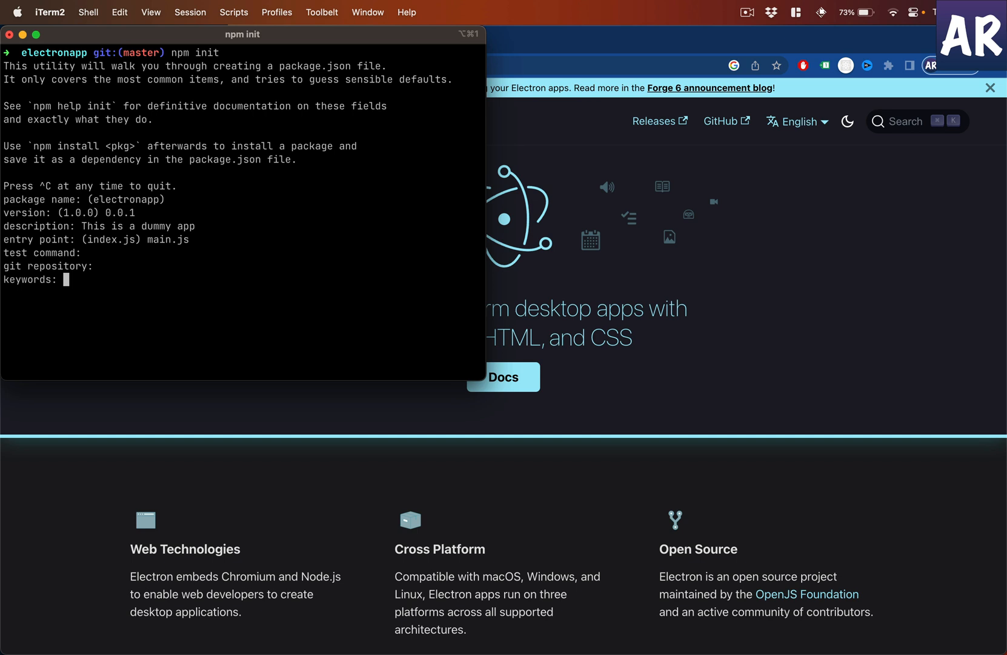
Step: Set keywords electron, reactjs, typescript and license MIT, then write package.json
type("electr")
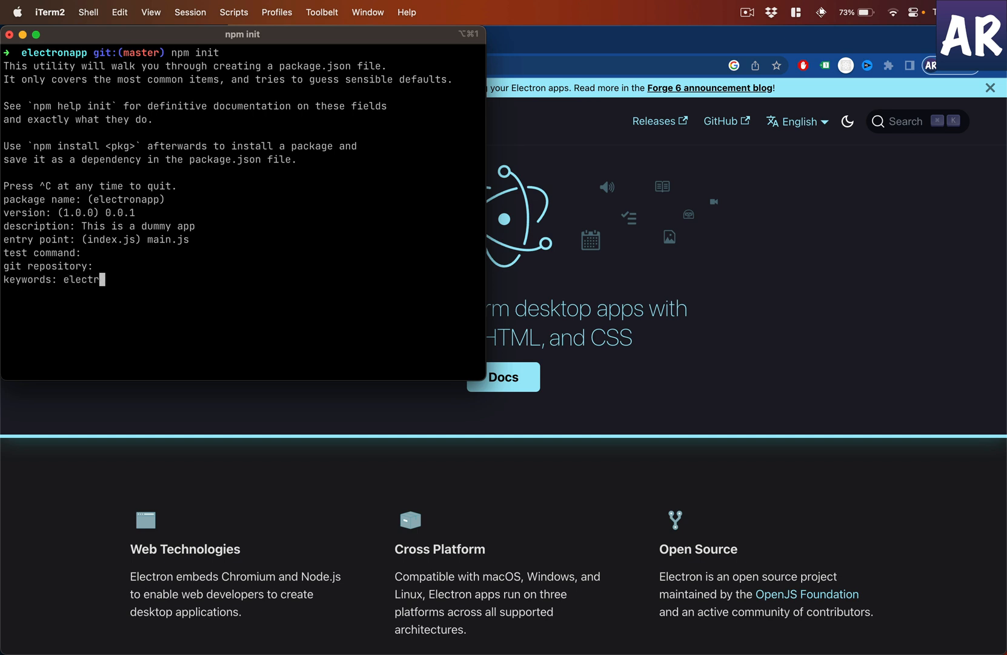
type("on,reactk")
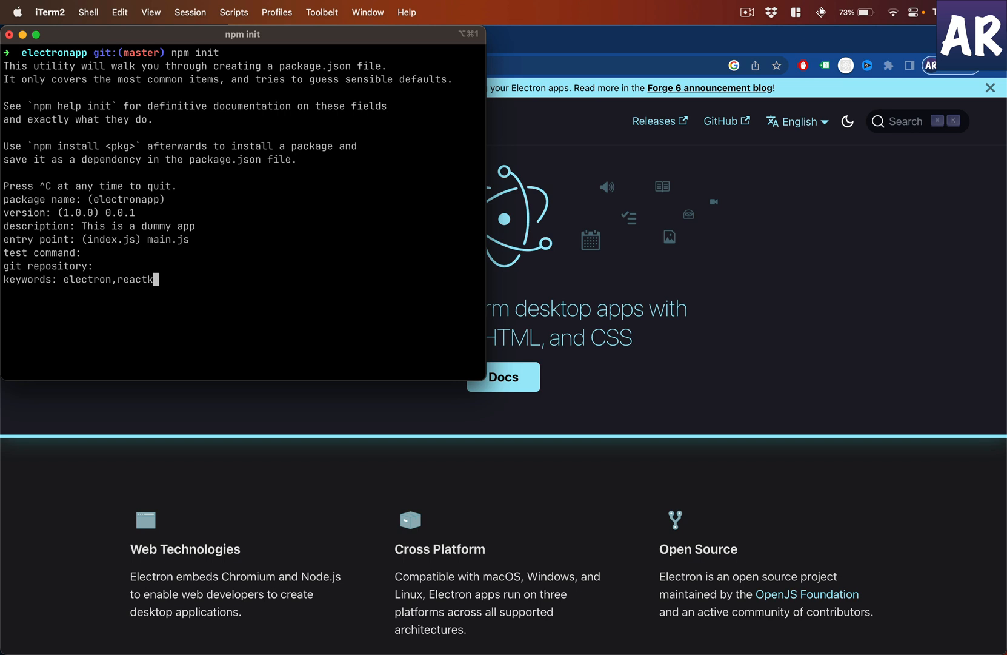
type("js,t")
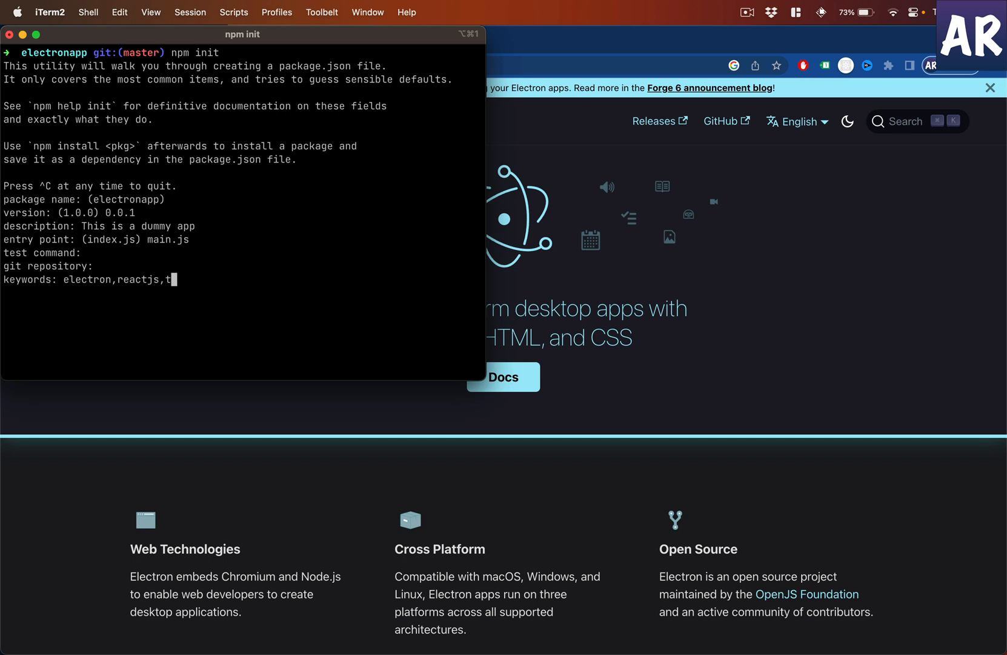
type("ypescript")
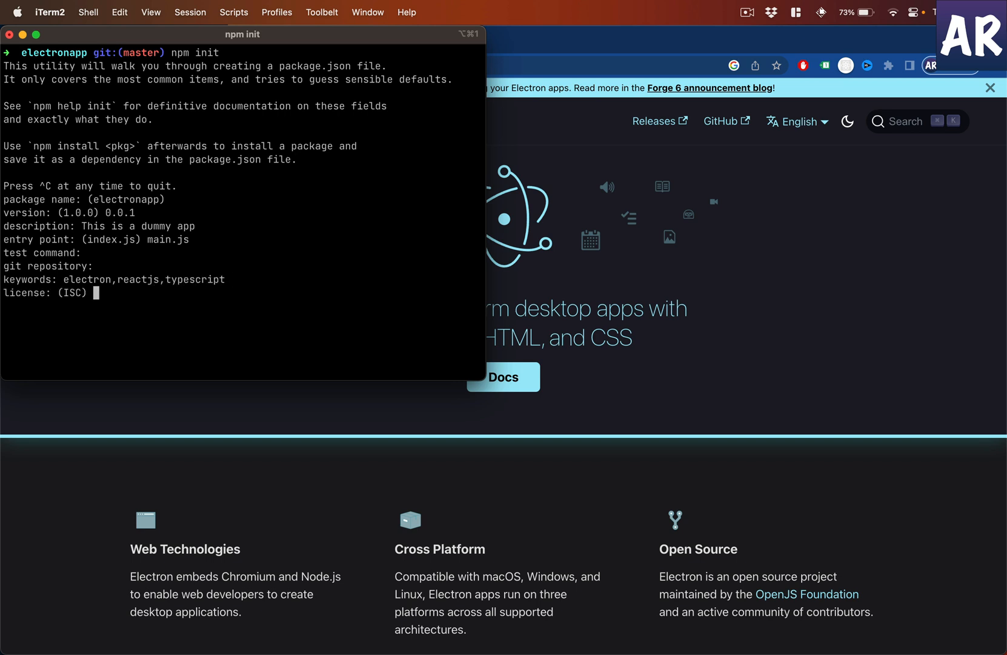
type("MIT")
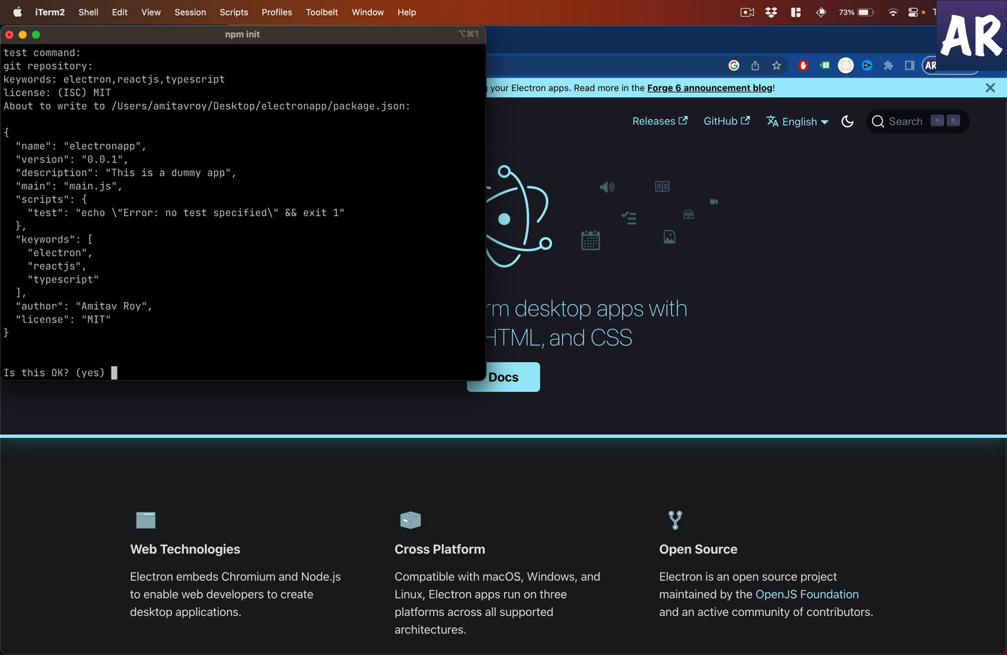
key("enter")
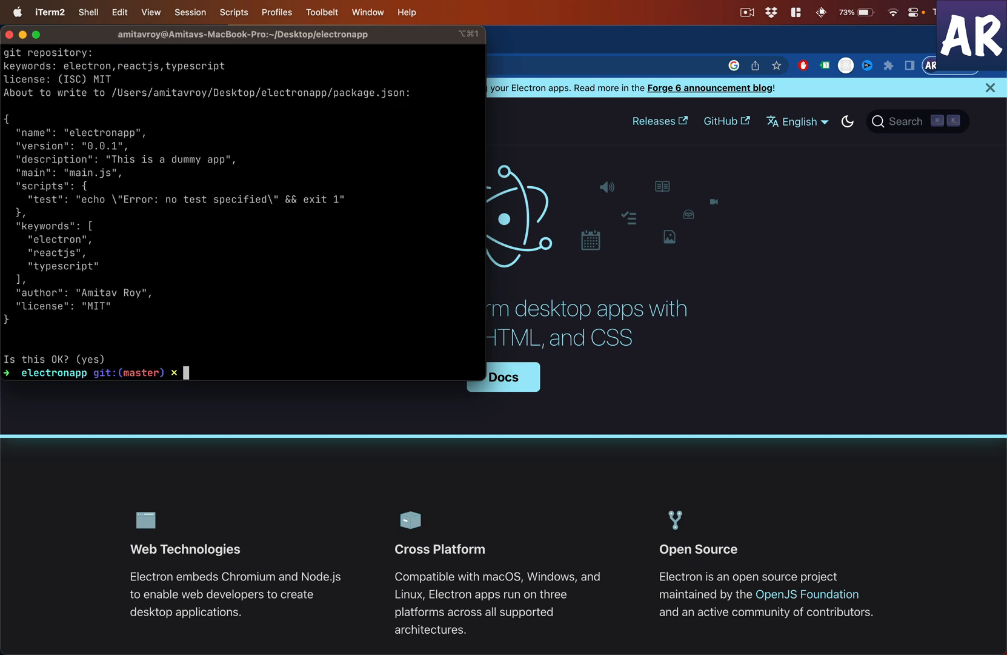
Step: Open the electronapp folder in VS Code and view package.json
type("code")
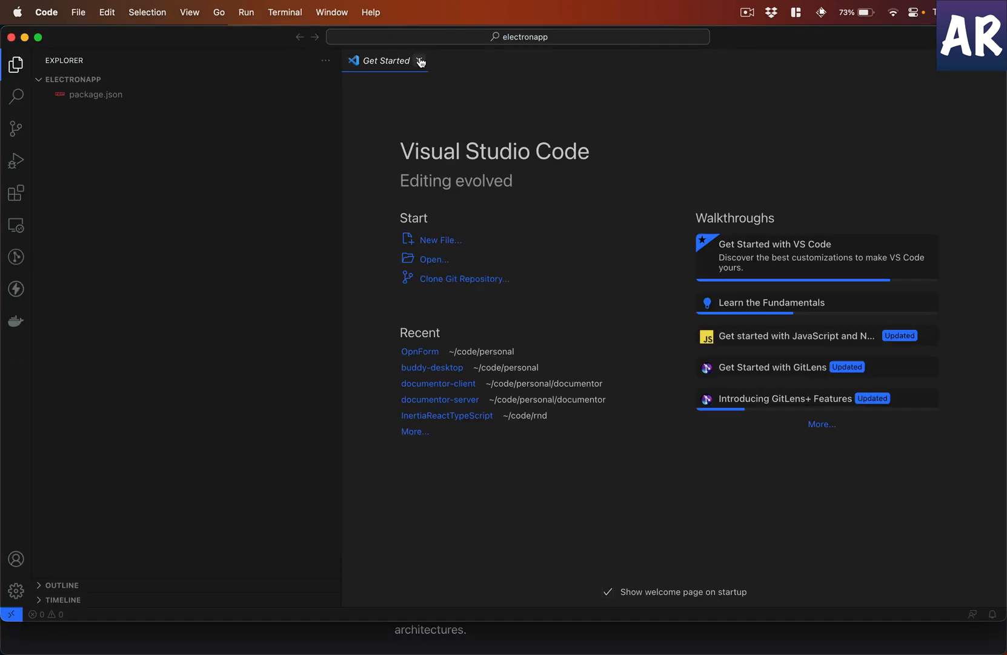
left_click(95, 95)
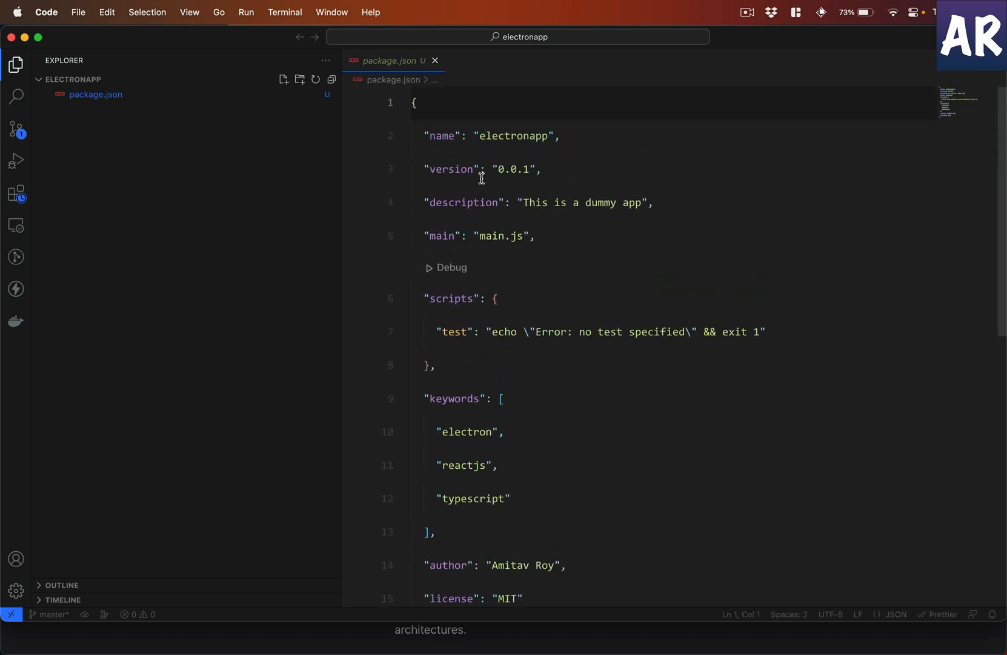
scroll("down", 3)
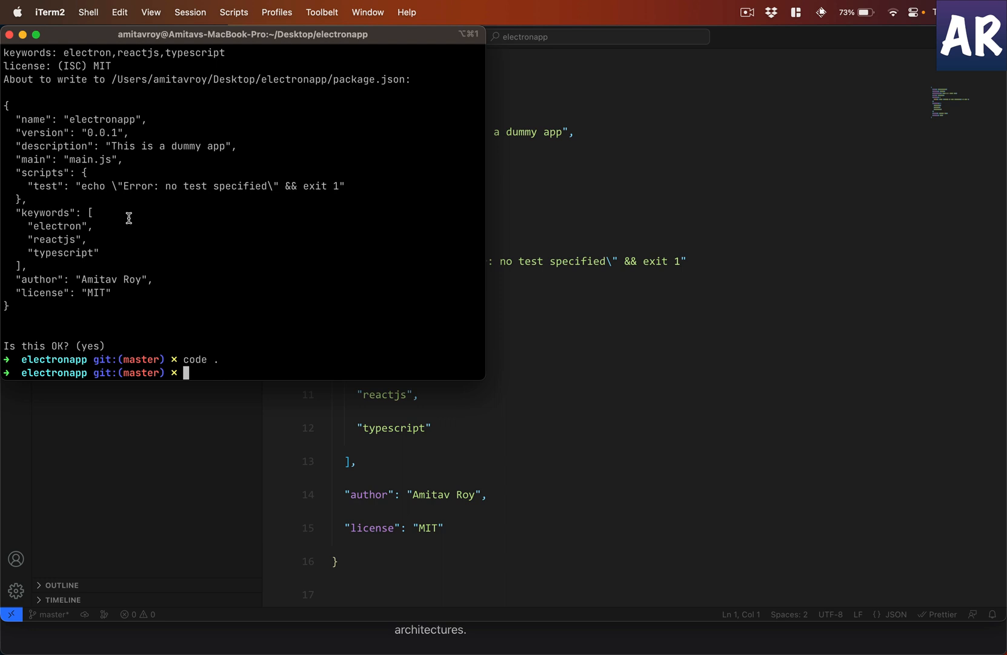
Step: Install Electron into the project with npm i electron
type("npm i")
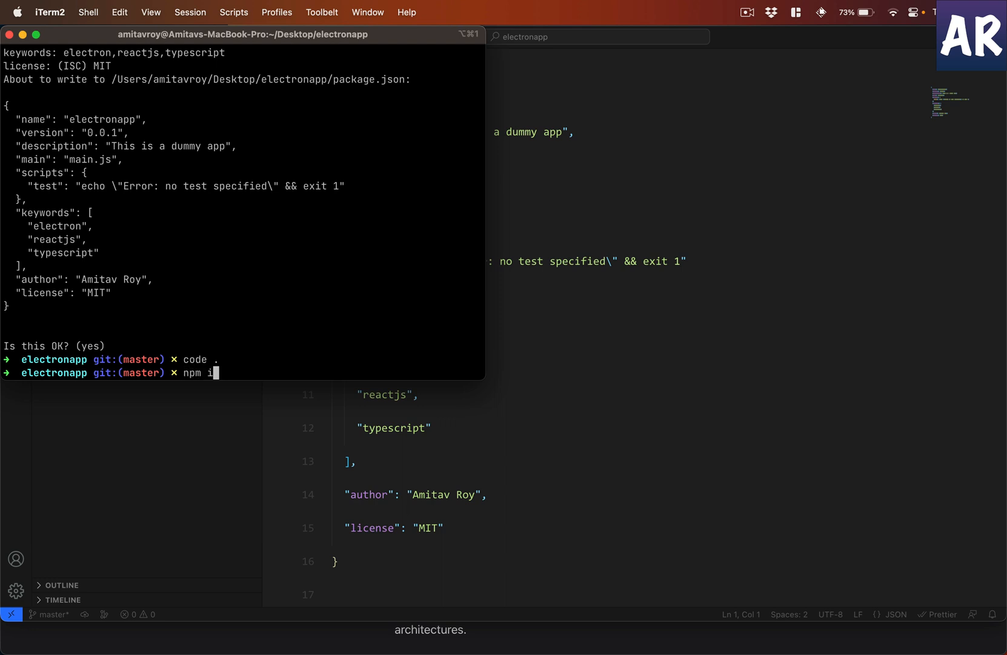
type("electron")
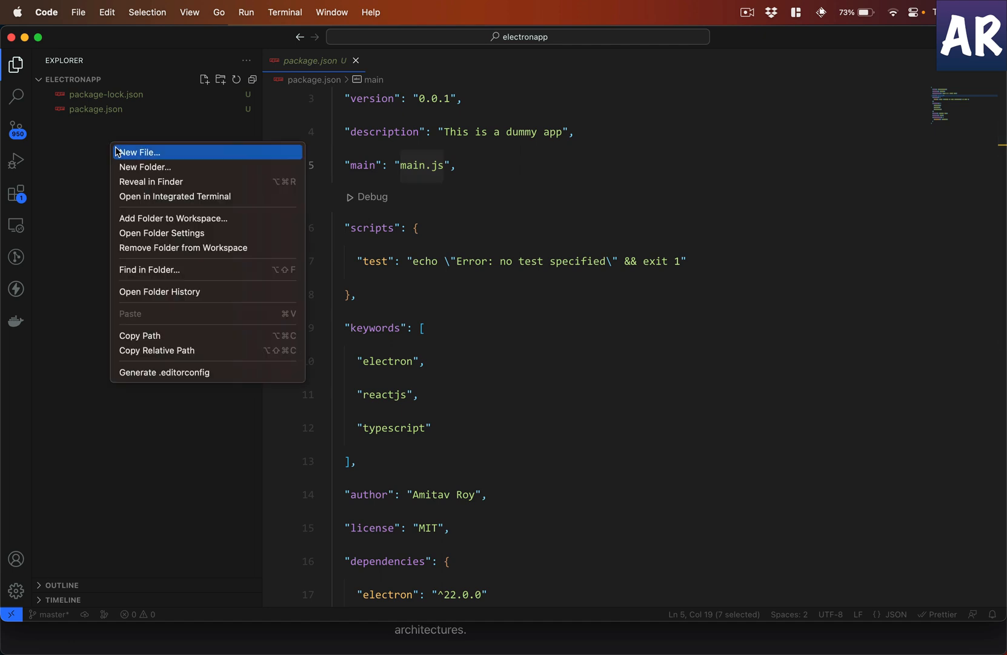
Step: Bring up the Explorer context menu for adding a new file to the project
left_click(141, 153)
type("main.js")
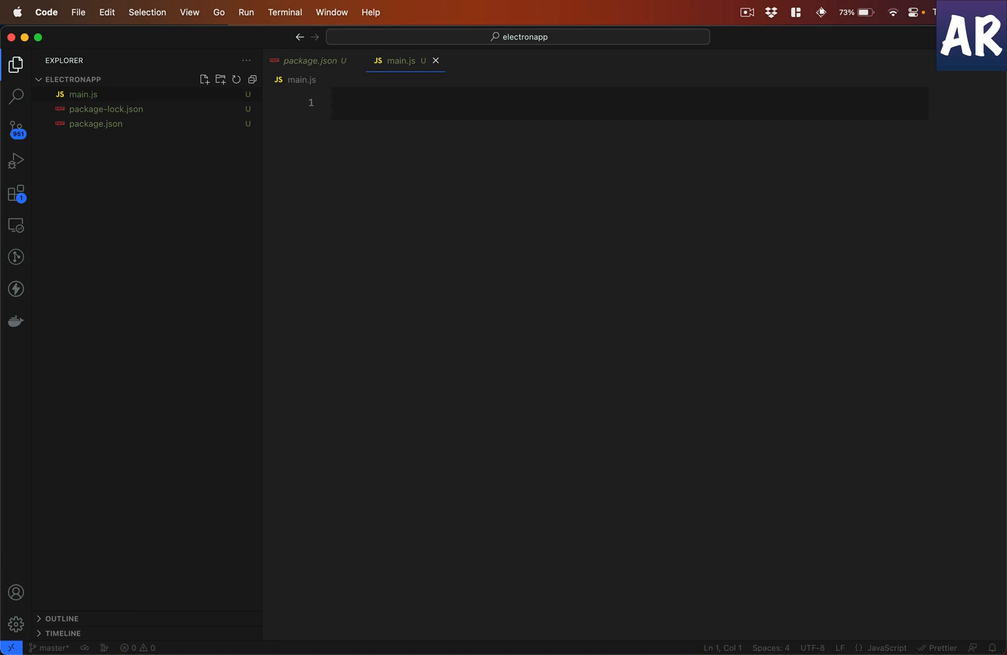
mouse_move(123, 206)
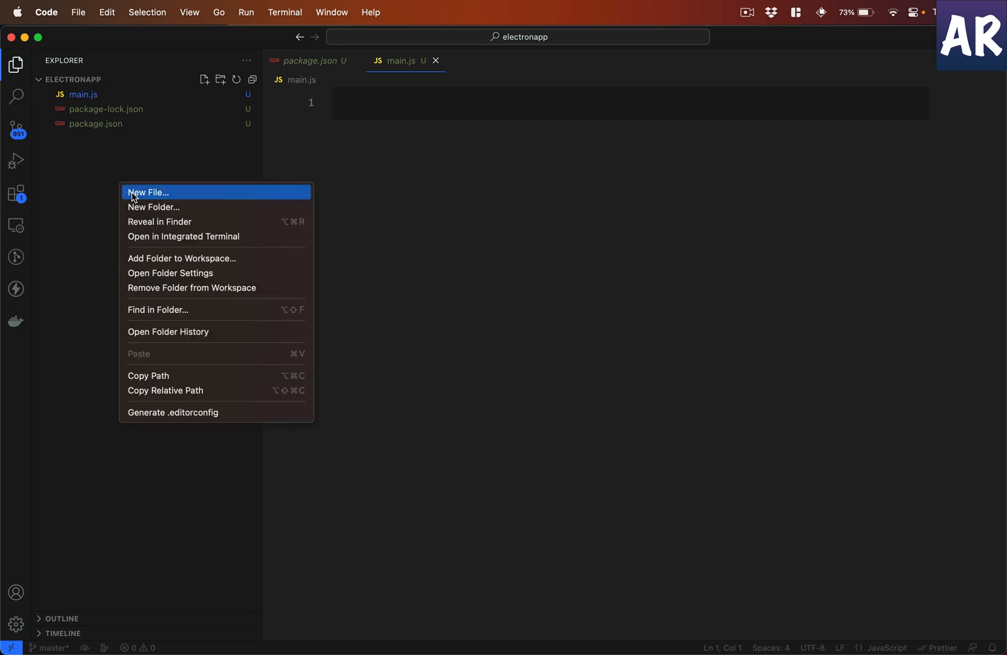
Step: Create .prettierrc with semi, tabWidth 2, editorconfig and singleQuote true, then close it
left_click(148, 192)
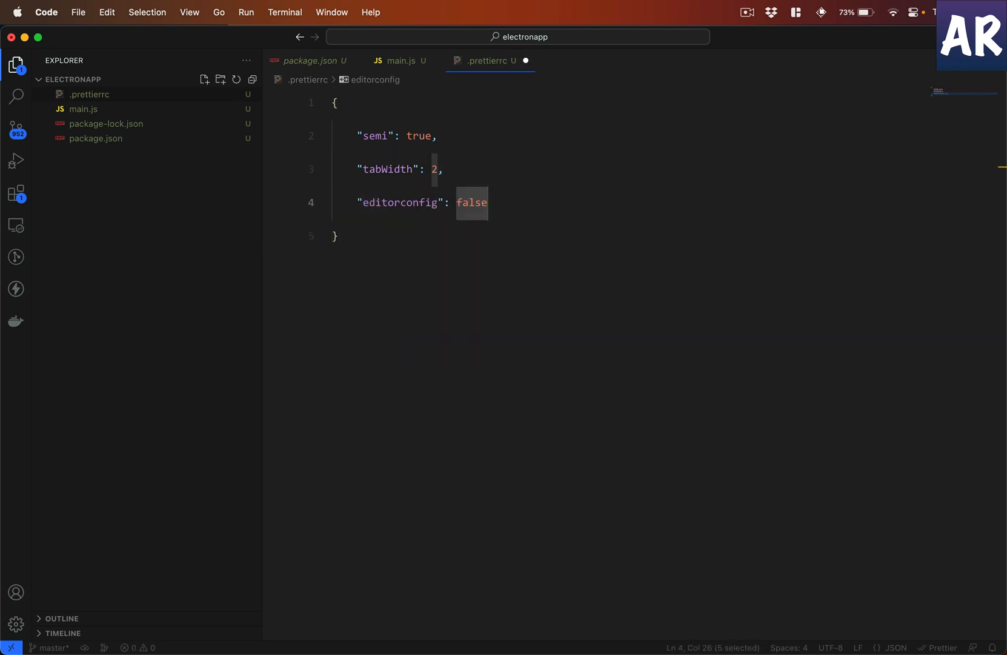
type("true,")
type("\"")
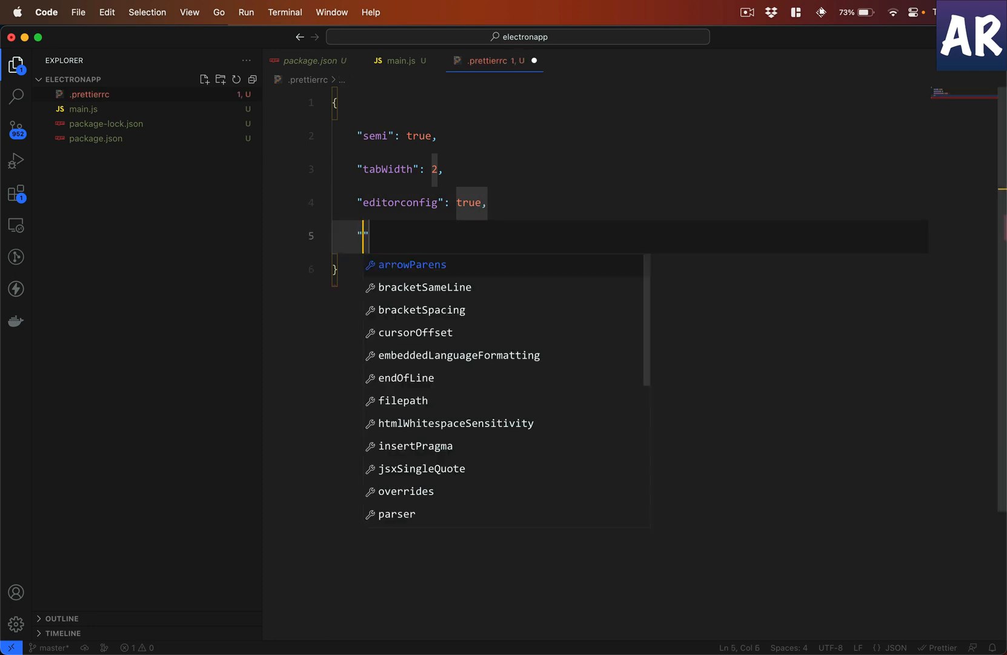
type("singleQuote\": true")
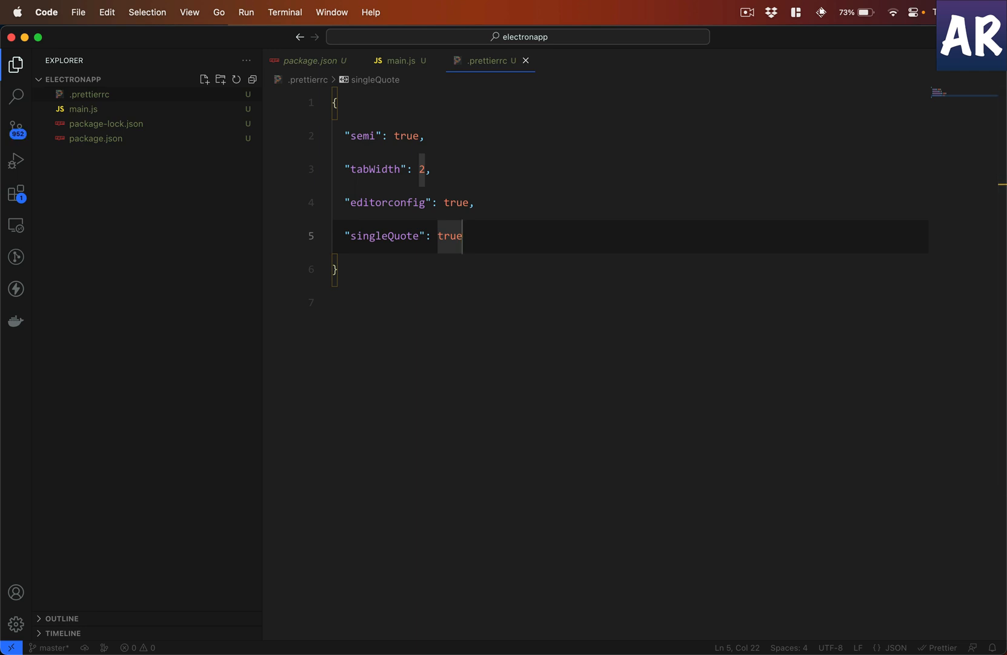
left_click(526, 61)
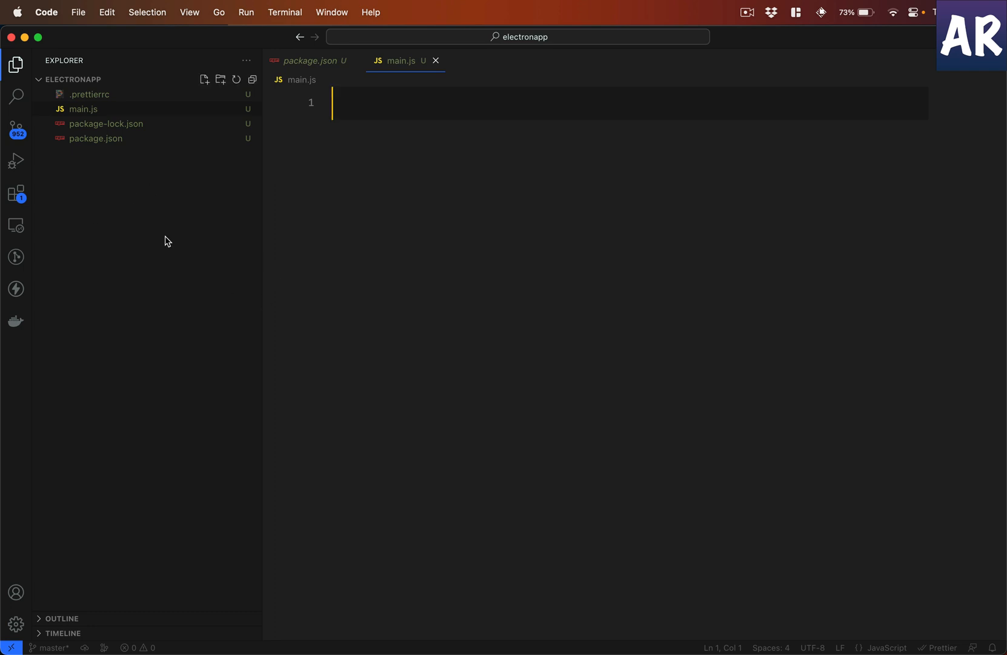
mouse_move(99, 237)
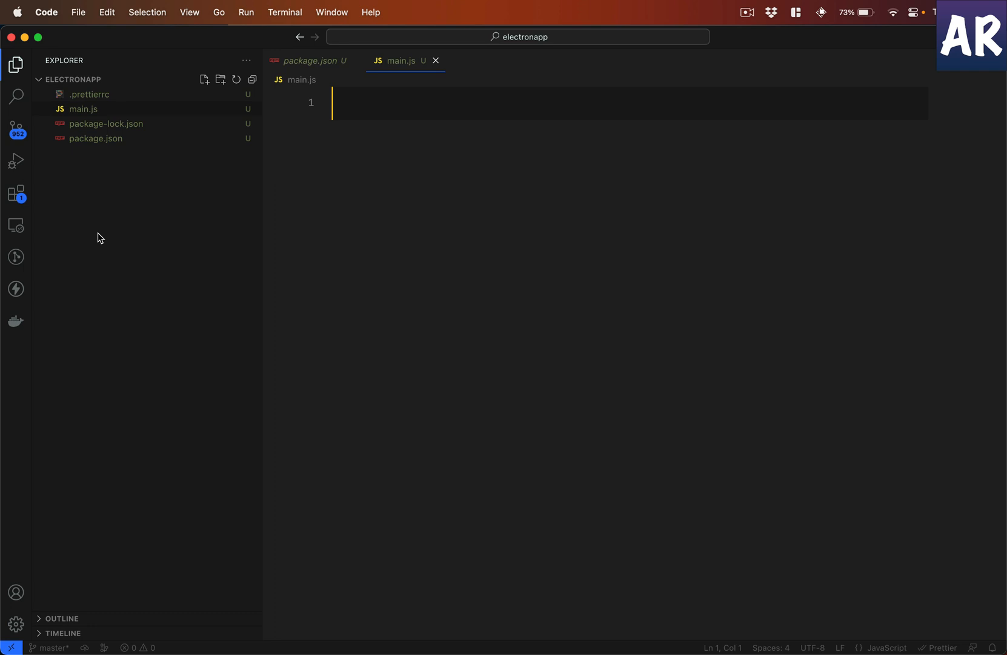
mouse_move(310, 194)
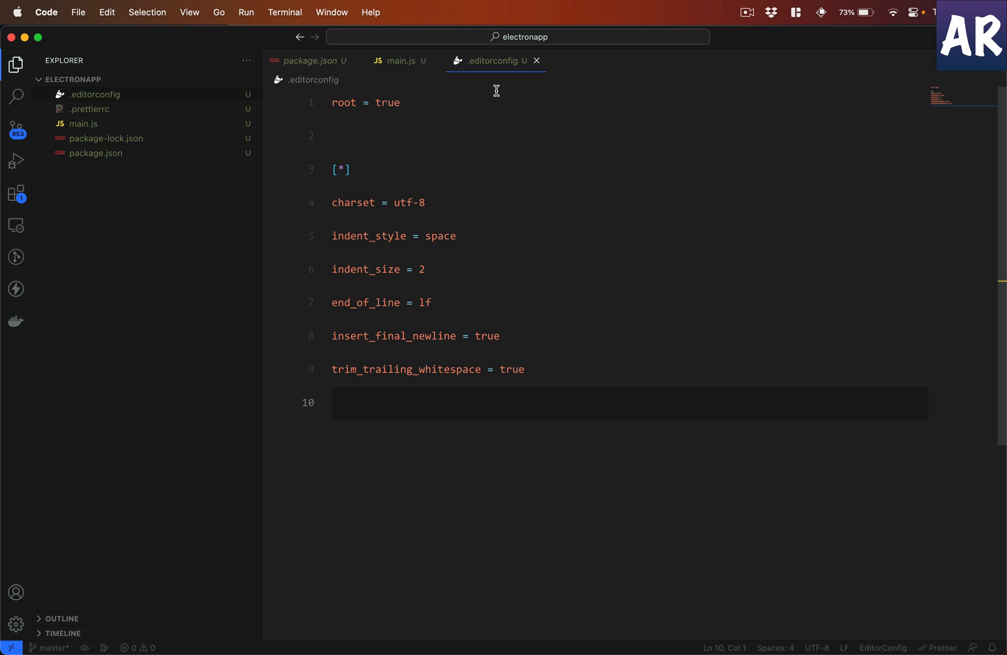
Step: Close the finished .editorconfig file and return to main.js
left_click(536, 61)
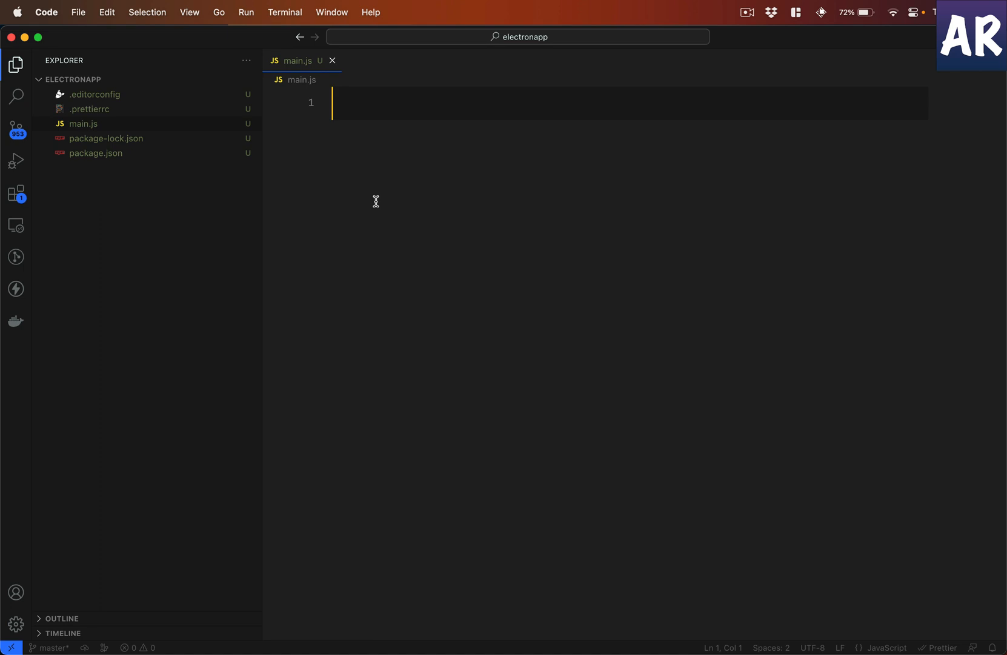
Step: Require app and BrowserWindow from electron and define createMainWindow creating a BrowserWindow
type("const {} = require('electron');")
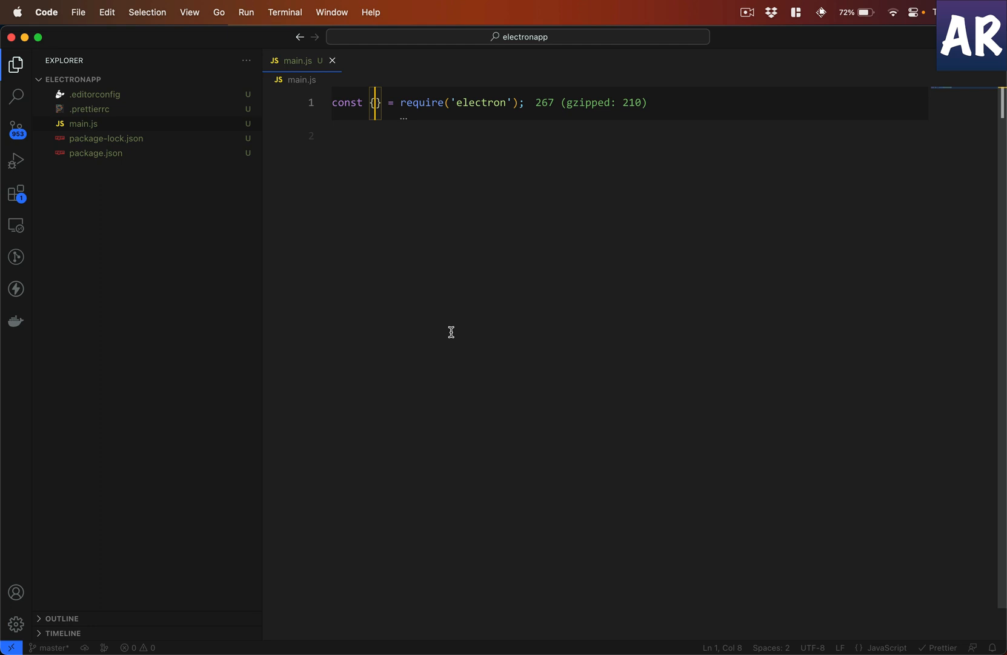
type("app")
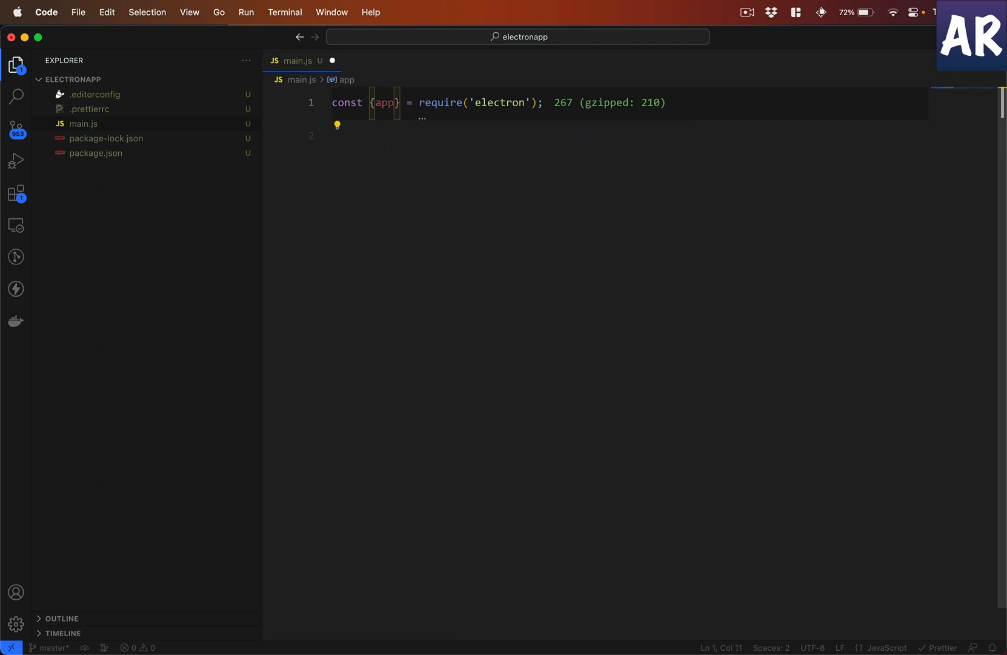
type(",")
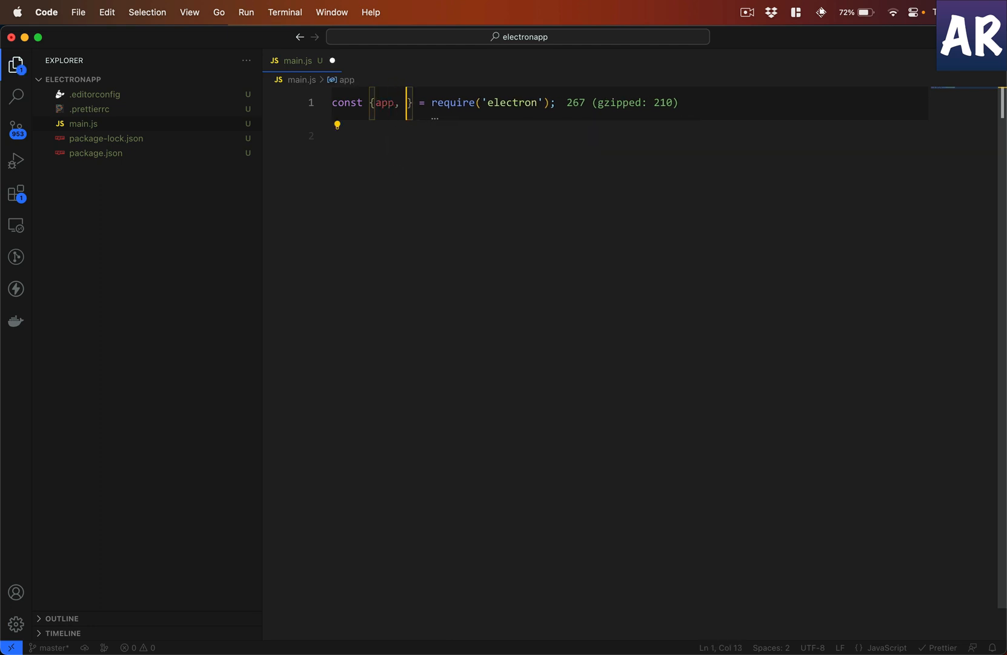
type("BrowserWindow")
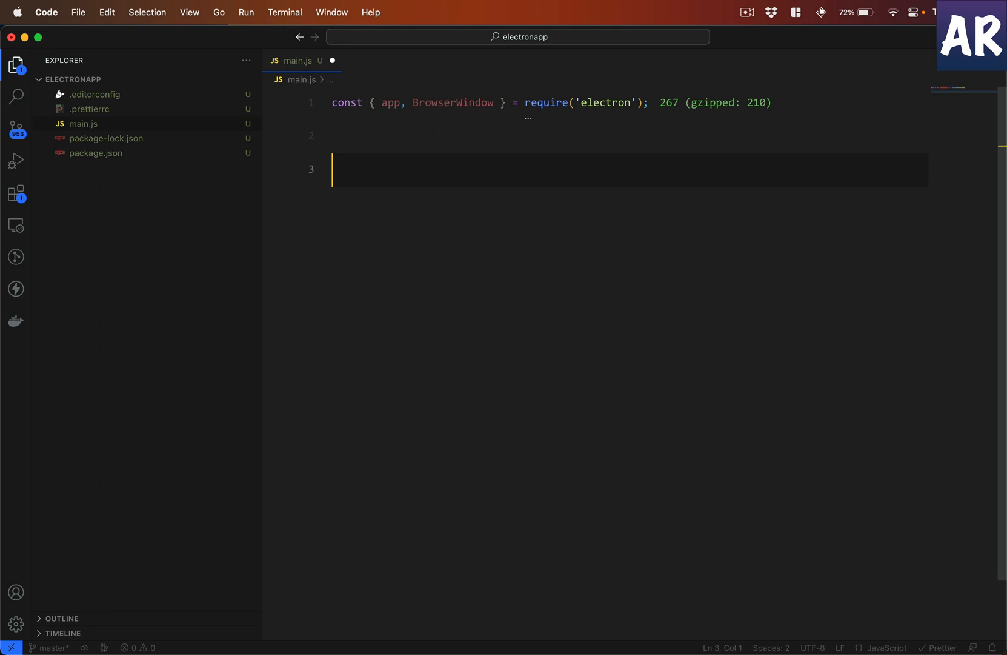
type("function createMainWindow")
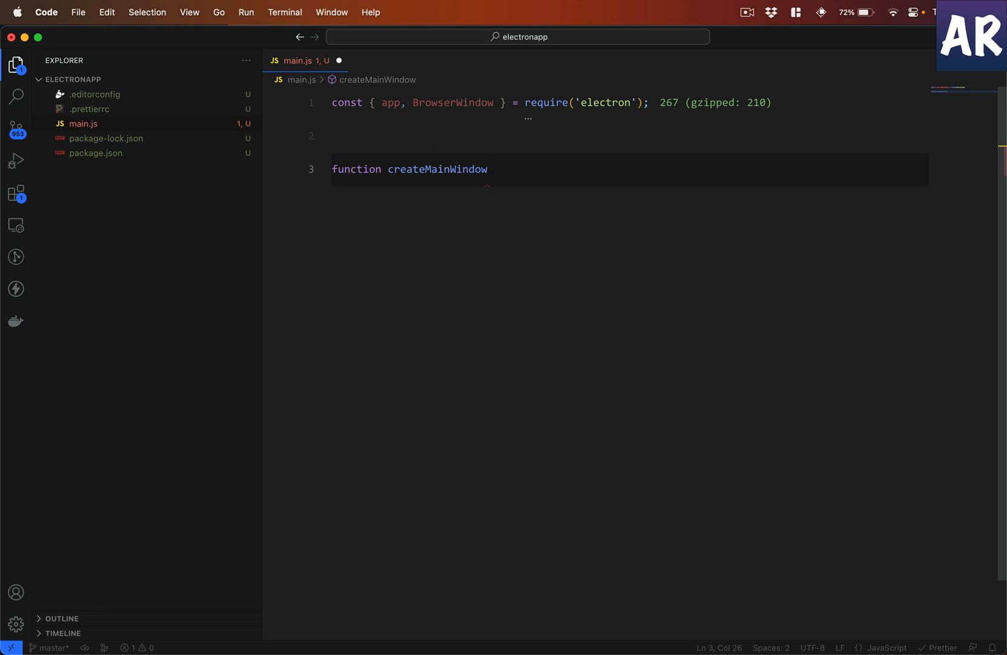
type("()")
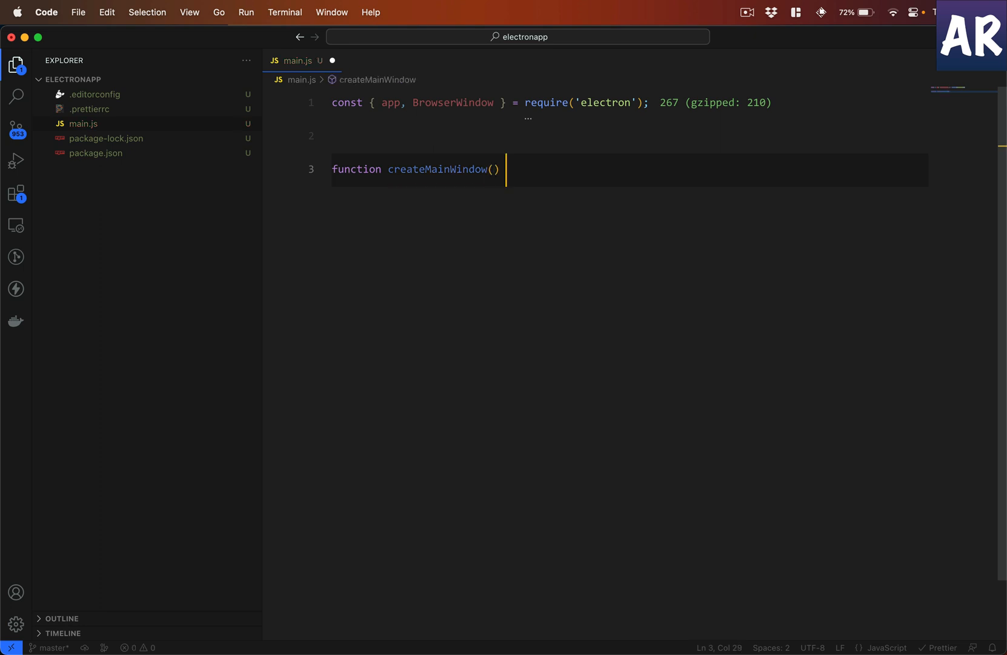
type("{")
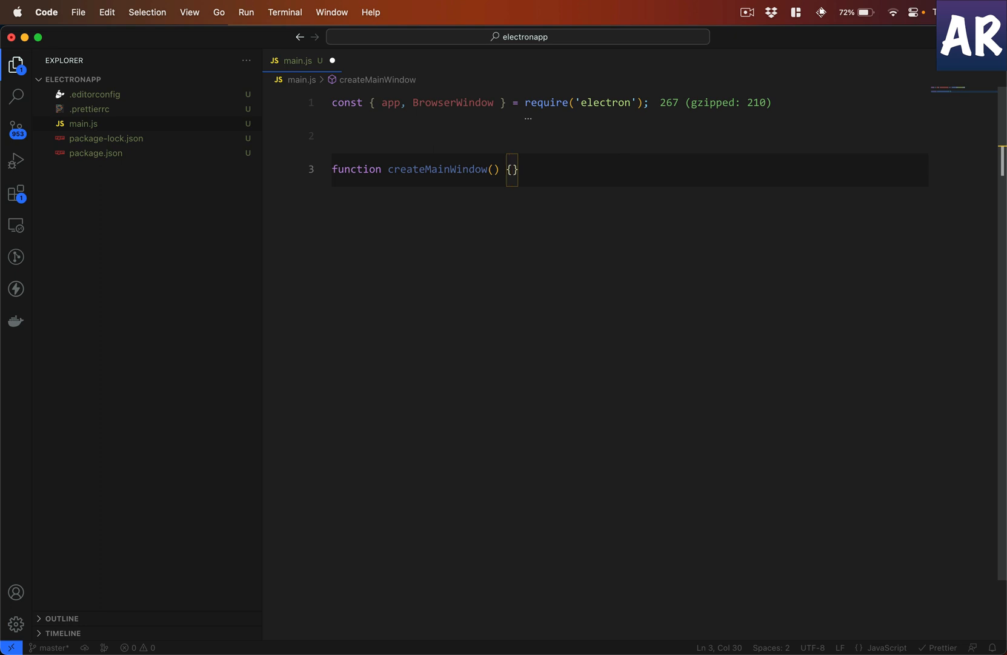
type("const mainWindow = new BrowserWindow();")
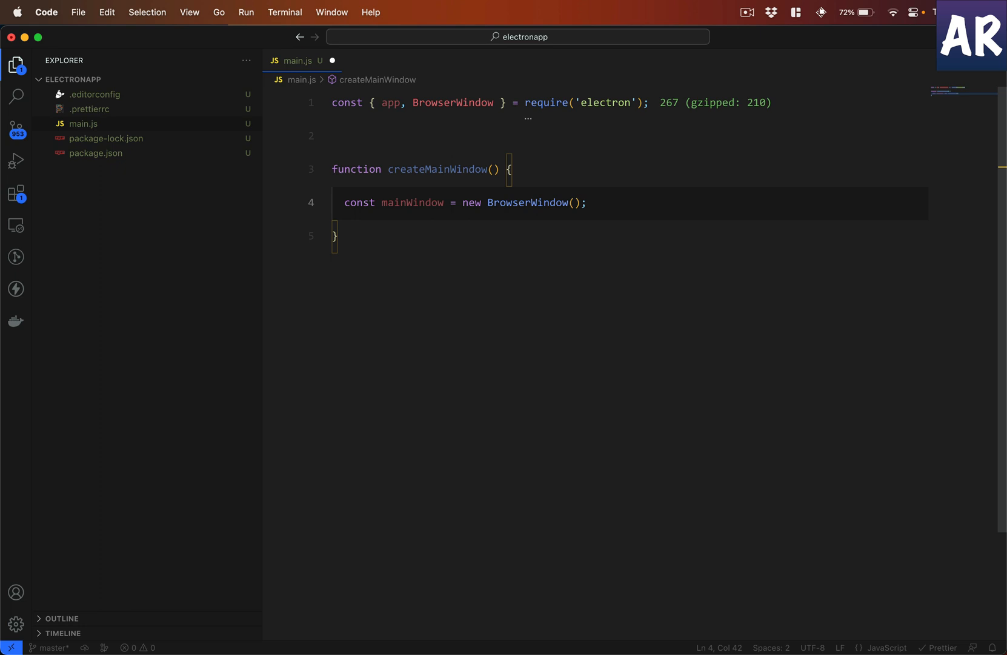
mouse_move(350, 252)
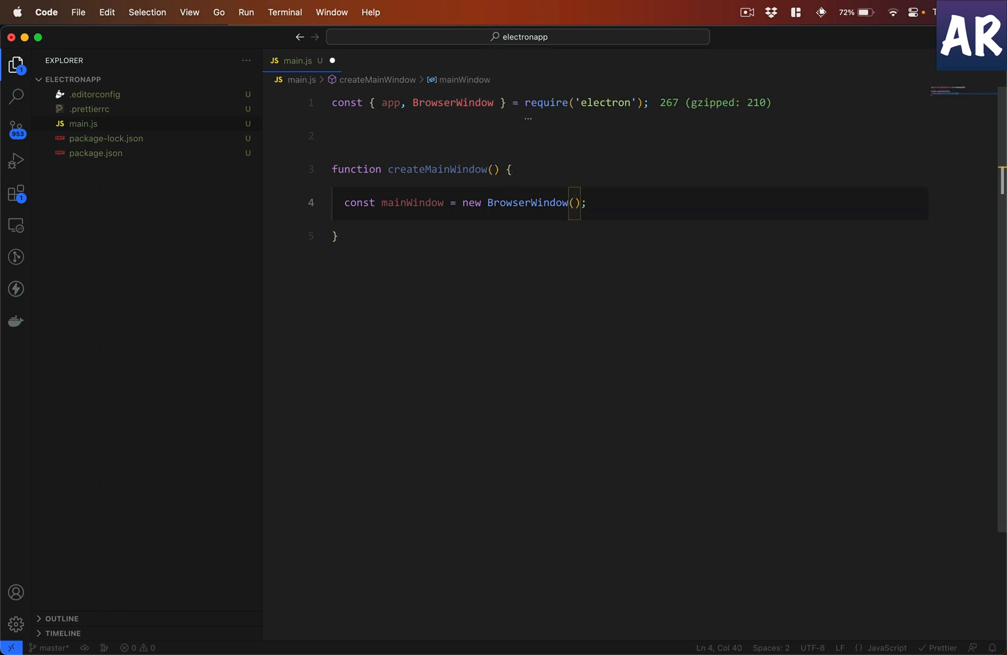
Step: Give the BrowserWindow title 'Electron', width 1000 and begin the height option
type("{}")
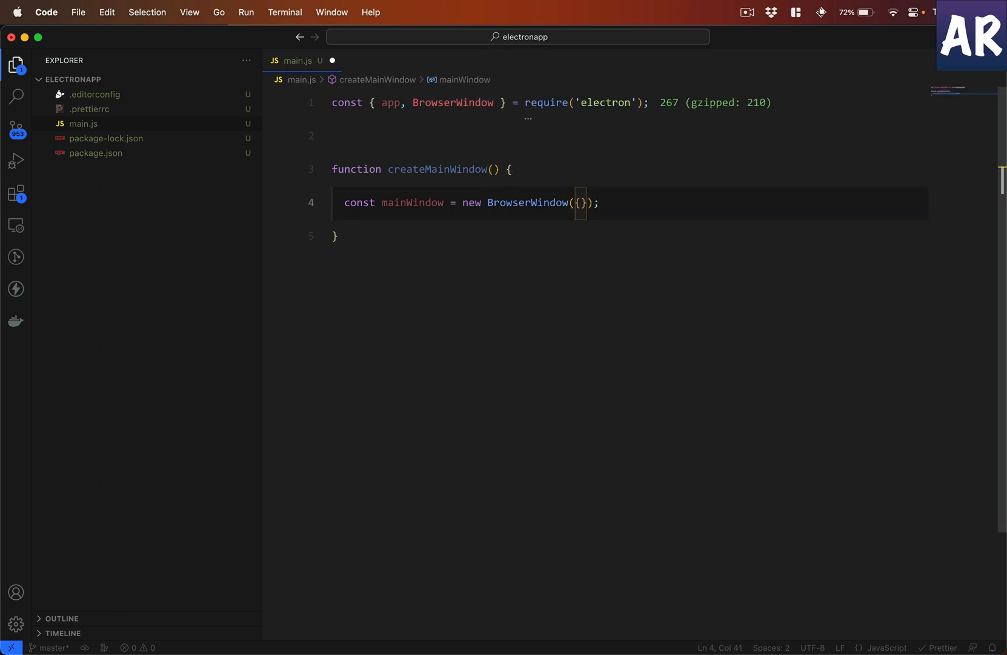
type("title")
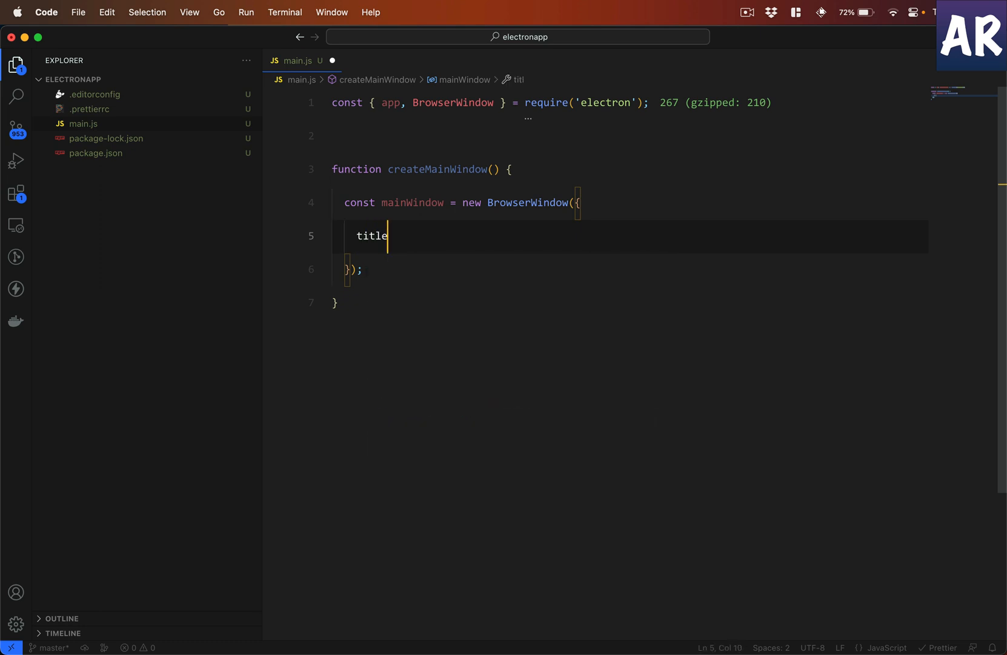
type(": '")
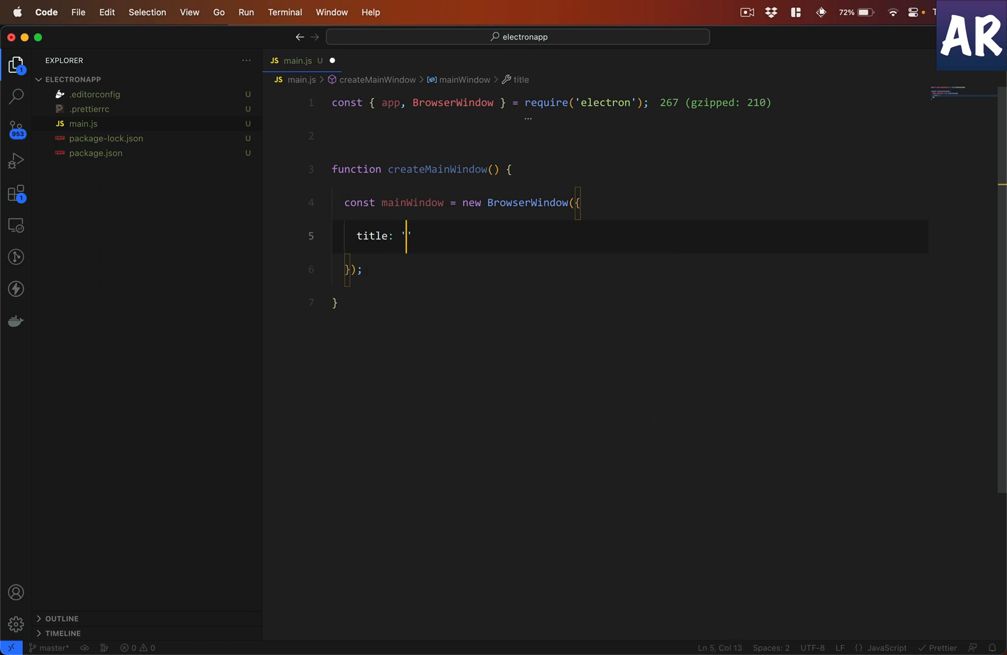
type("Electron")
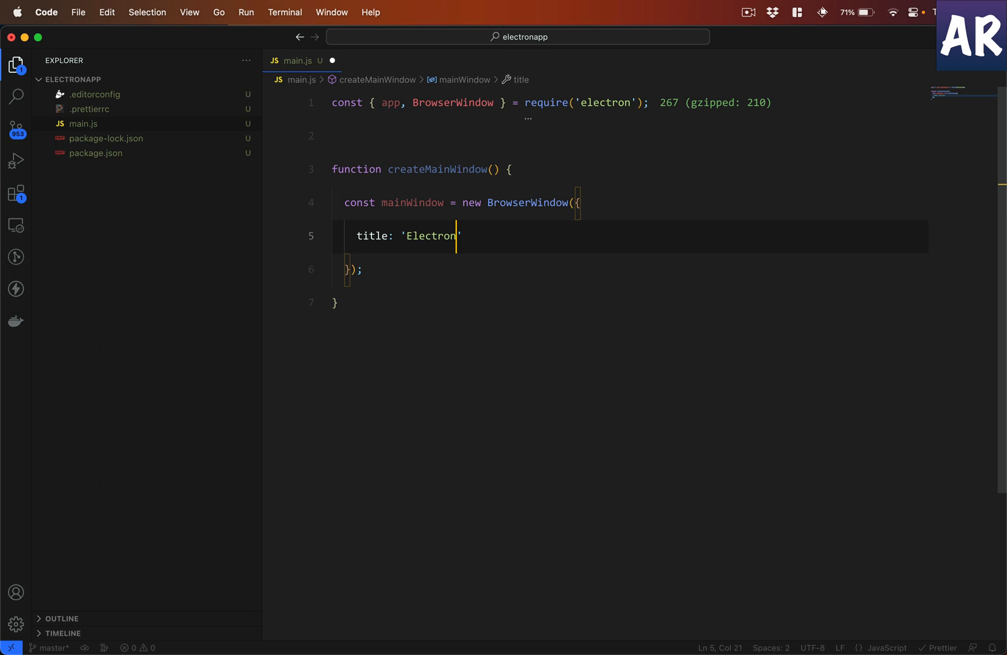
mouse_move(332, 90)
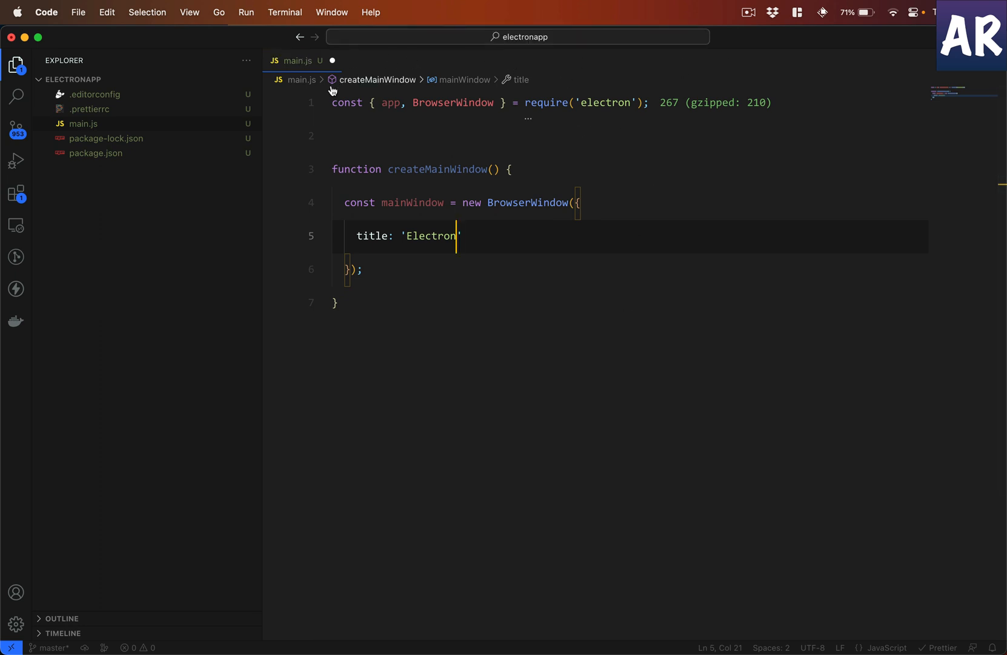
key("right")
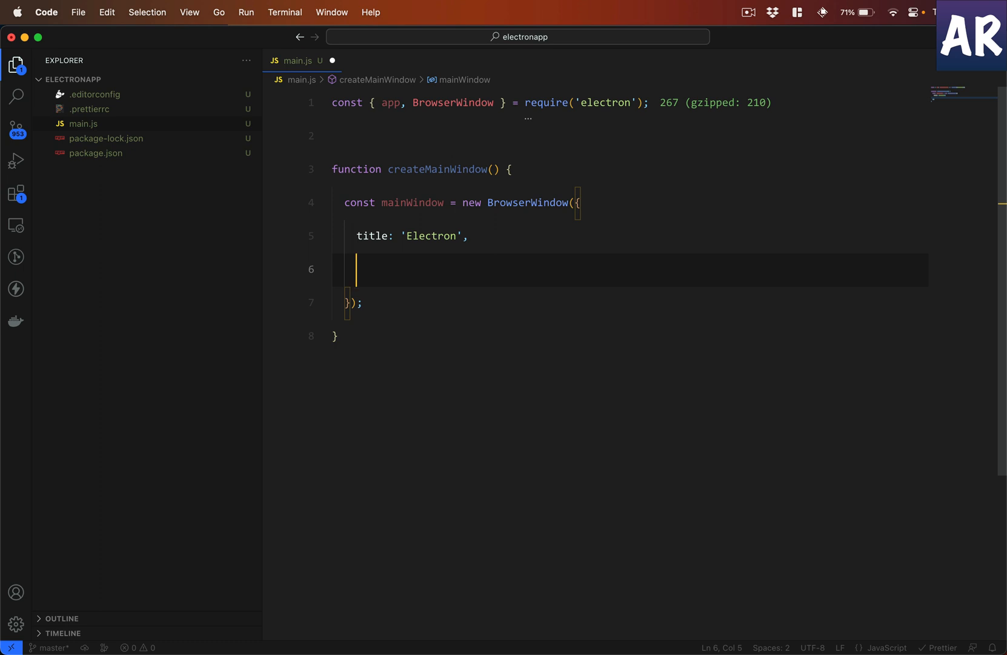
type("width:")
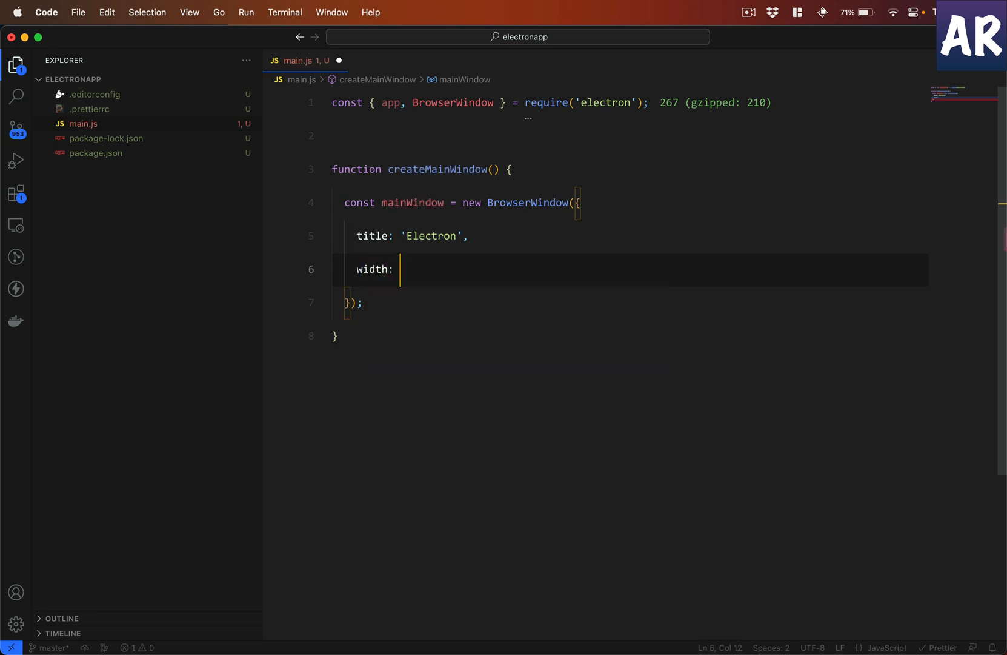
type("10")
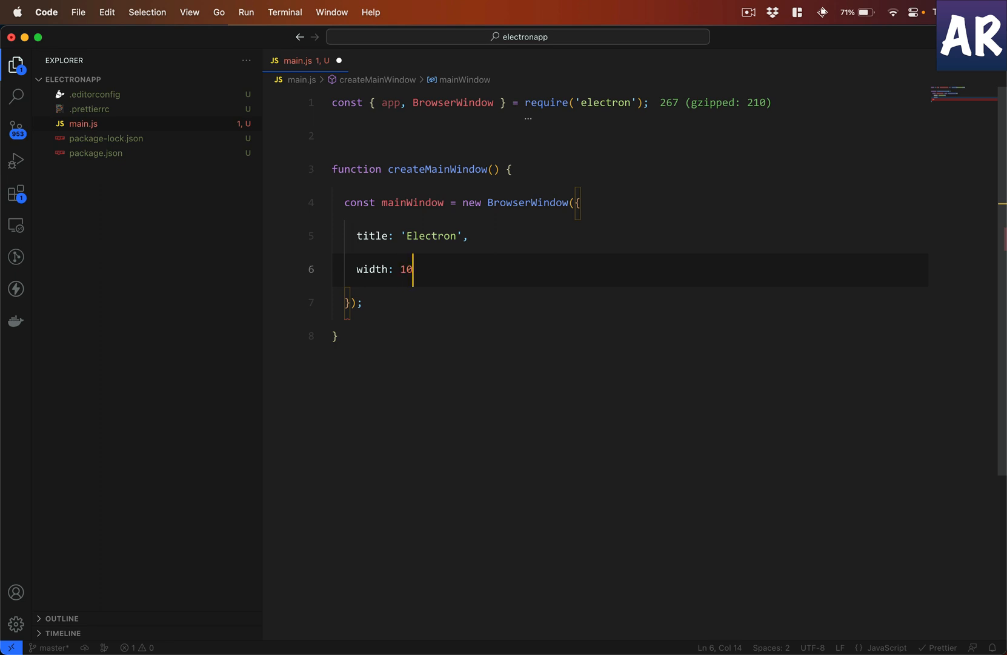
type("00,")
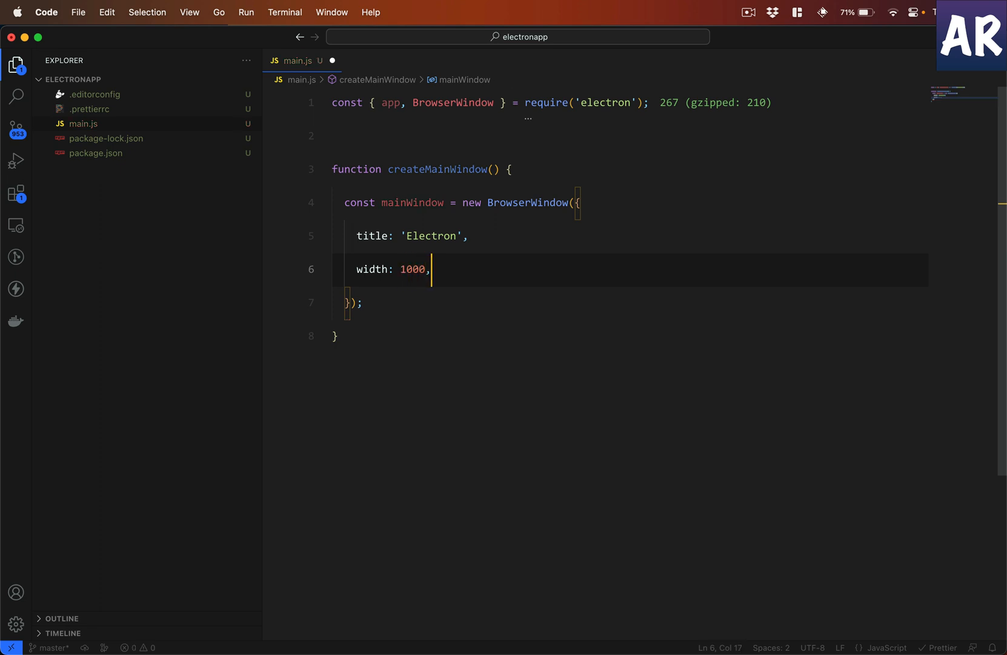
type("hei")
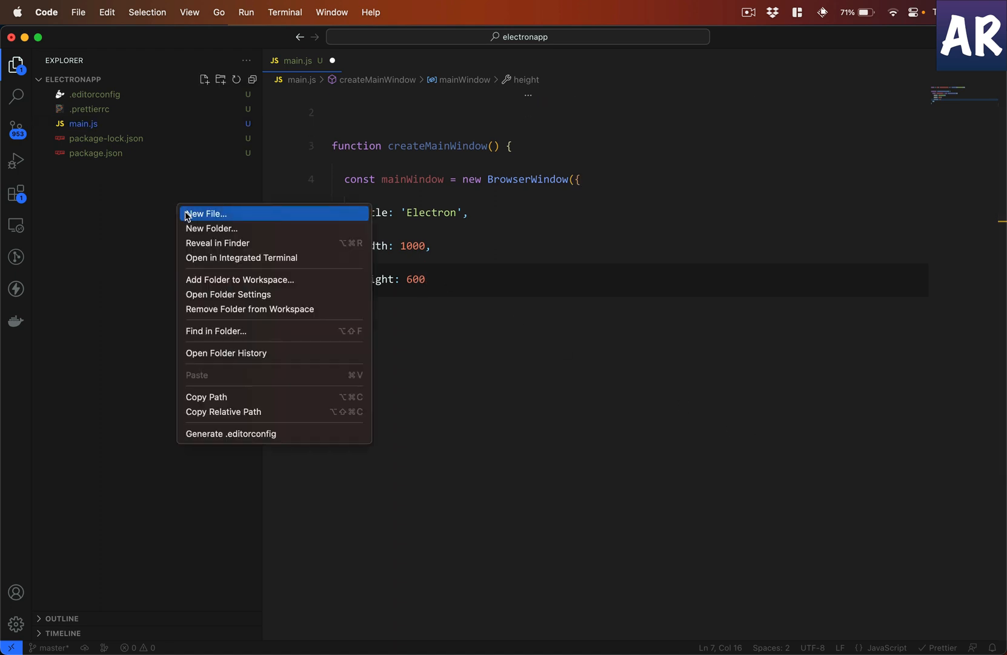
Step: Create index.html with an HTML5 skeleton titled 'Test page' and a 'This is a test page' paragraph
left_click(206, 213)
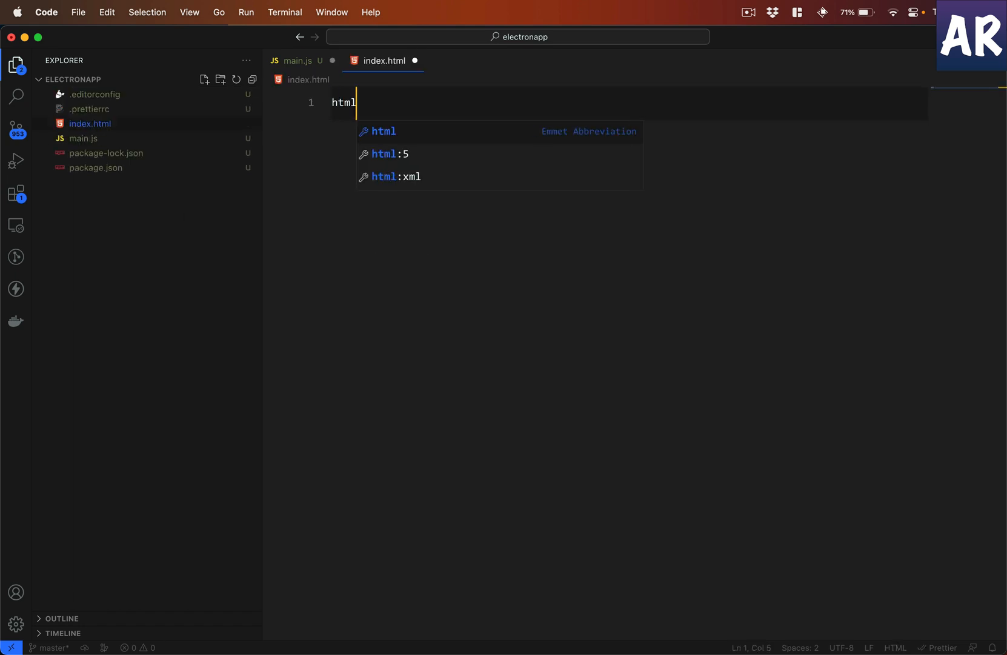
key("Tab")
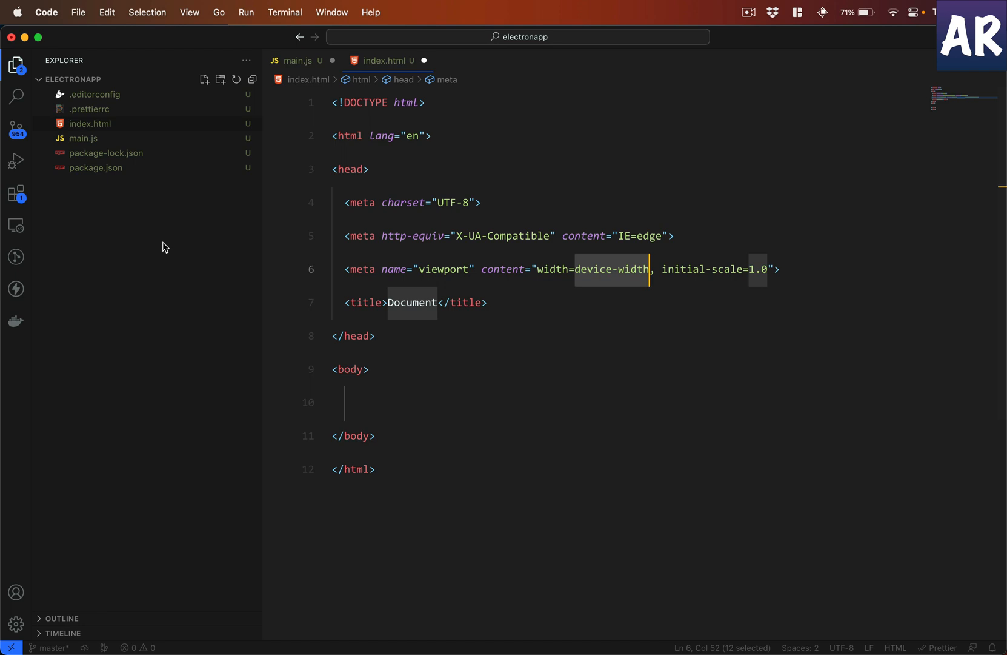
type("Test page")
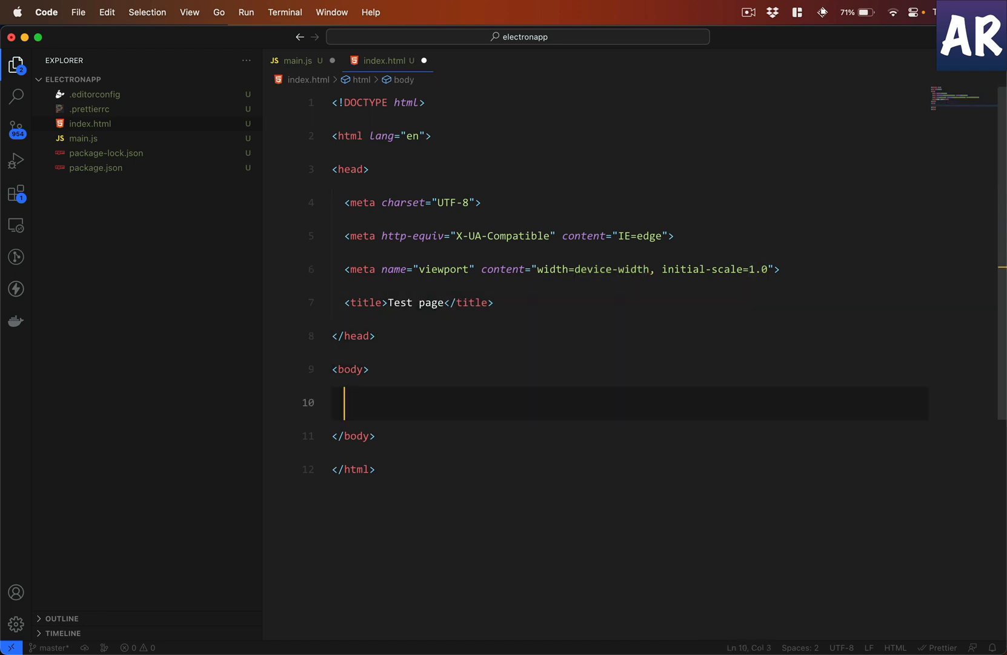
type("<p>This is a test page</p>")
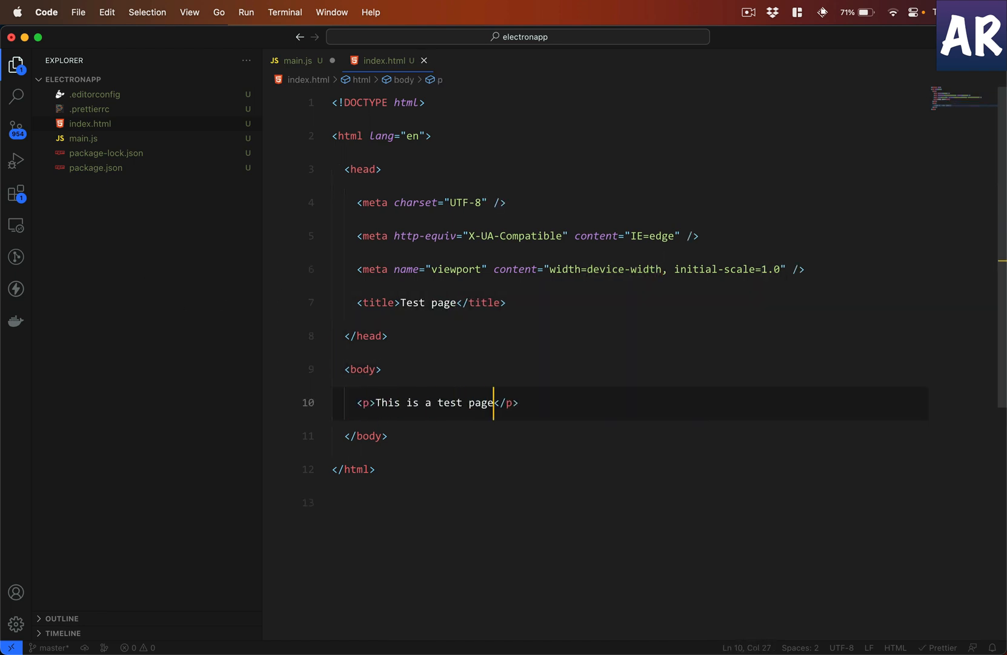
left_click(297, 61)
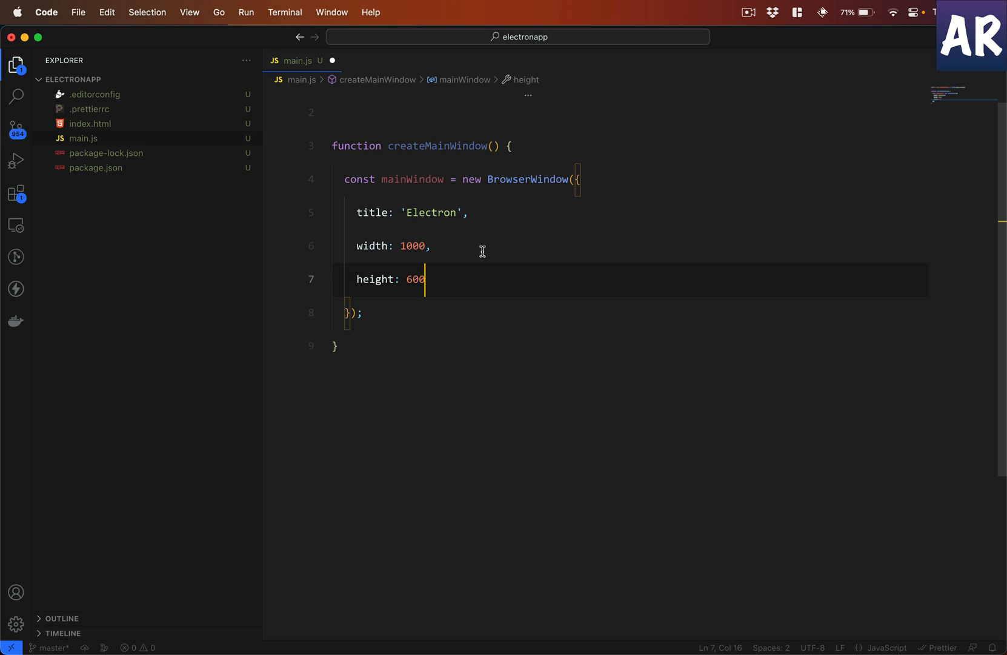
mouse_move(526, 281)
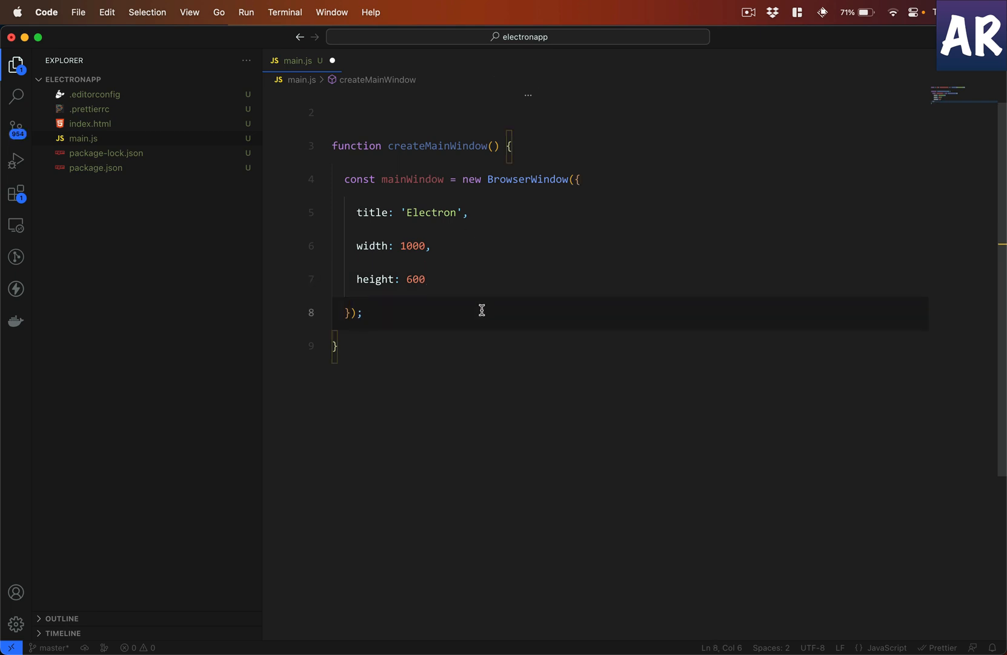
Step: Begin a startUrl constant in createMainWindow and add const url = require('url') to main.js
key("enter")
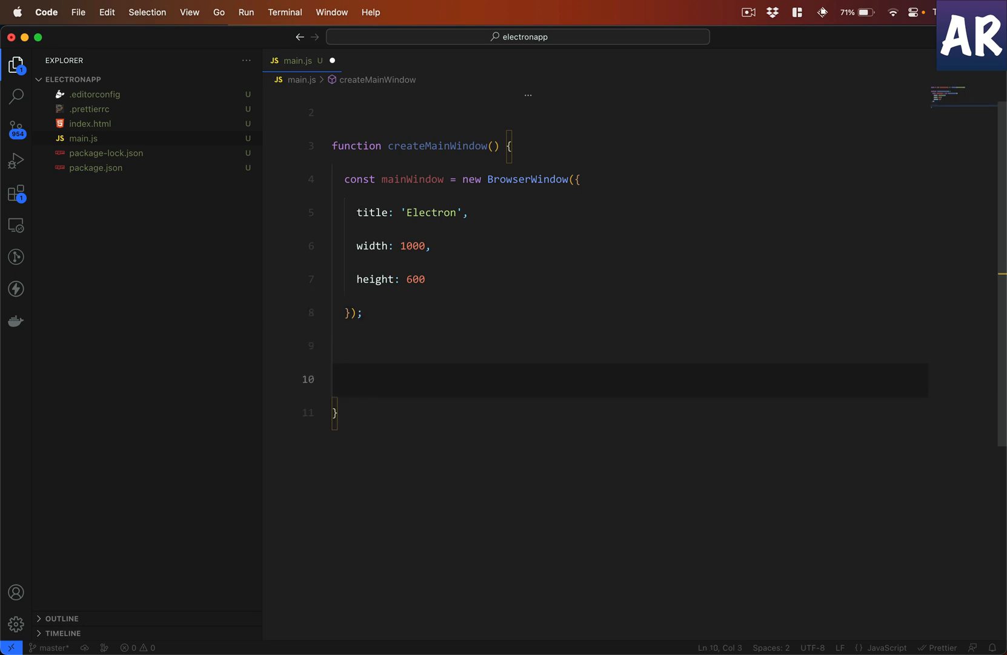
type("const")
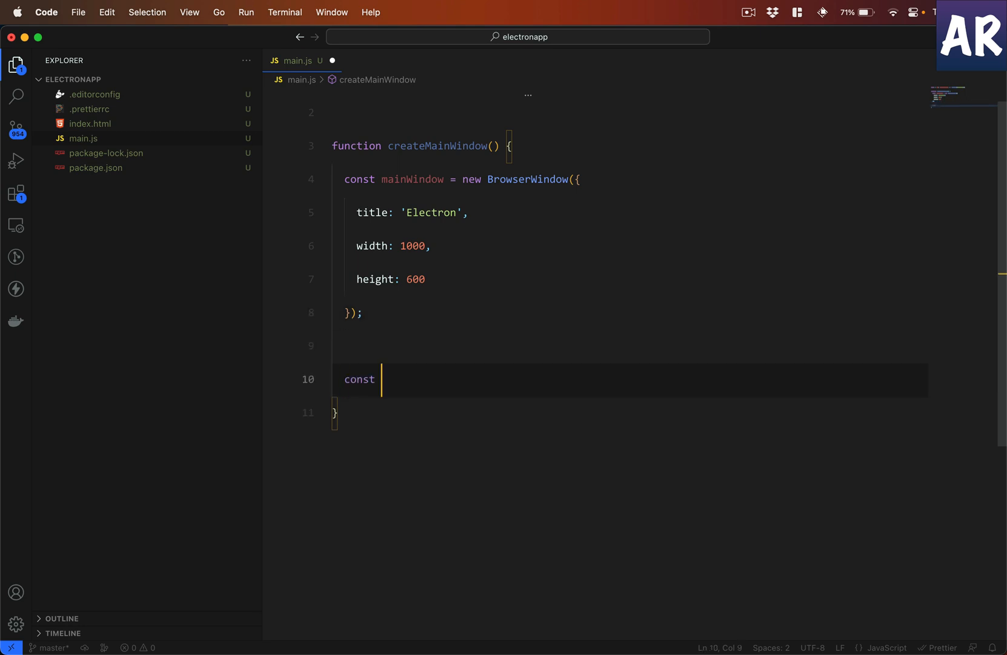
type("startUrl")
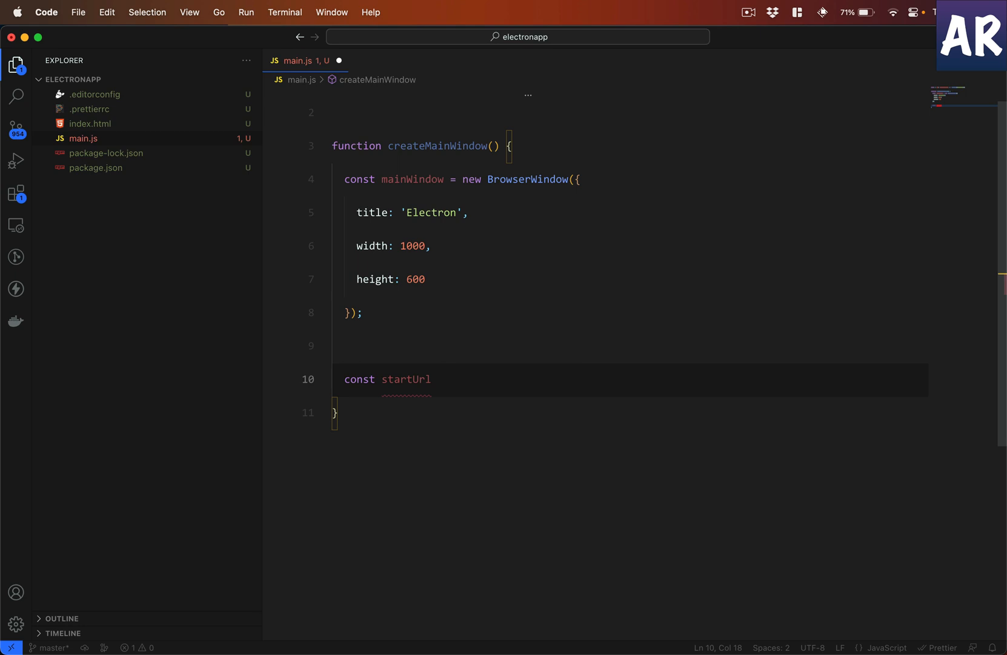
type("=")
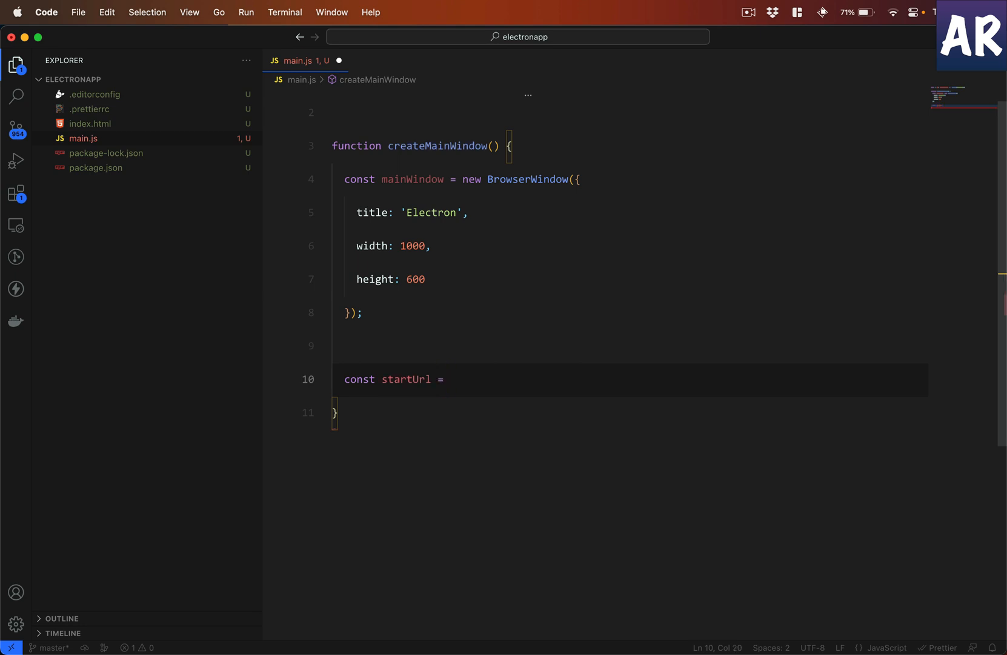
type("url")
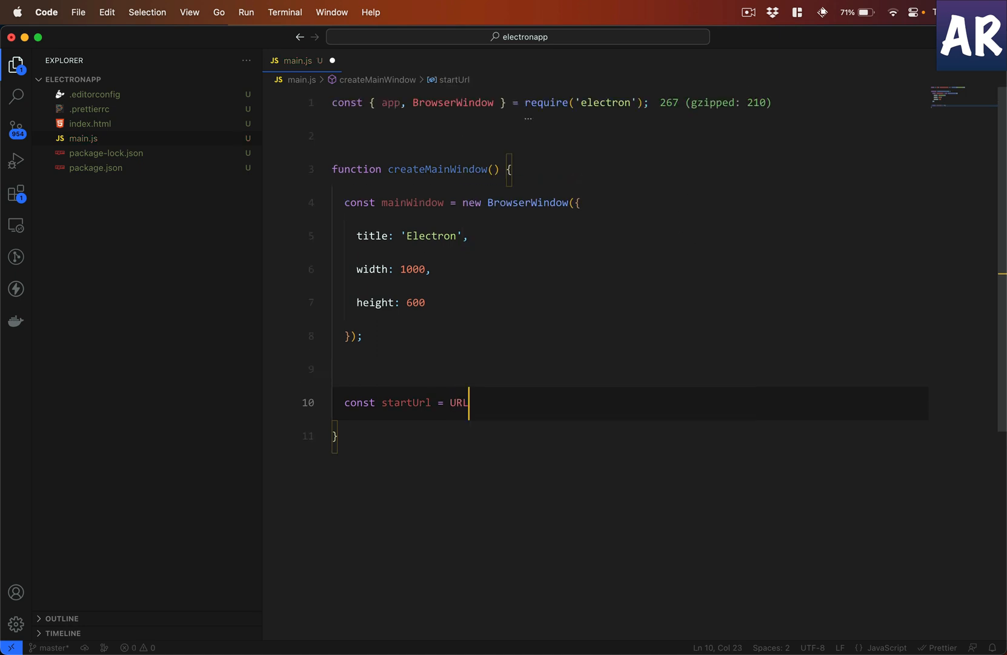
key("Backspace")
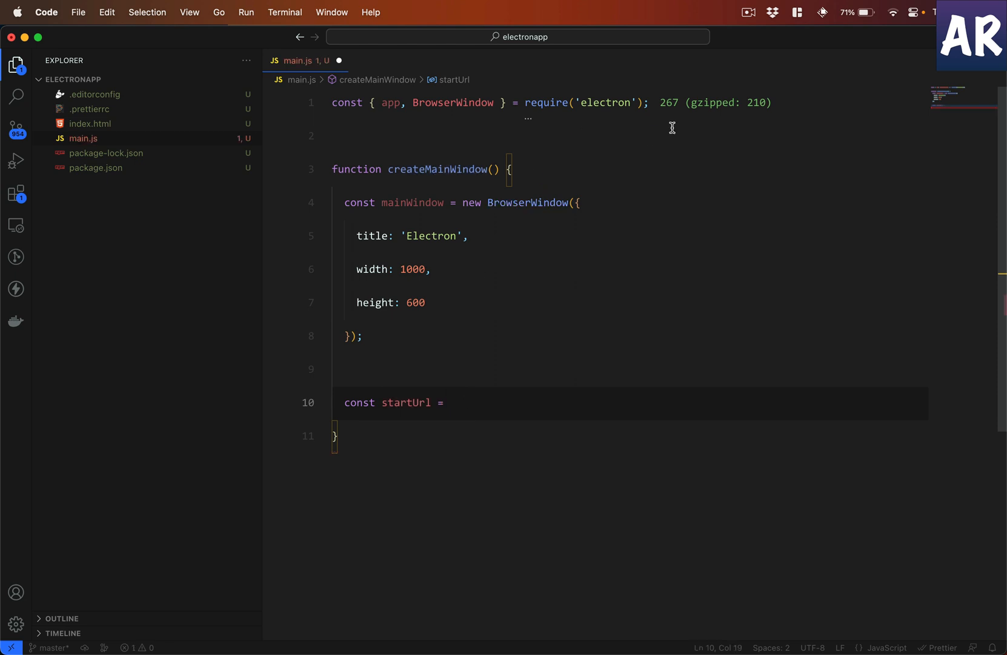
type("const url = require('url');")
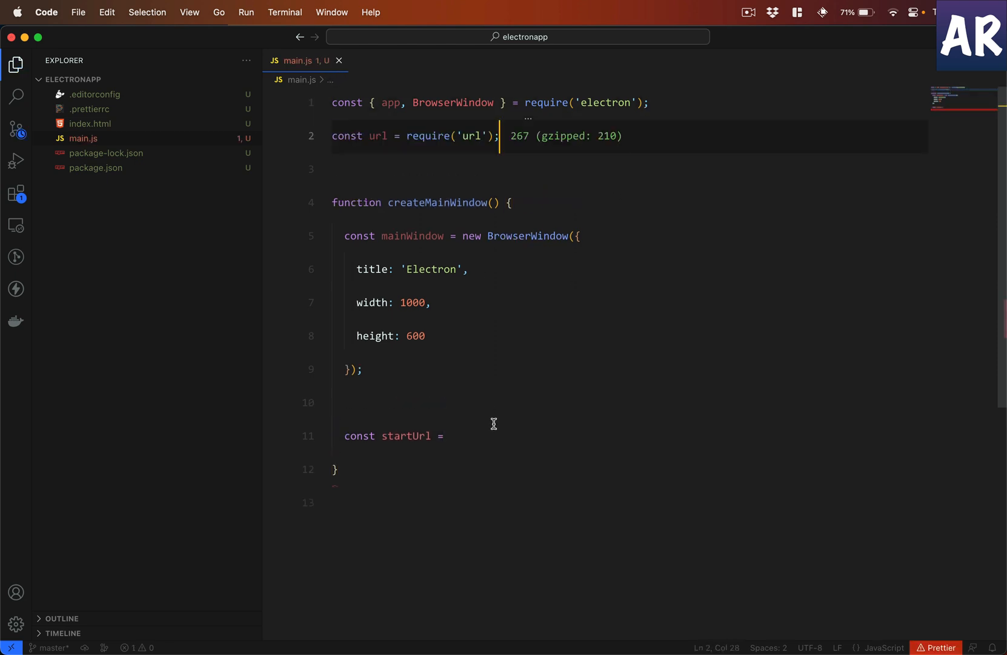
Step: Start a url.format call for startUrl and require the path module as const path
type("url")
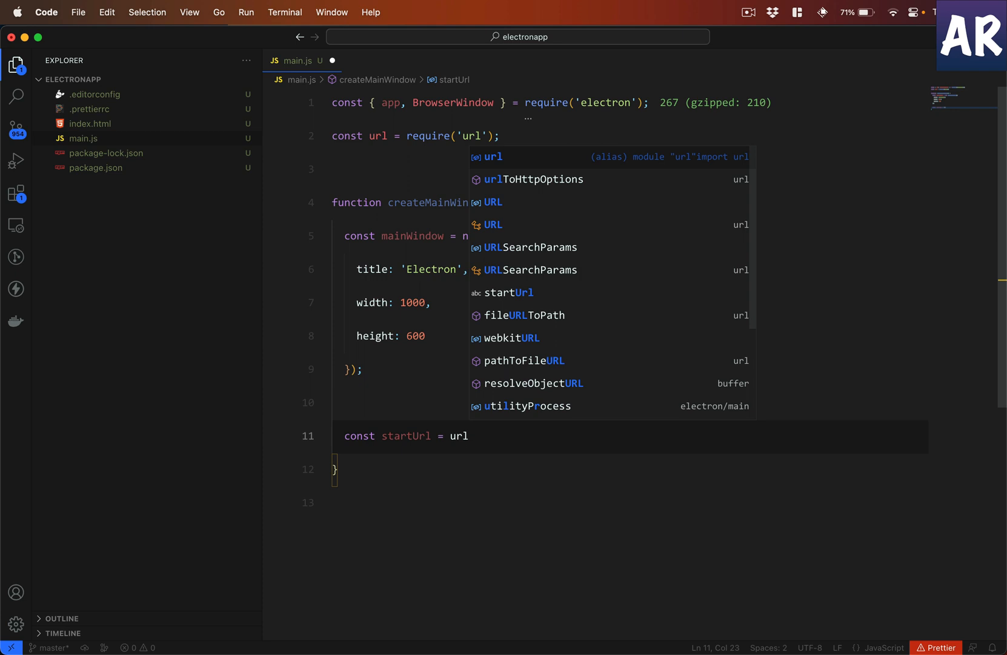
type(".format")
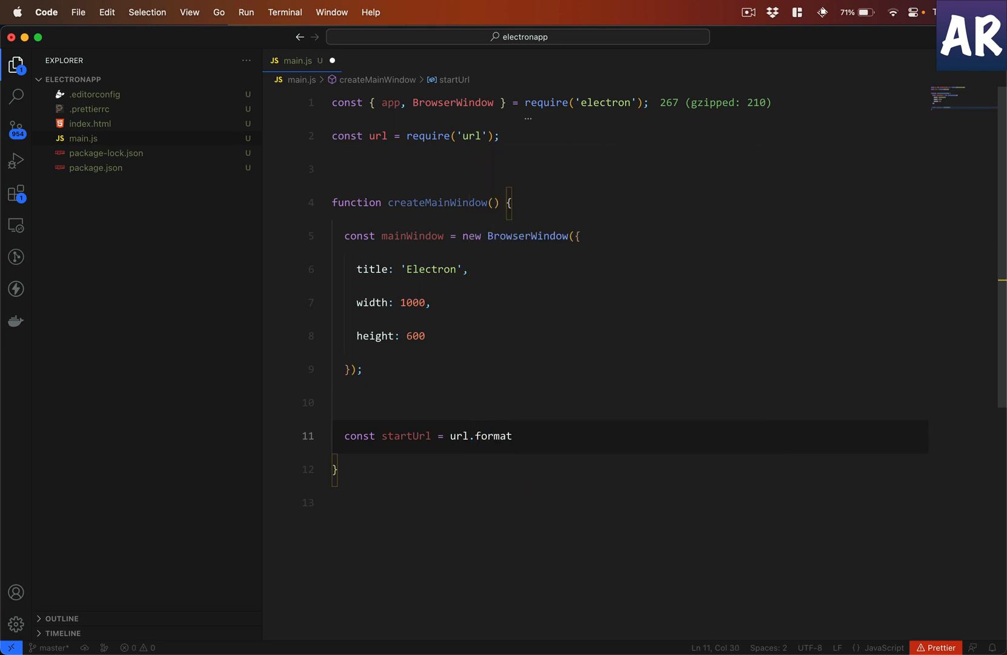
type("()")
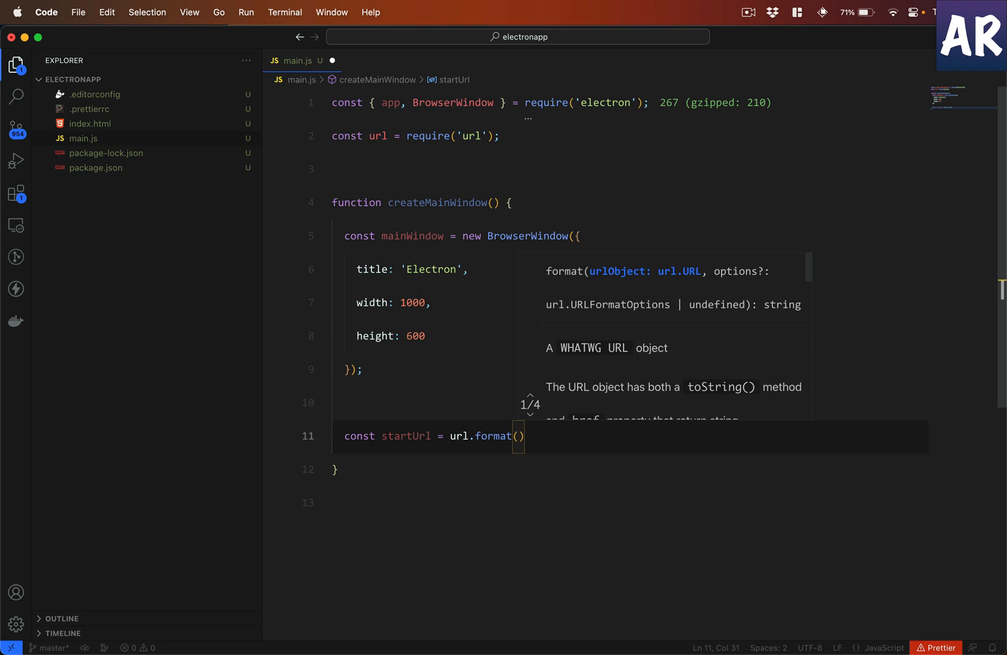
type("{")
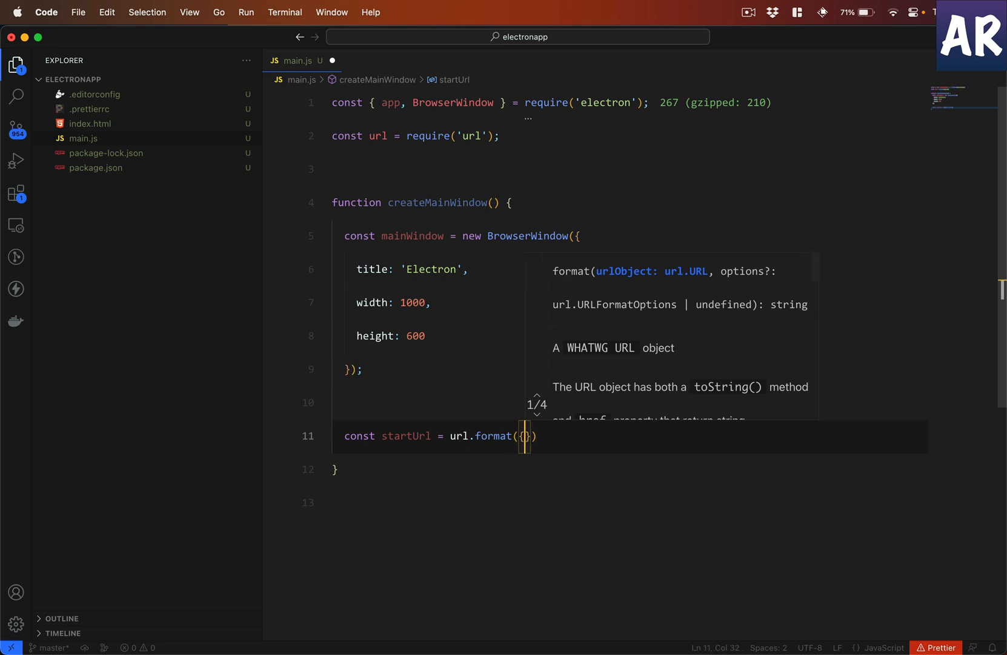
type("pathname: 'pat")
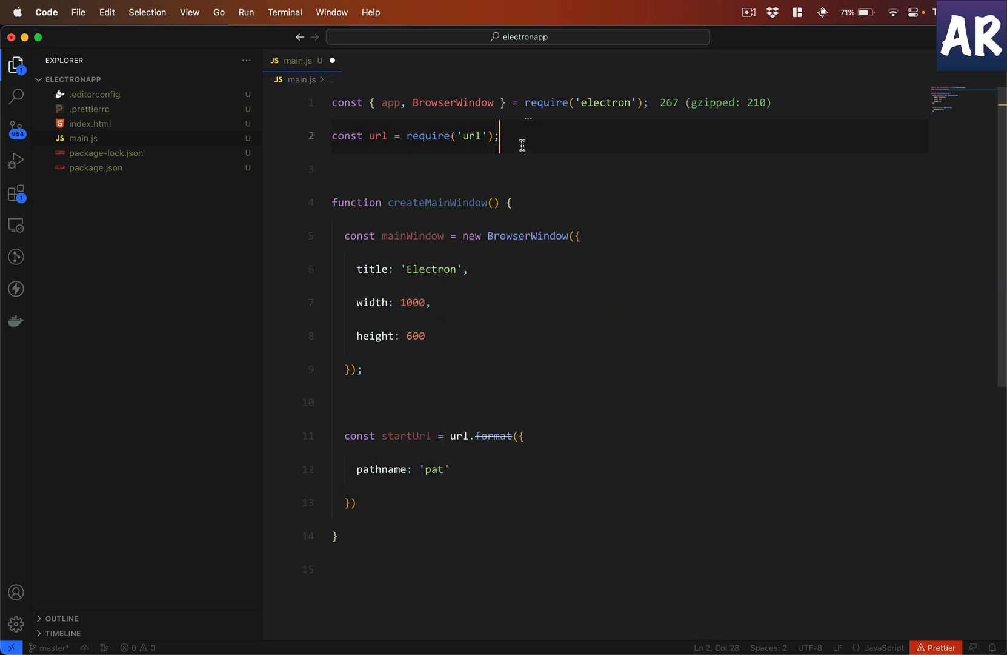
type("const path")
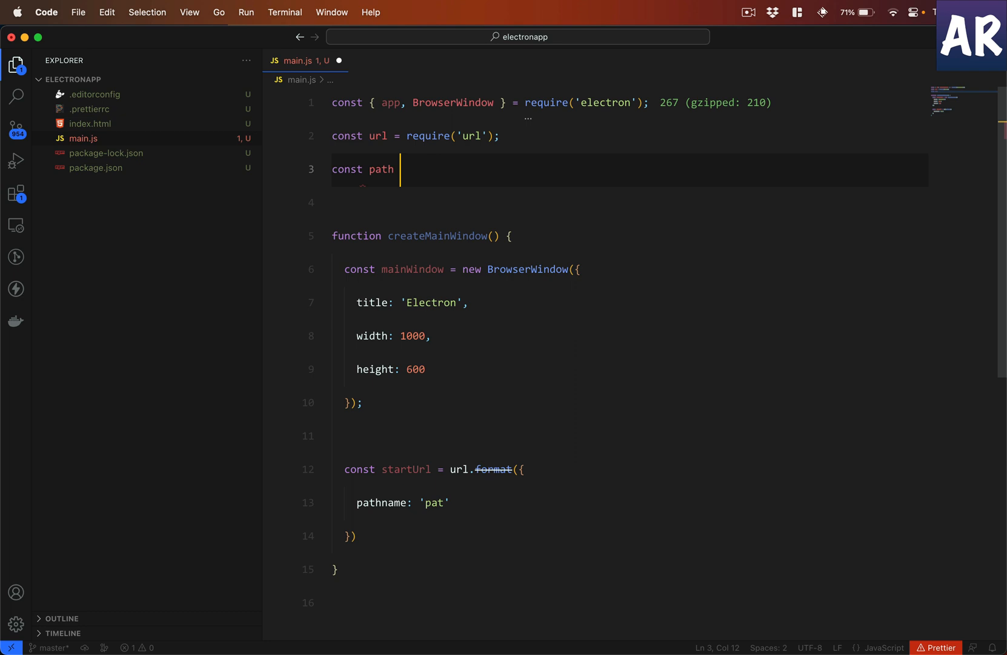
type("= equire(;")
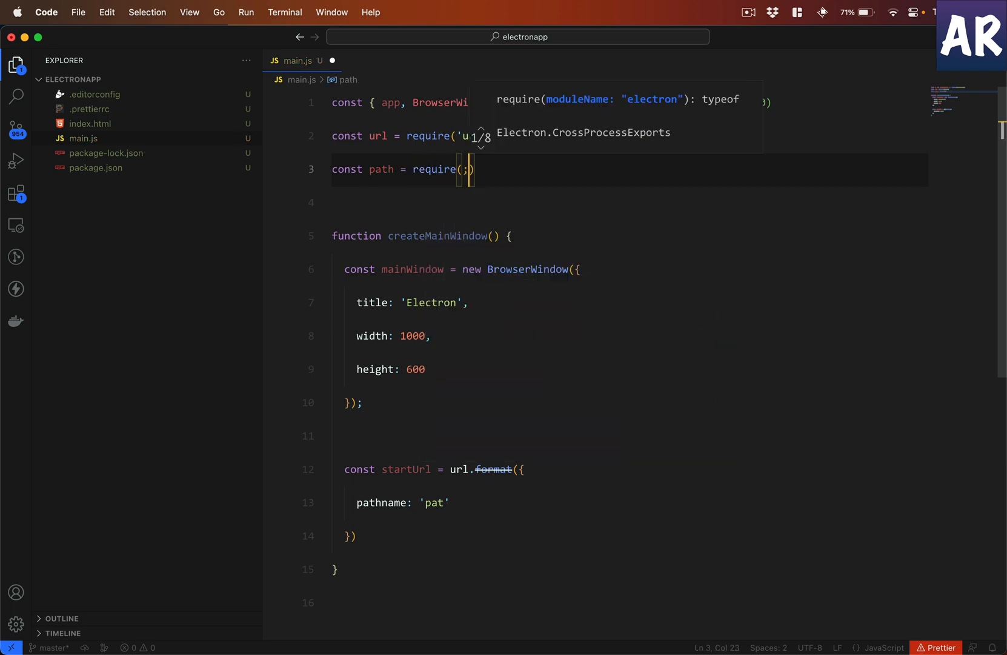
type("path'")
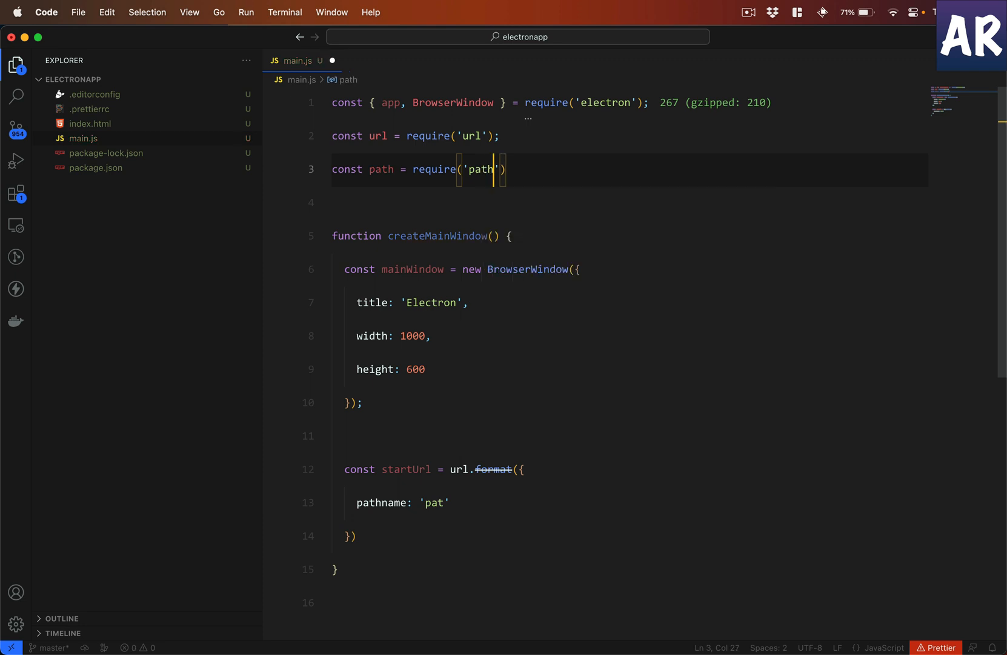
type(";")
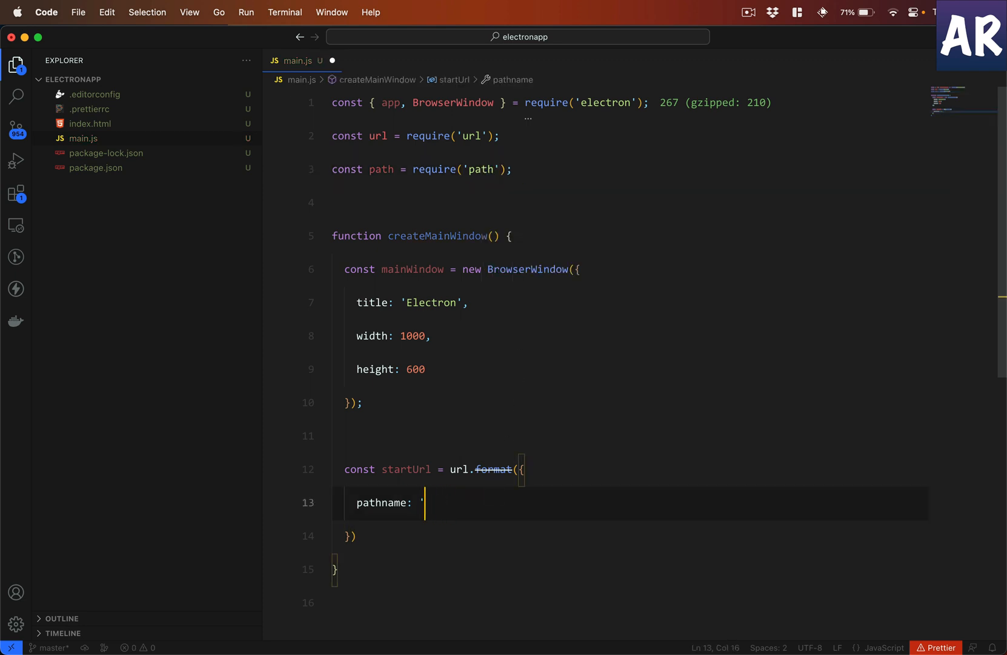
Step: Set the pathname to path.join(__dirname, 'index.html') with protocol 'file'
type("o")
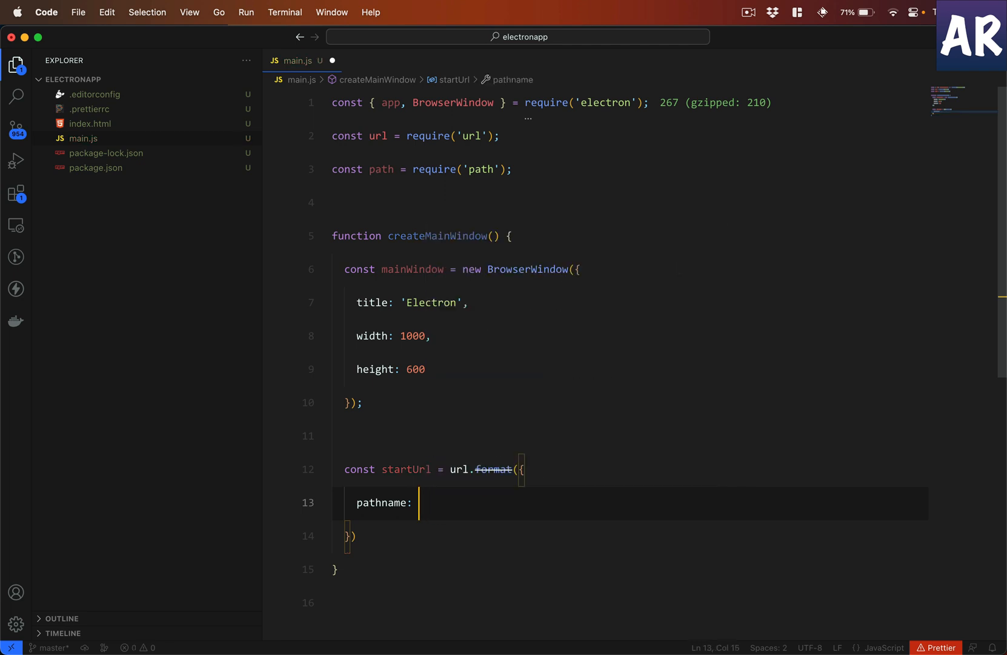
type("path.join")
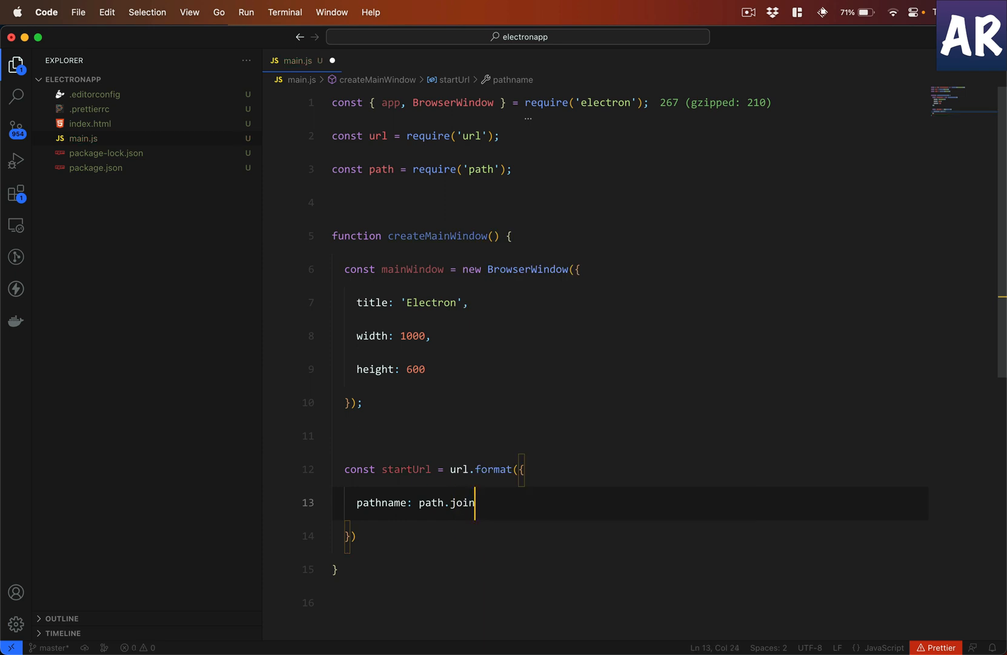
type("(__dirname)")
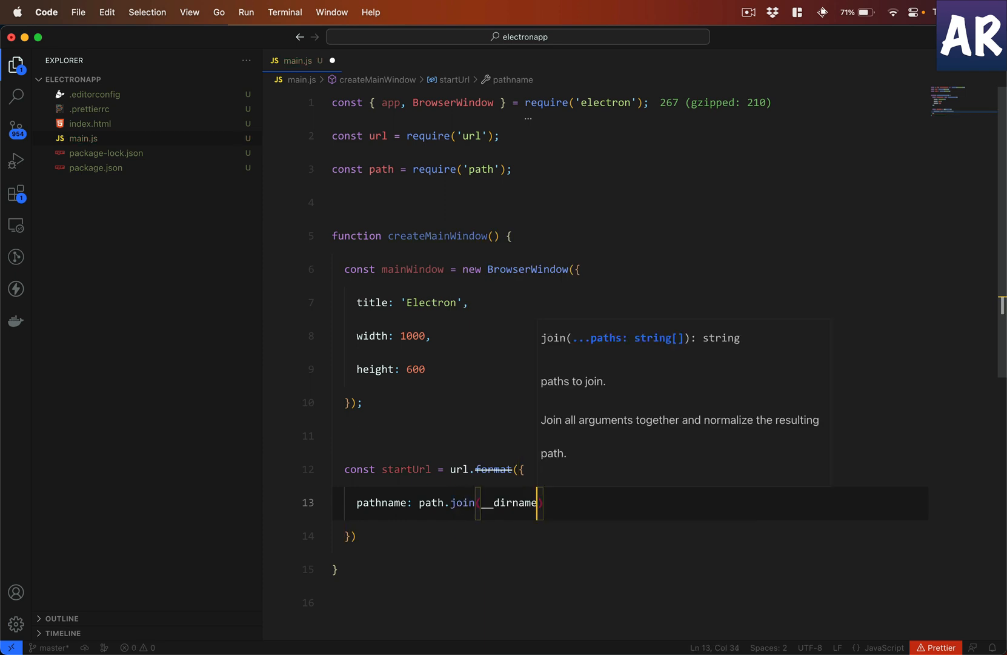
type(", 'index.html'")
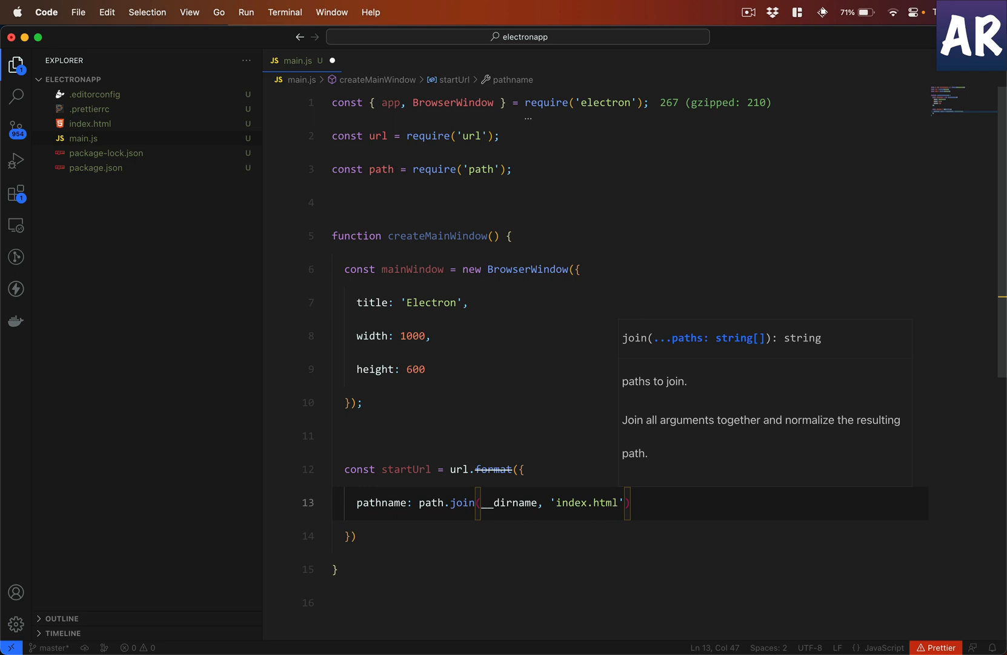
type(",")
type("protocol:")
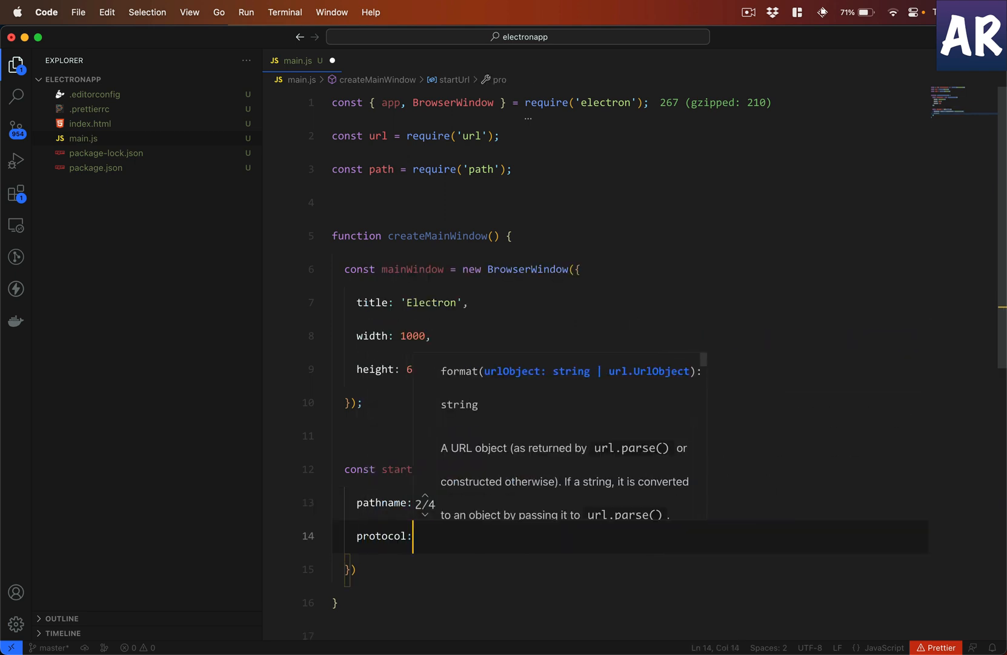
type("file',")
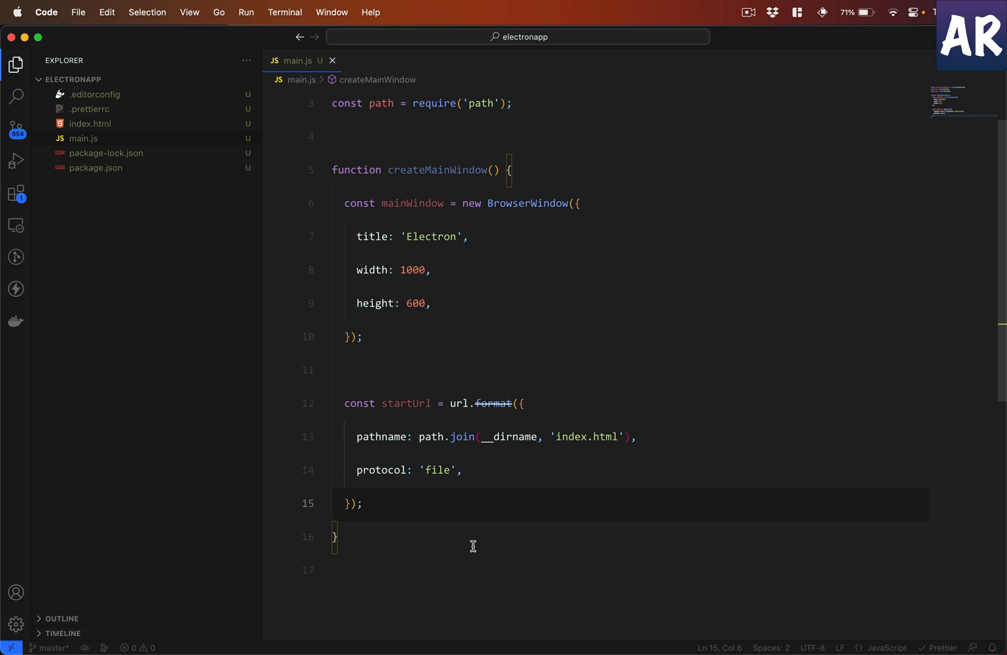
mouse_move(95, 130)
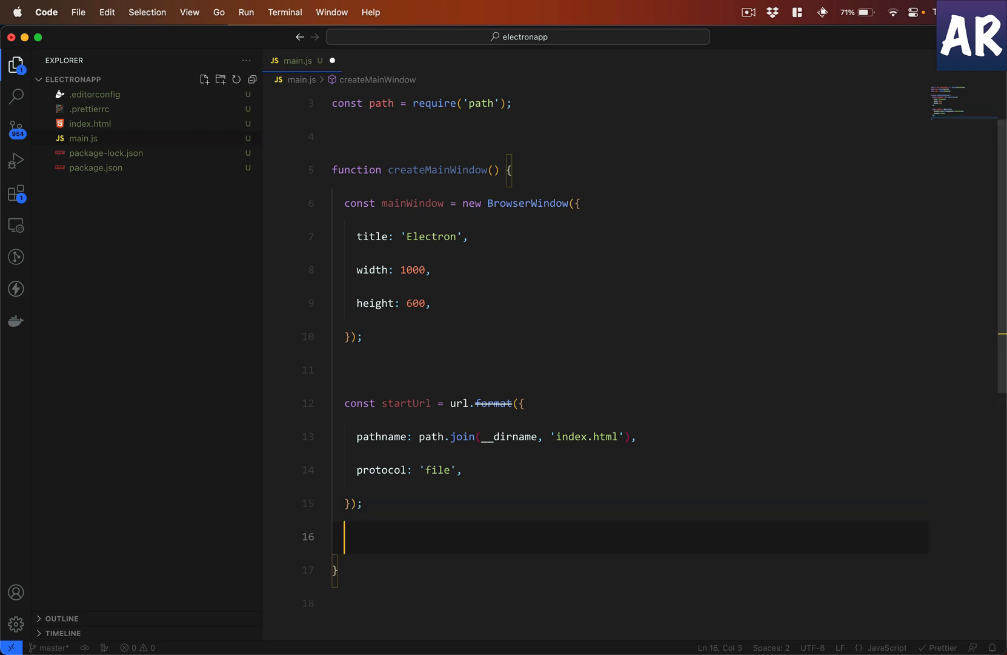
Step: Call mainWindow.loadURL(startUrl) and begin the app ready handler
type("mainWindow.loadURL(")
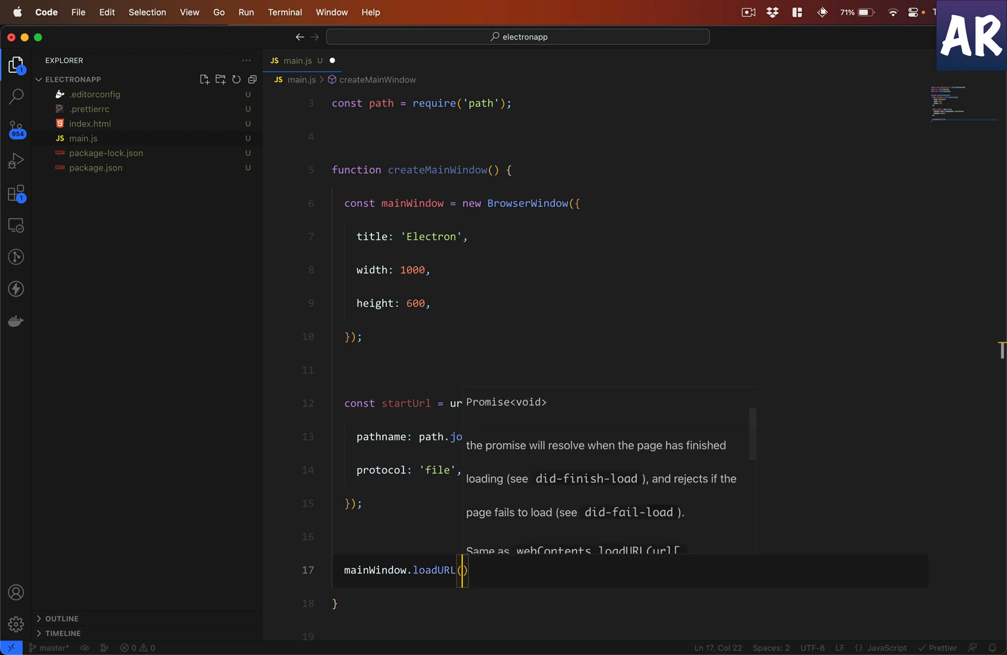
type("startUrl")
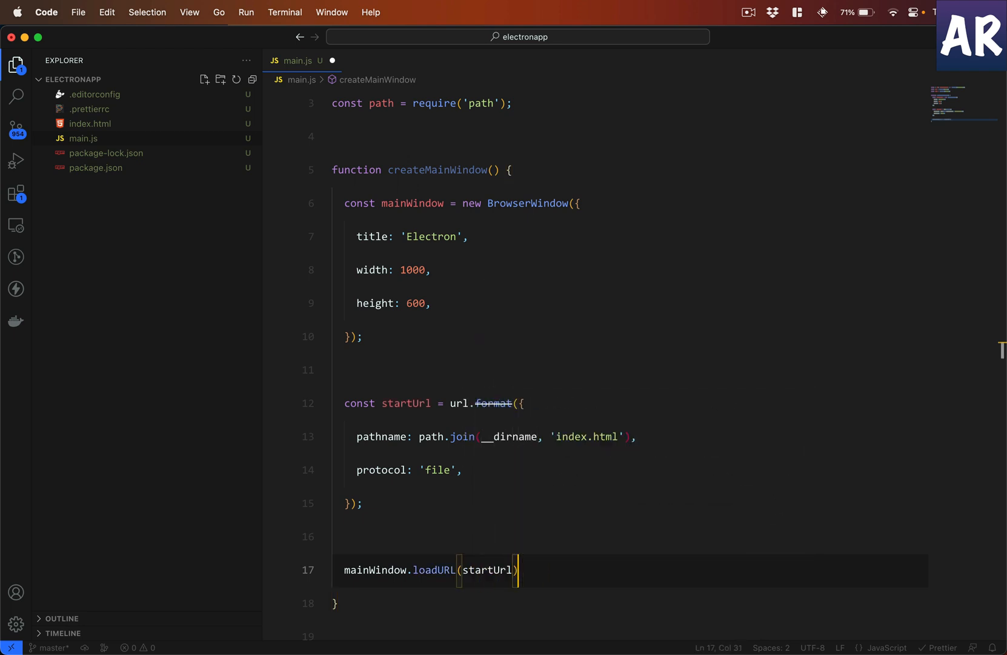
type(";")
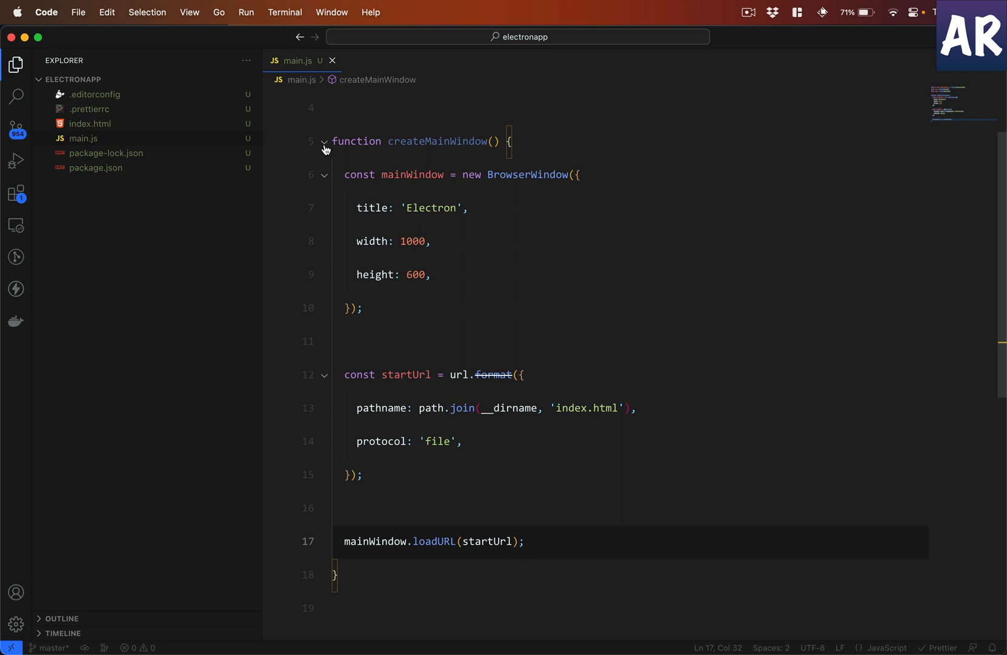
mouse_move(478, 252)
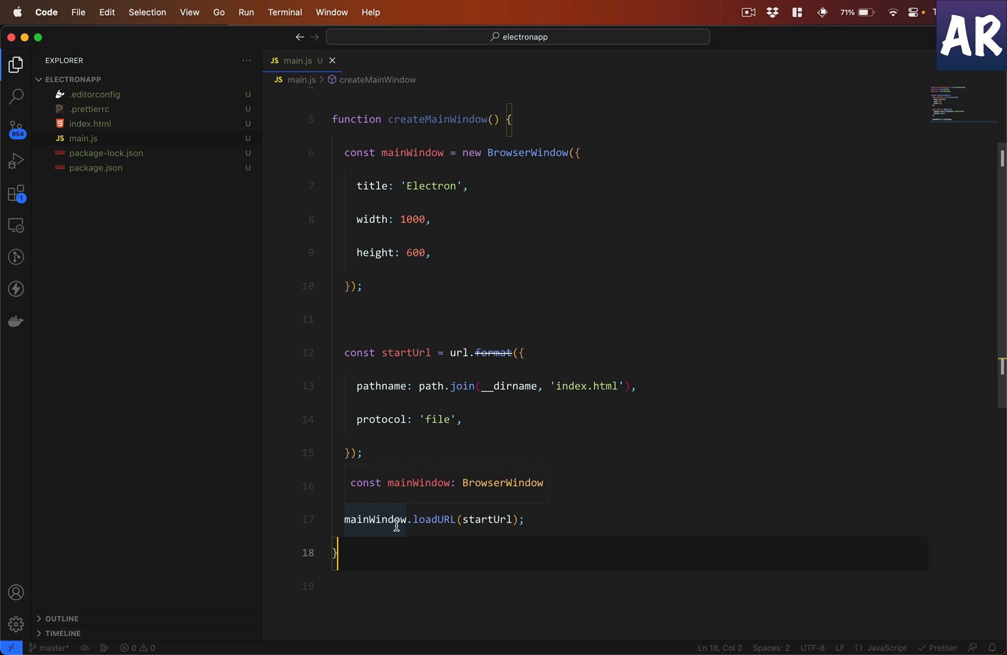
type("app")
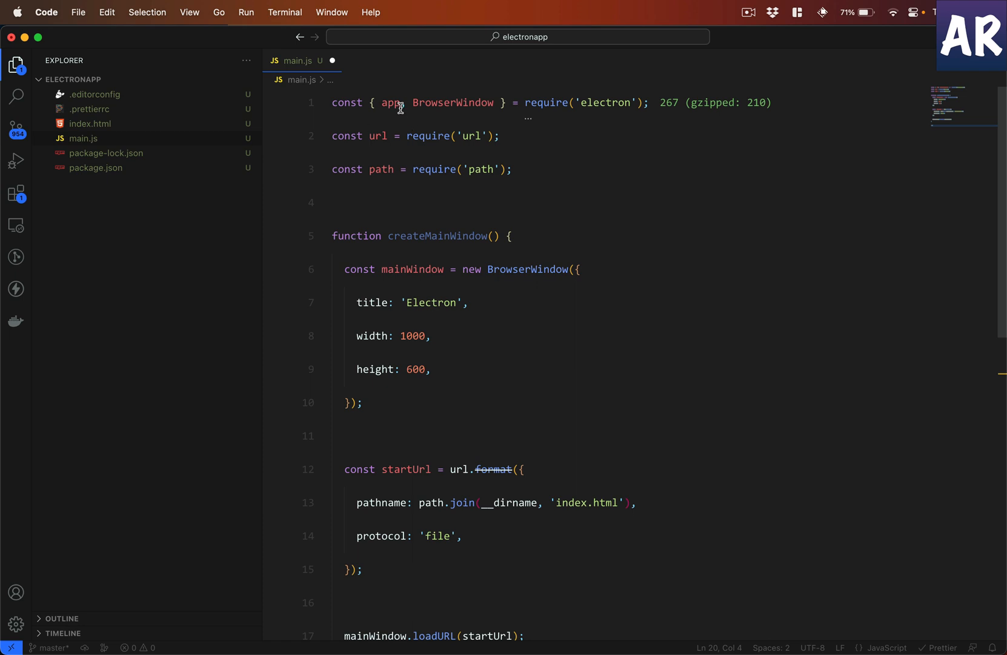
Step: End main.js with app.whenReady().then(createMainWindow);
scroll("down", 3)
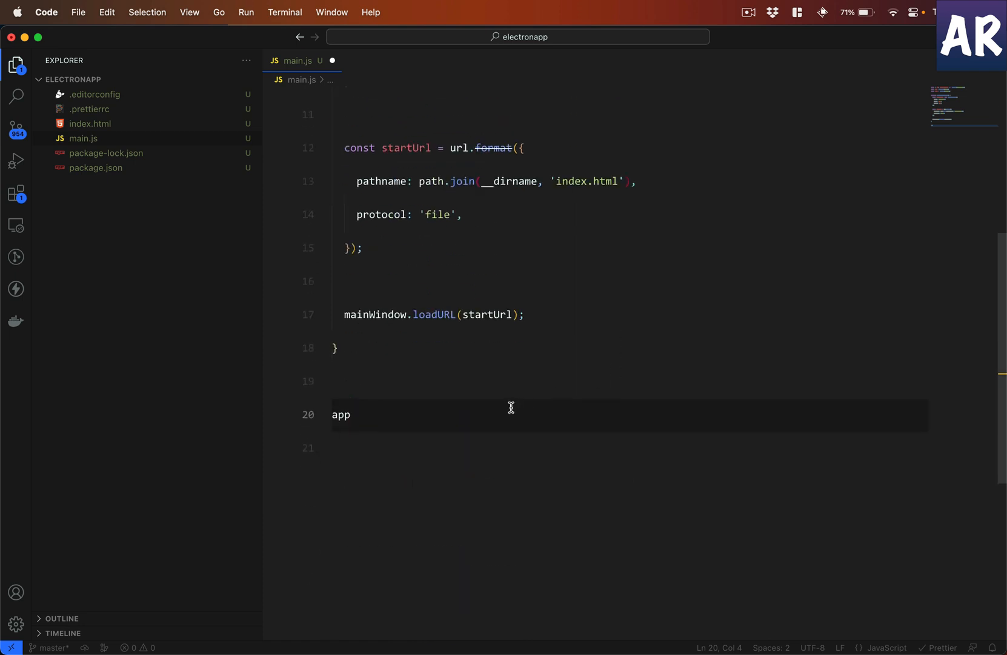
type(".")
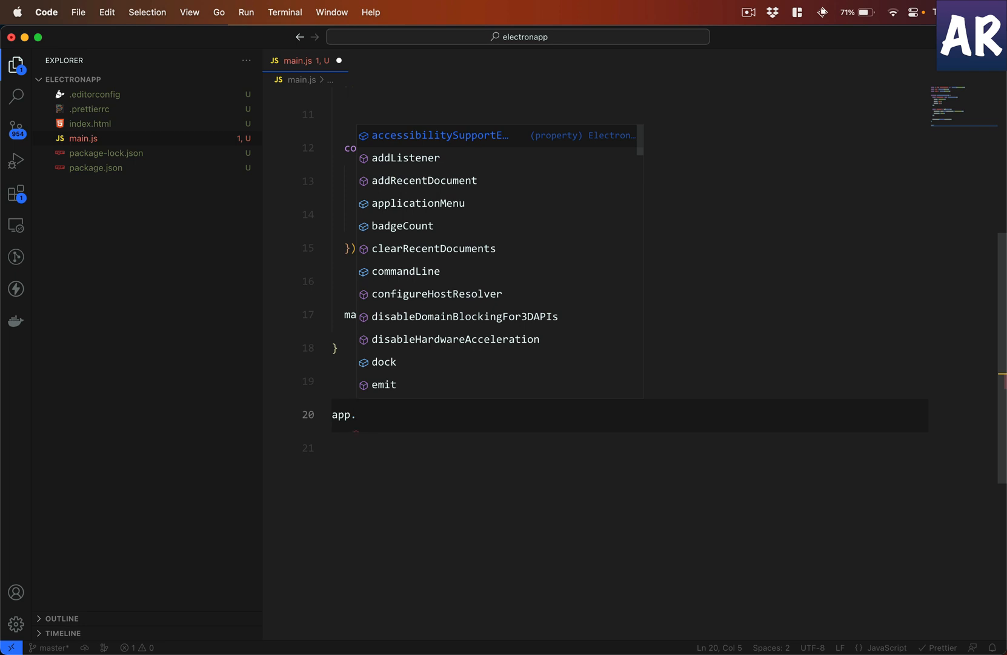
type("whenReady(")
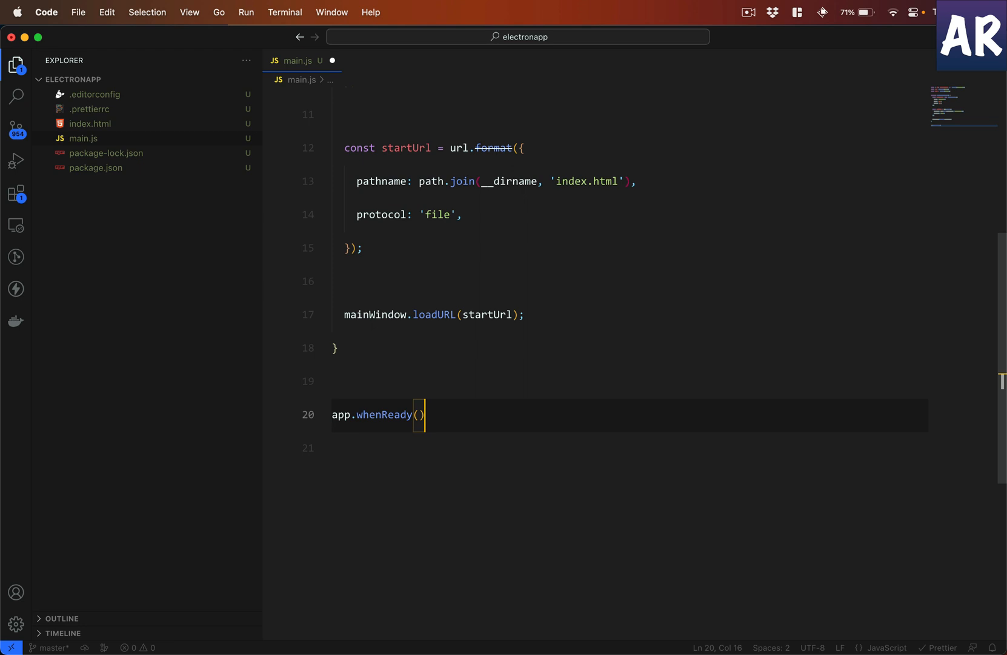
type(".then")
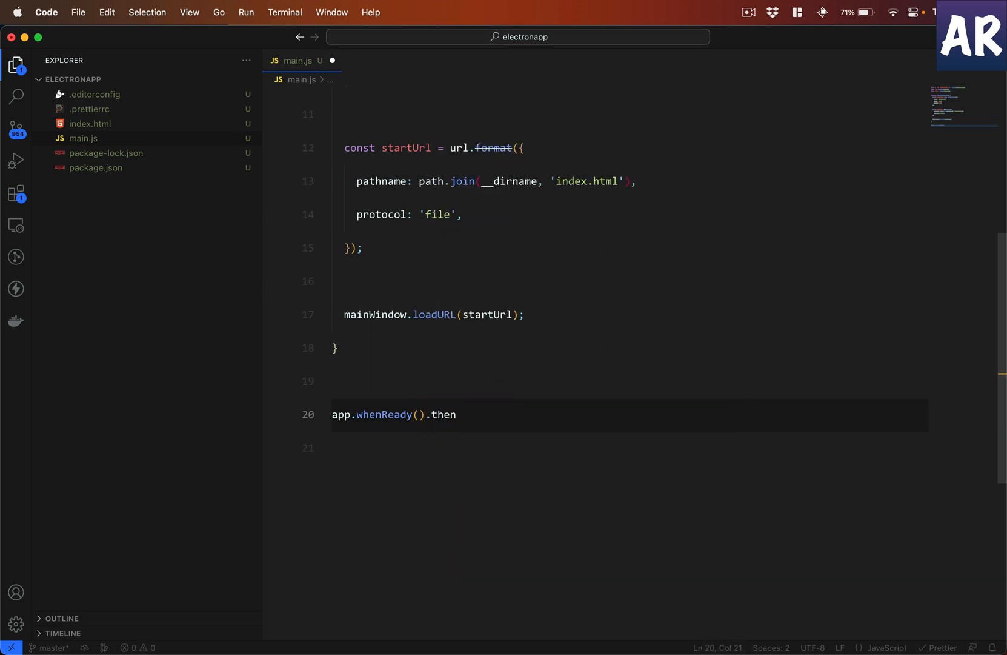
type("()")
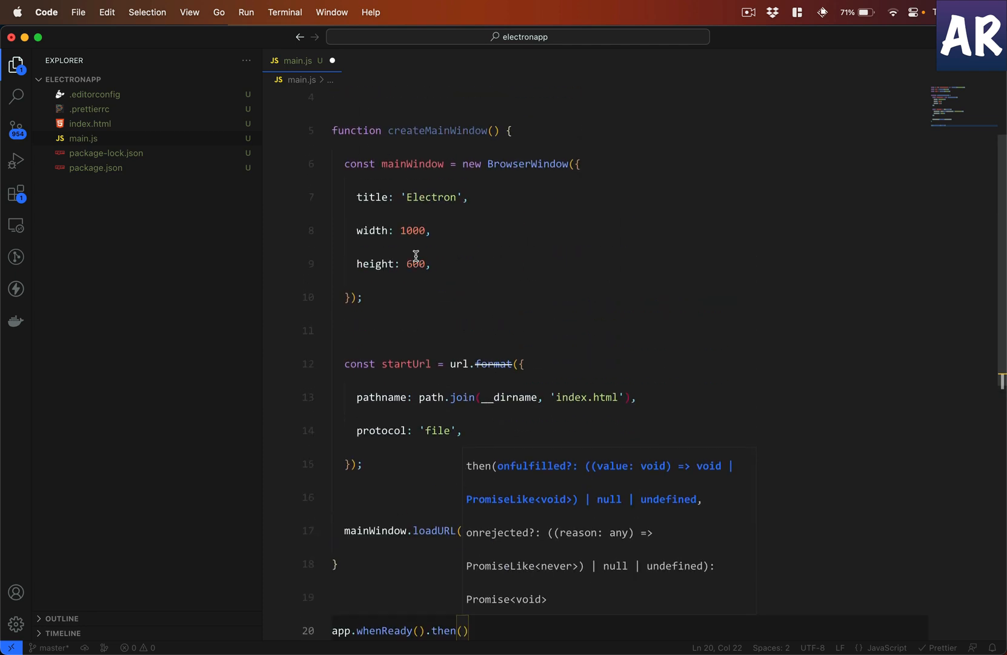
type("createMainWindow")
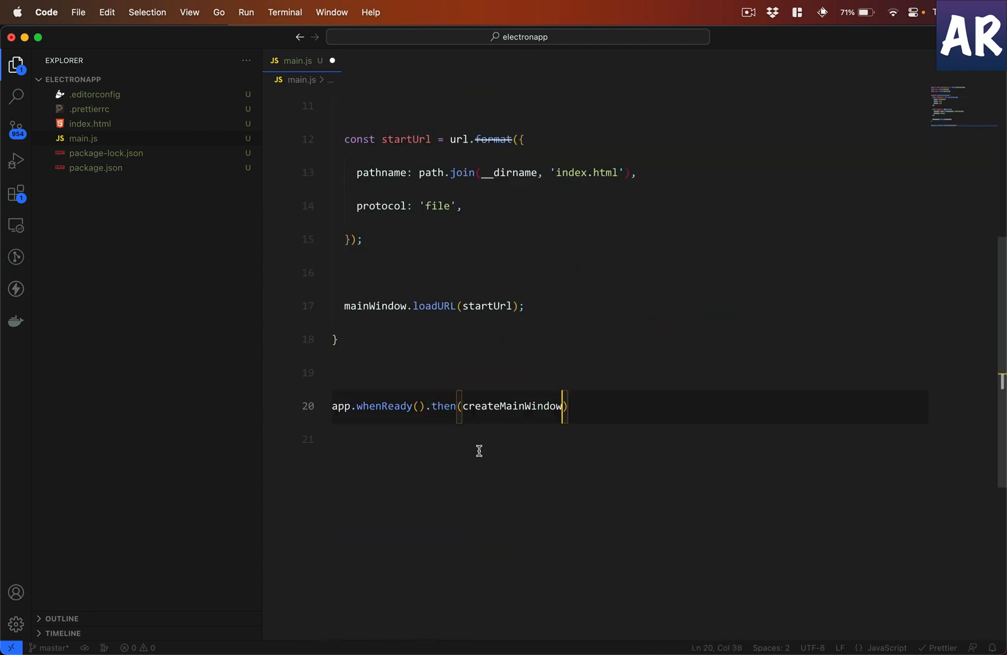
type(";")
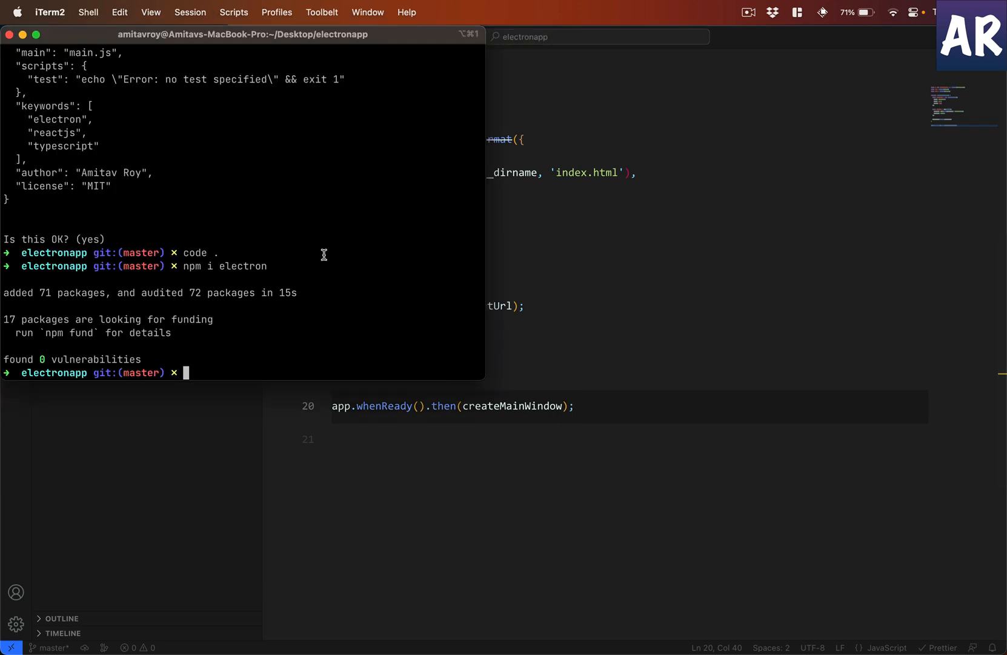
Step: Add a "start": "electron ." script to package.json
type("ele")
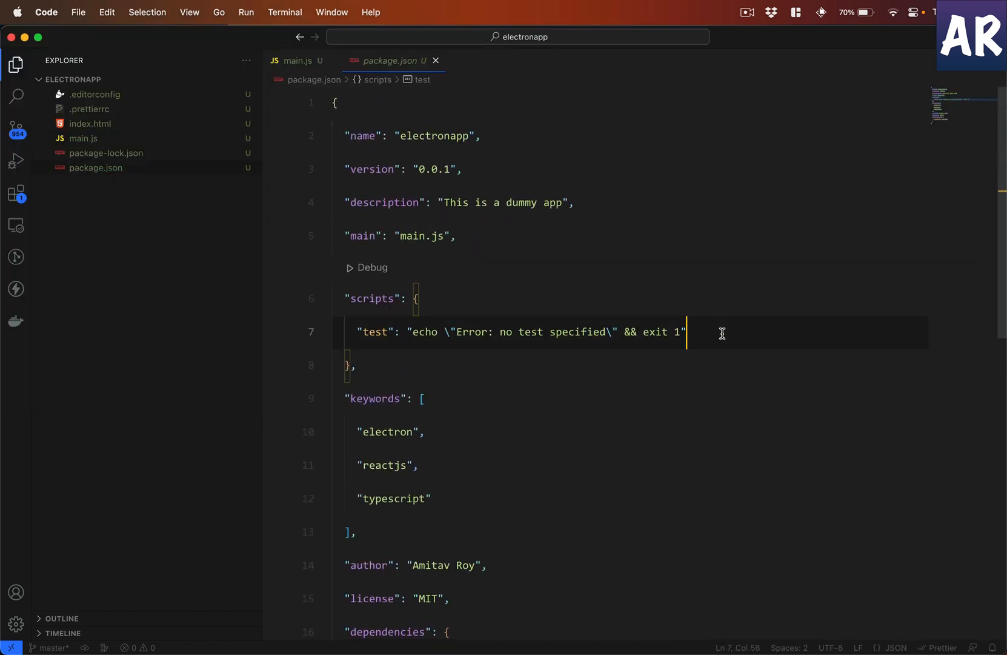
type("\"start\"")
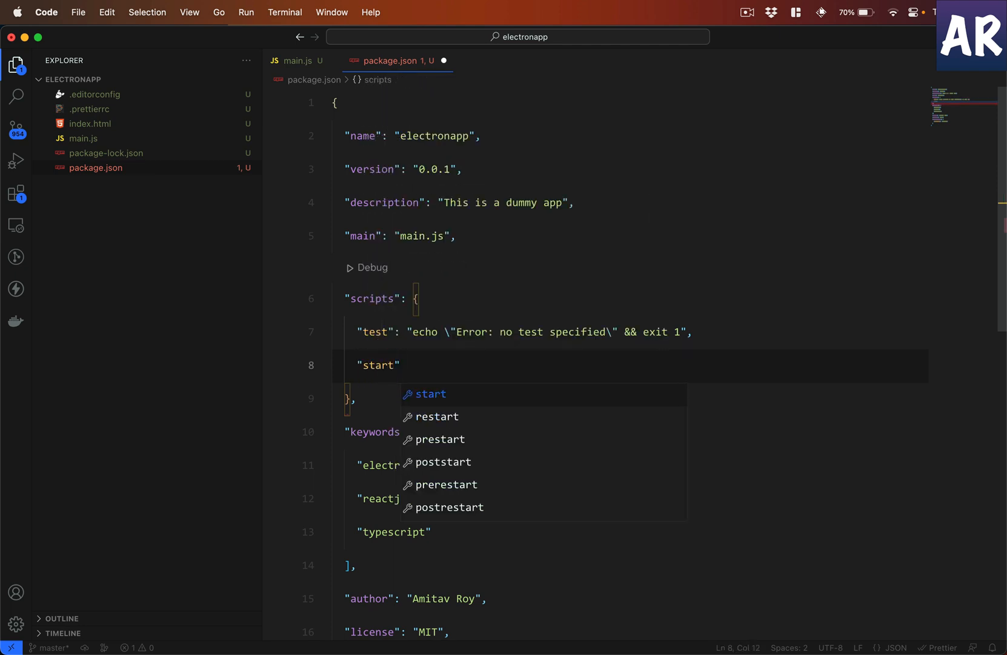
type(": \"ele")
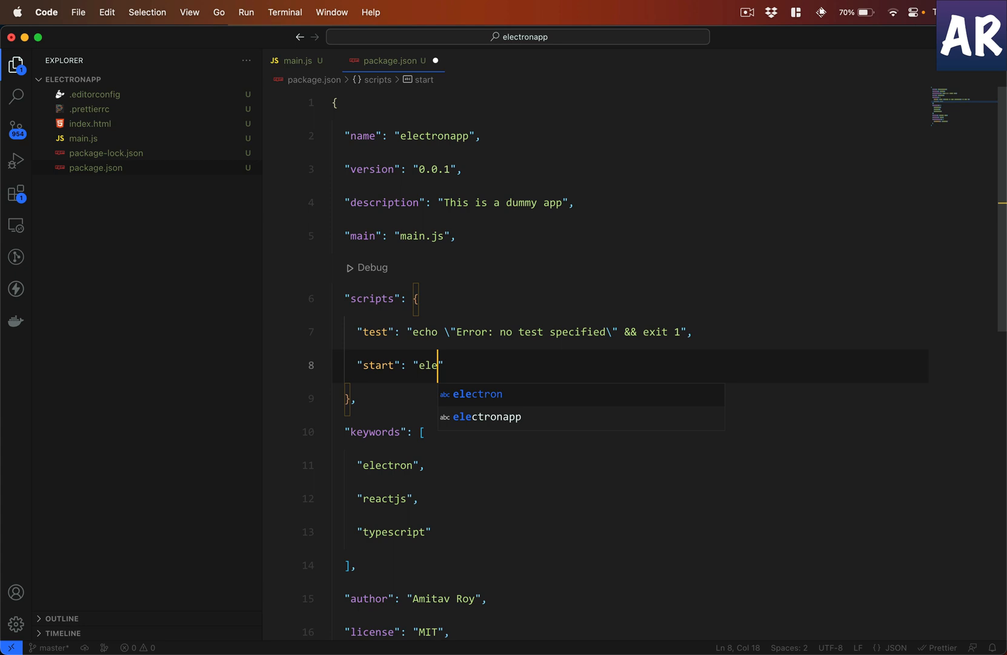
left_click(300, 61)
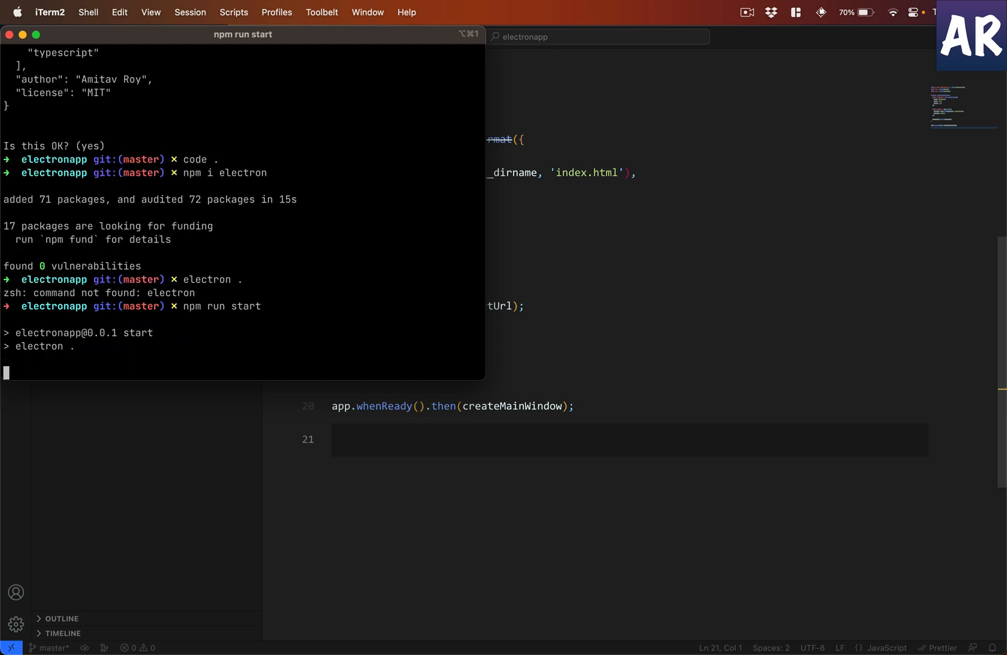
Step: Run npm run start, show the Electron app's Test page window, and return to index.html
key("enter")
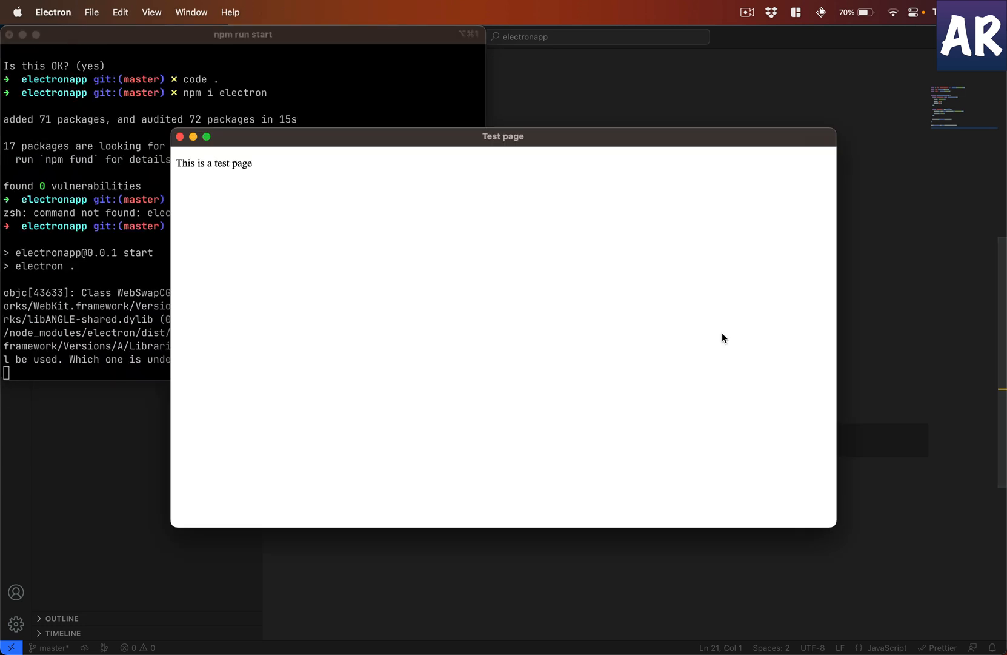
mouse_move(611, 328)
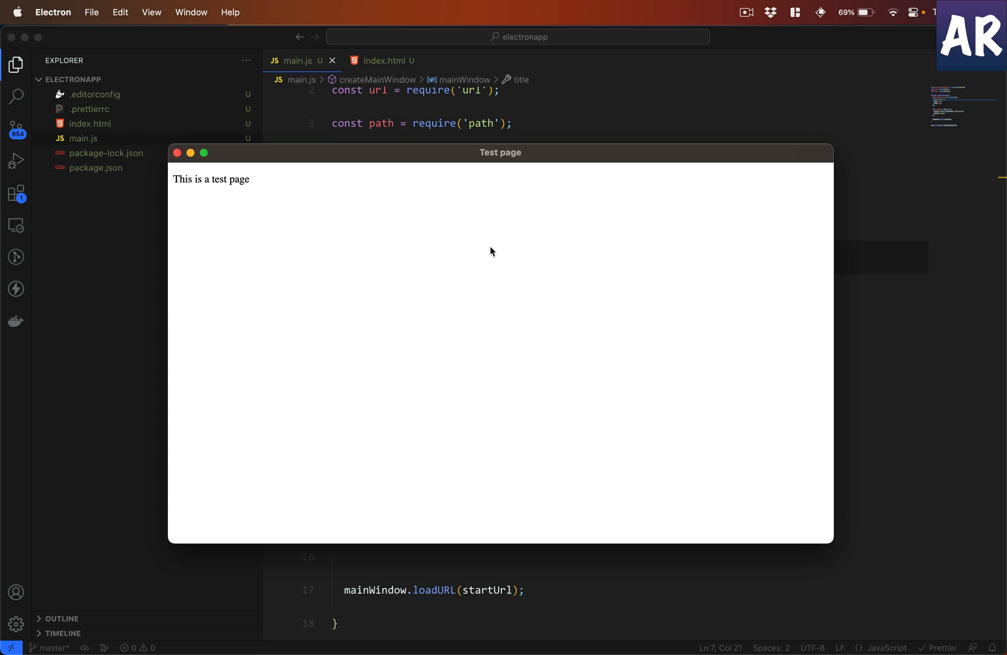
mouse_move(365, 157)
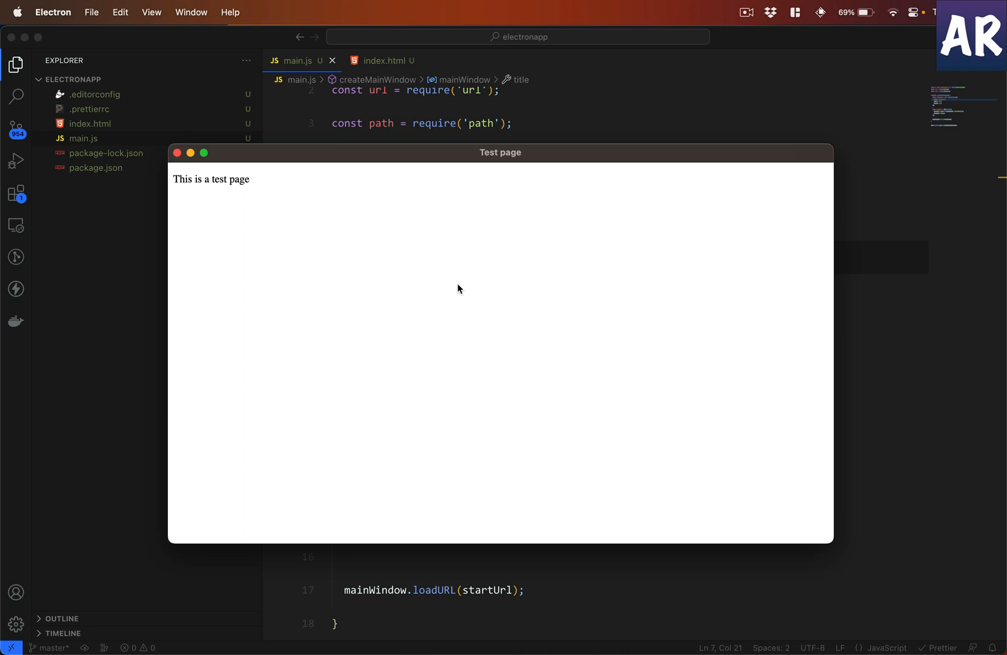
mouse_move(450, 622)
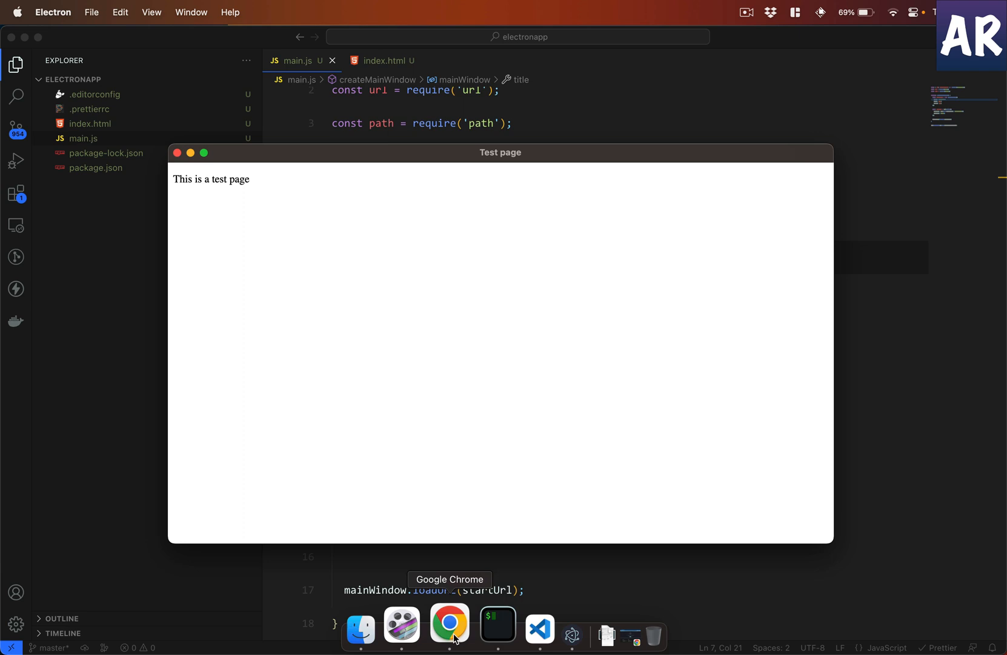
mouse_move(523, 623)
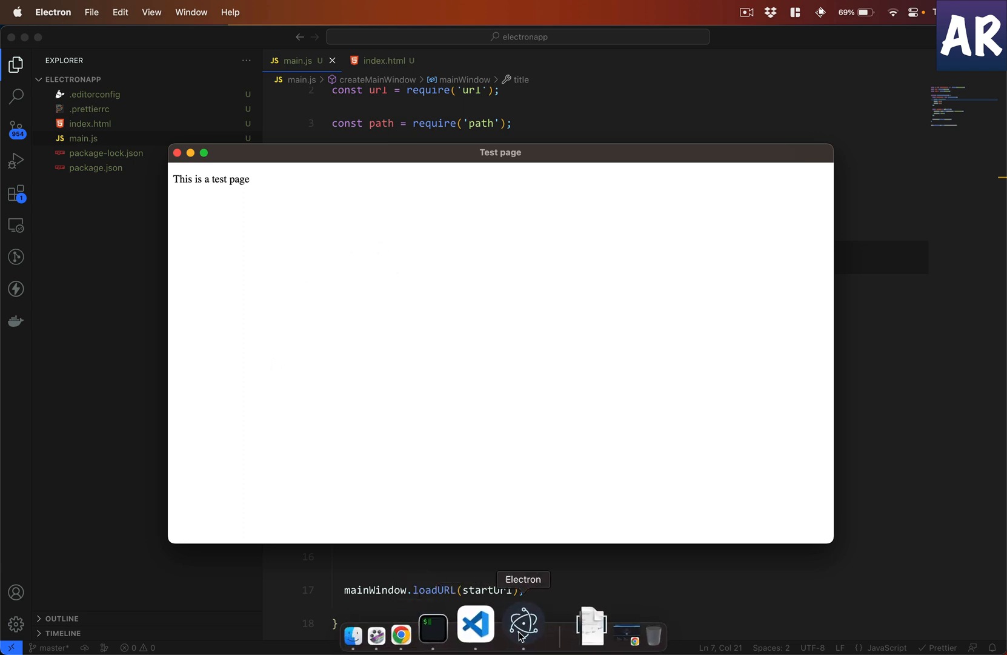
right_click(523, 622)
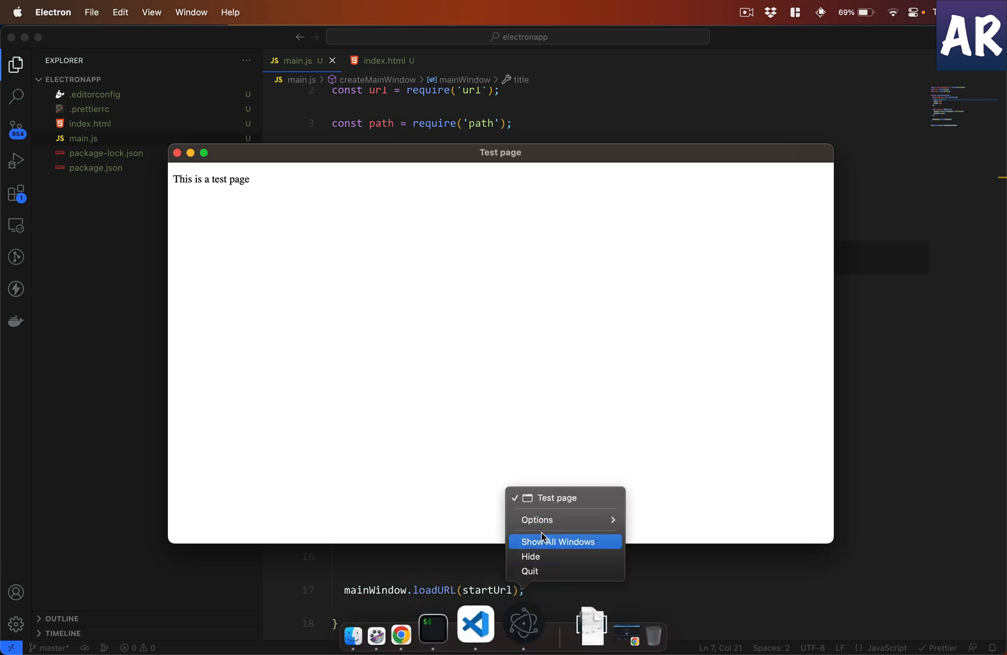
left_click(559, 540)
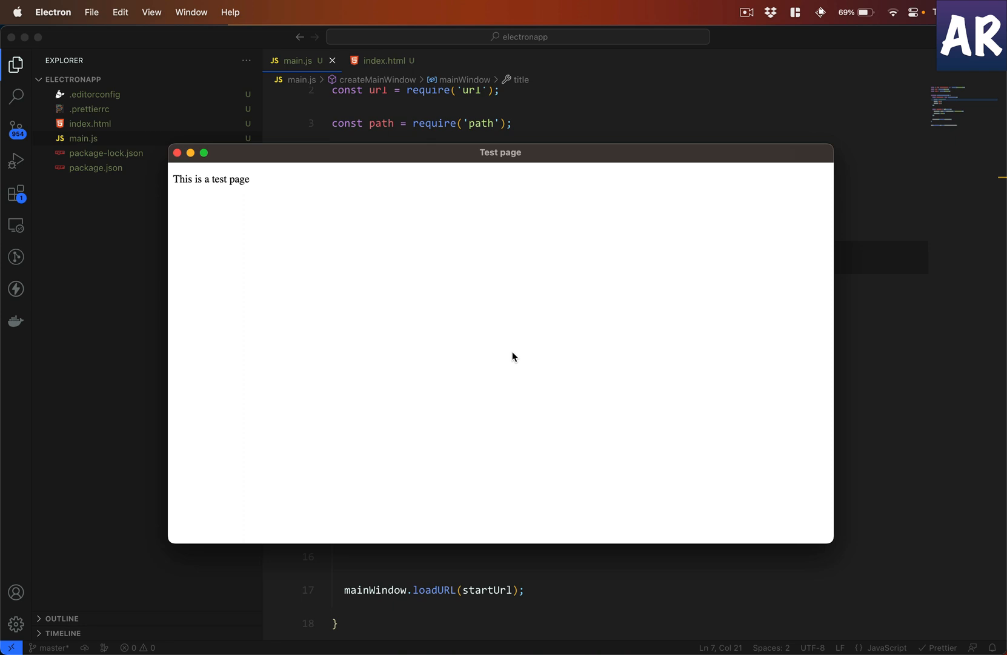
mouse_move(229, 165)
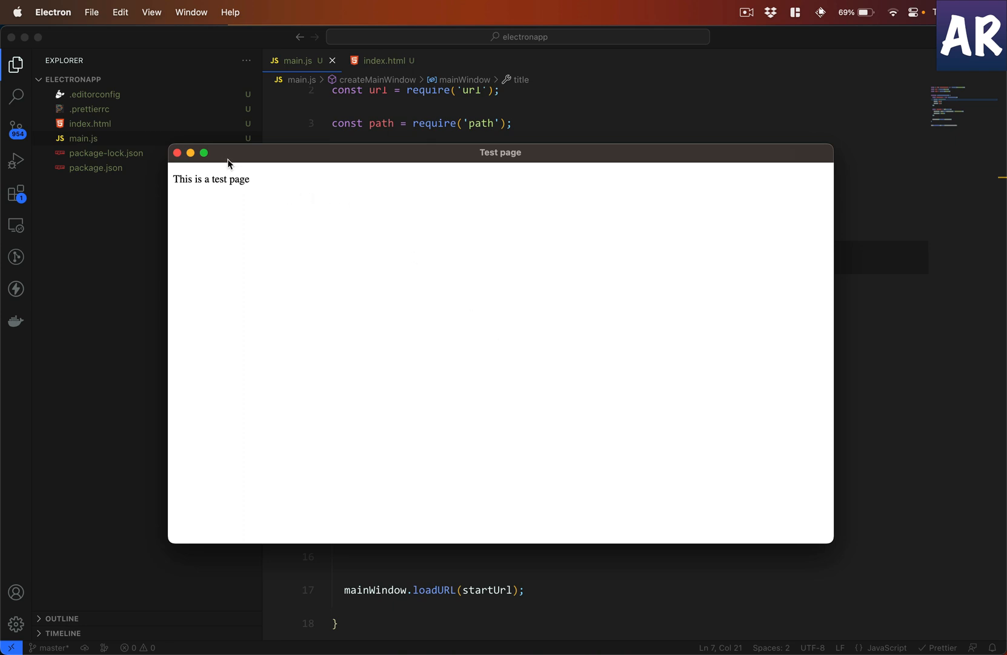
mouse_move(602, 320)
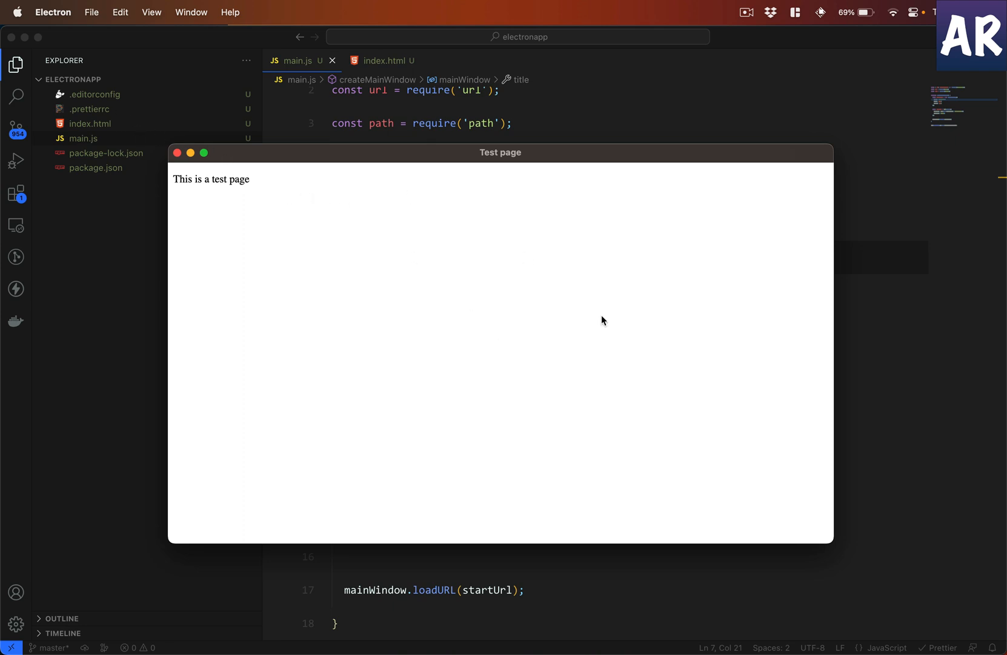
mouse_move(529, 324)
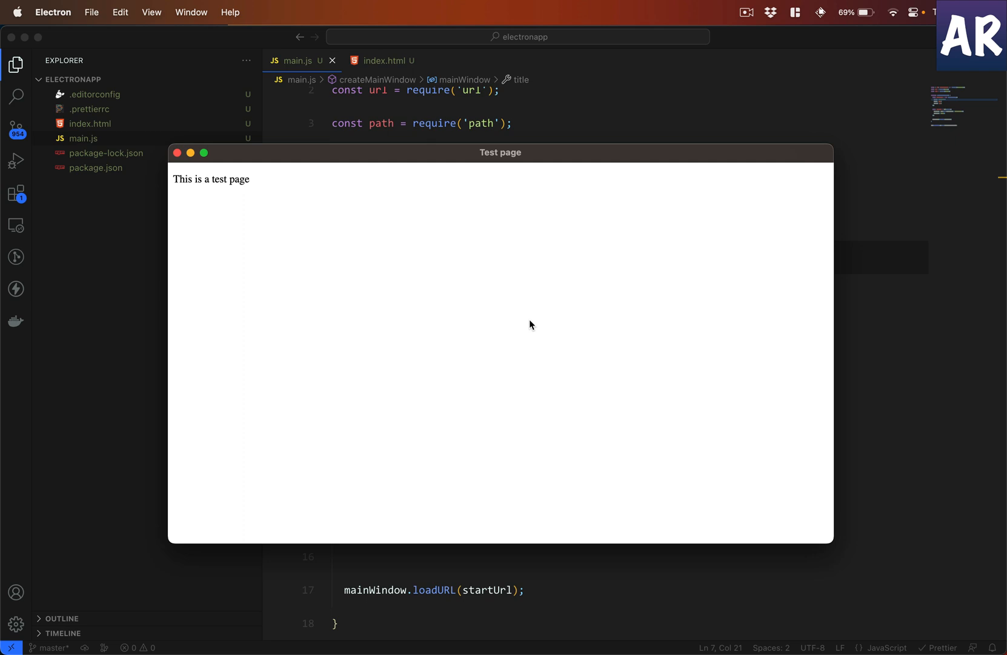
left_click(385, 60)
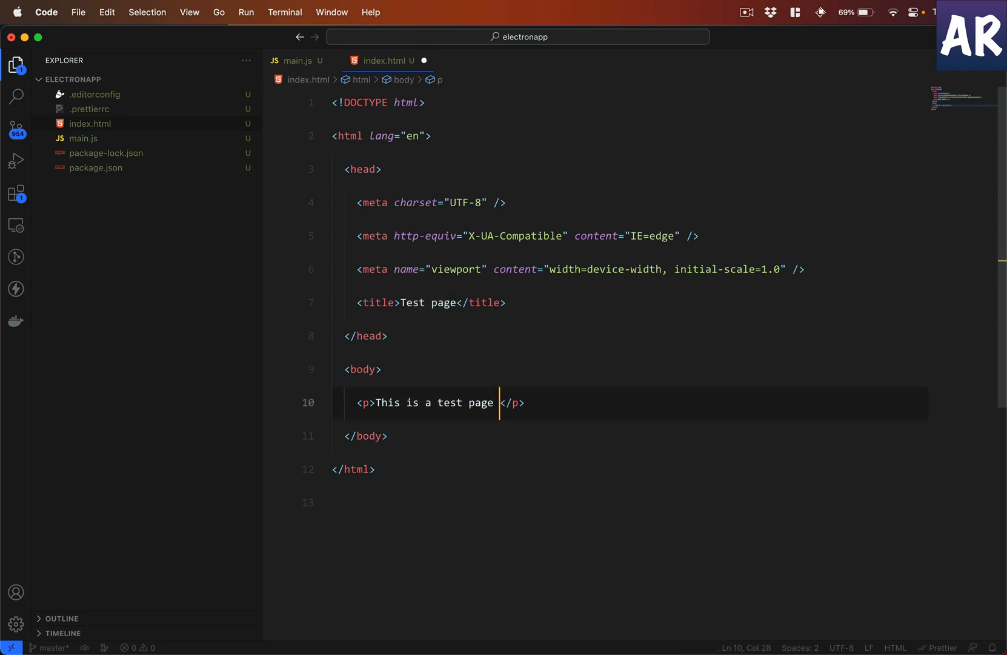
Step: Extend the index.html paragraph with "reflect this? This one again"
type("reflect thi")
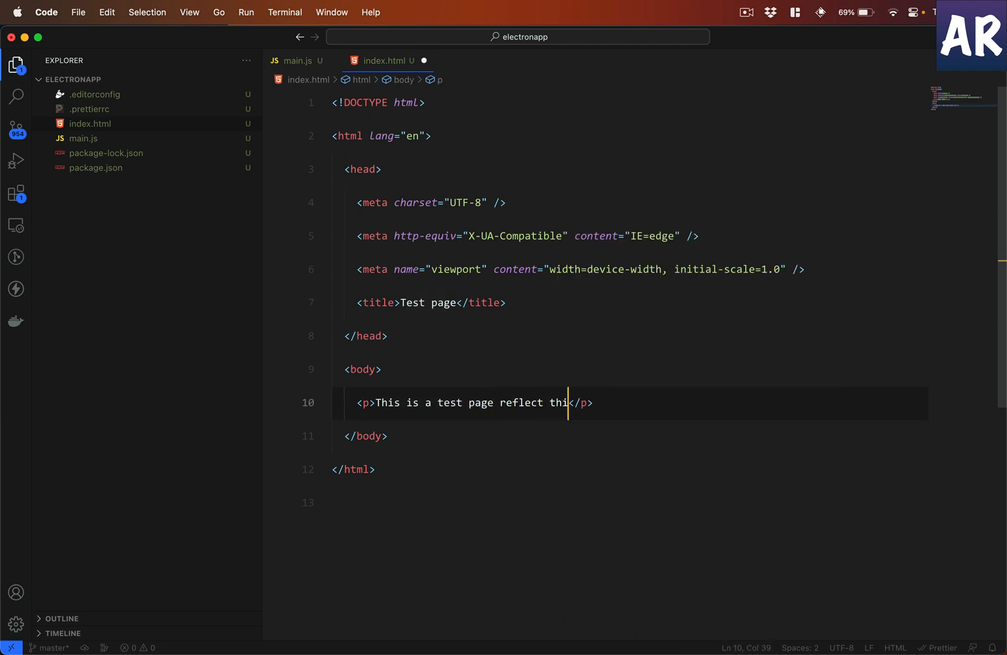
type("s?")
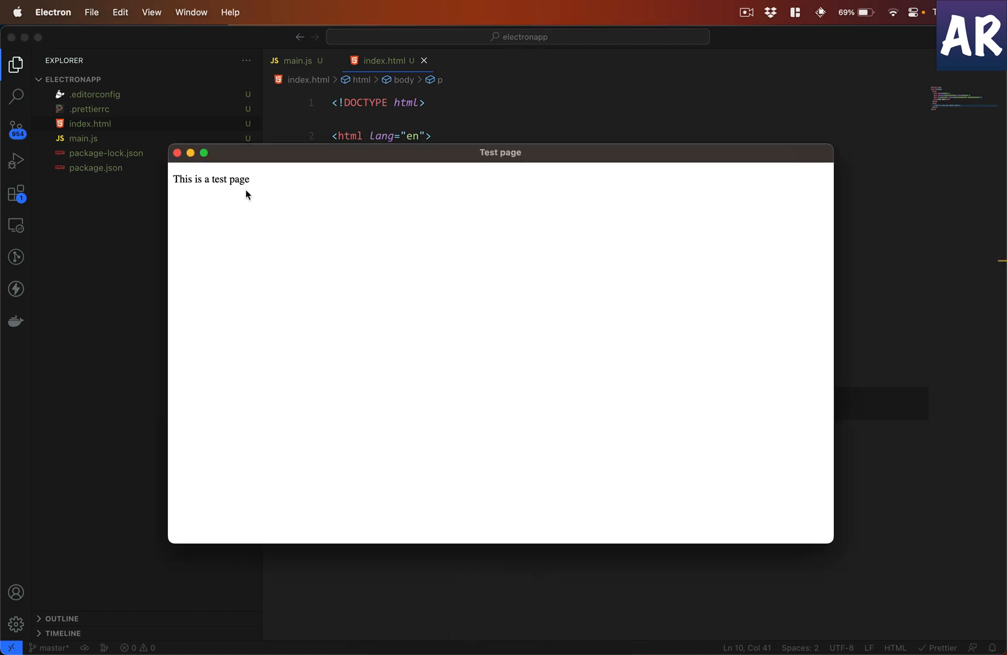
type("reflect this?")
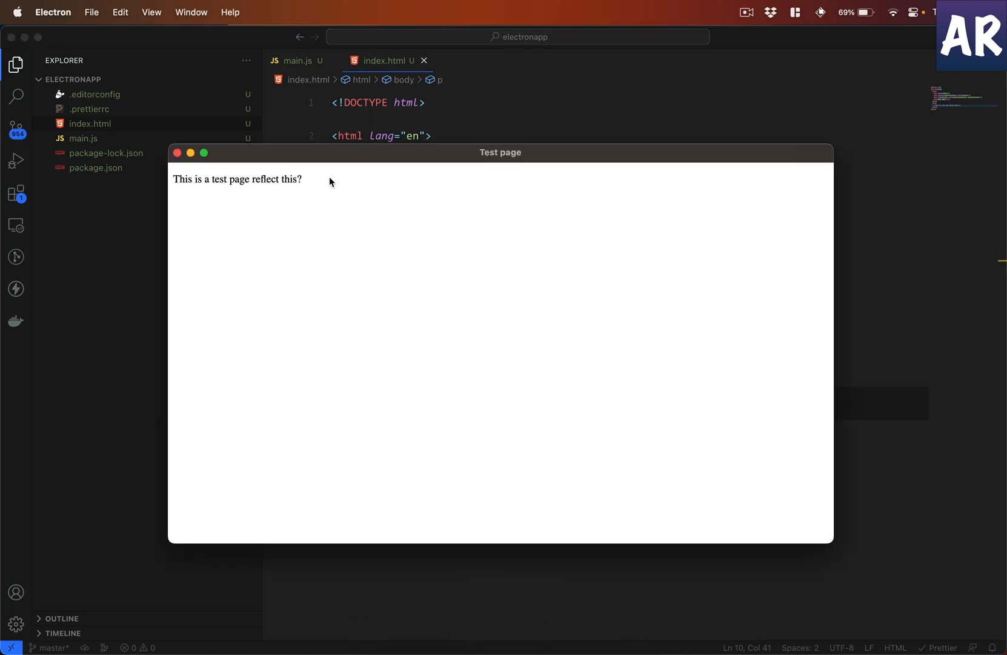
mouse_move(351, 191)
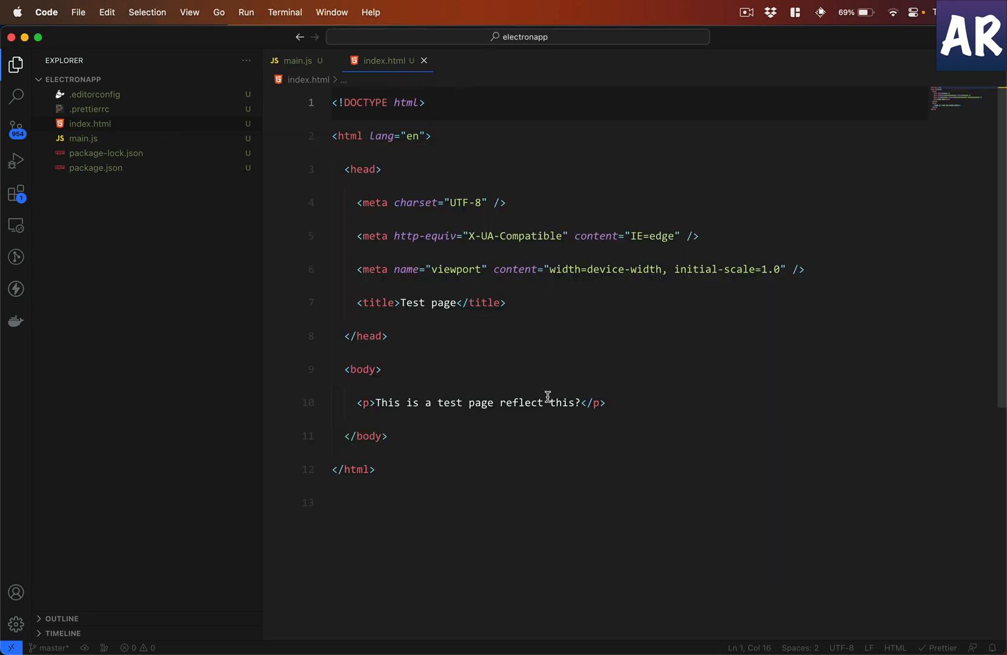
type("This o")
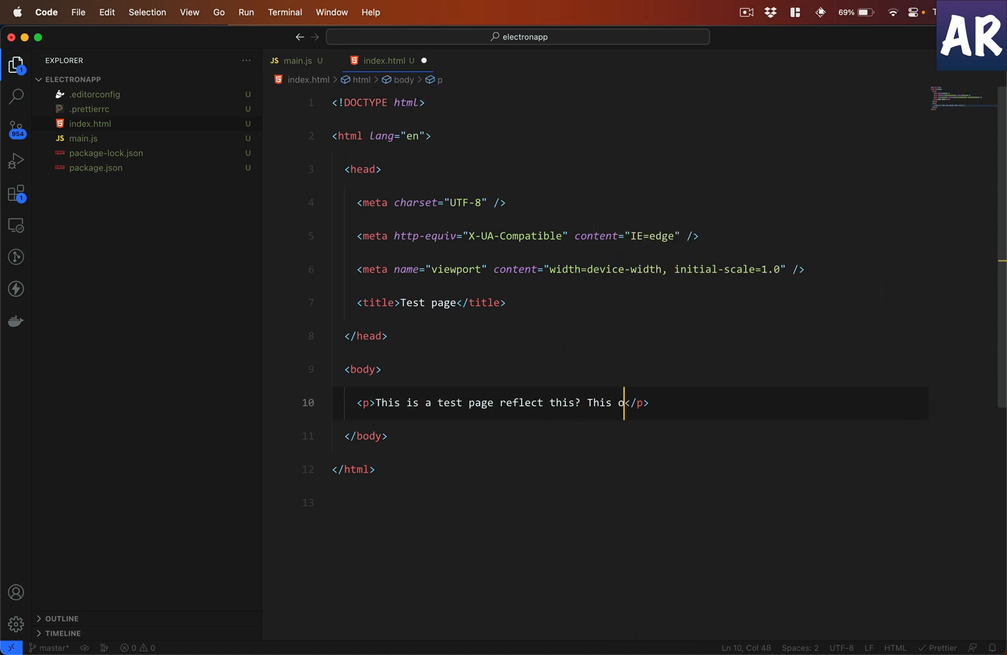
type("ne agai")
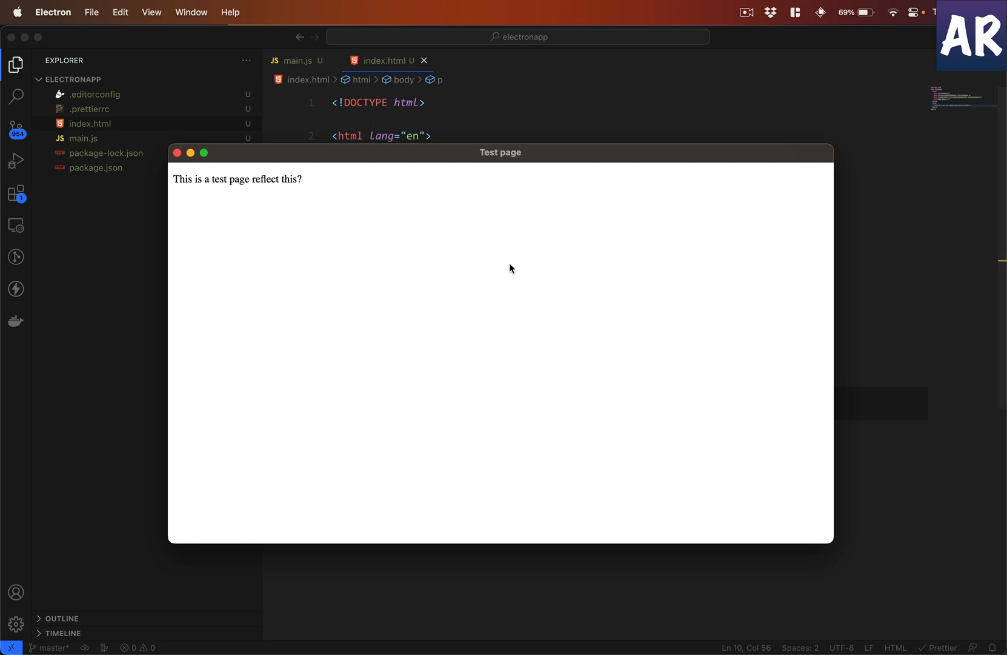
mouse_move(363, 276)
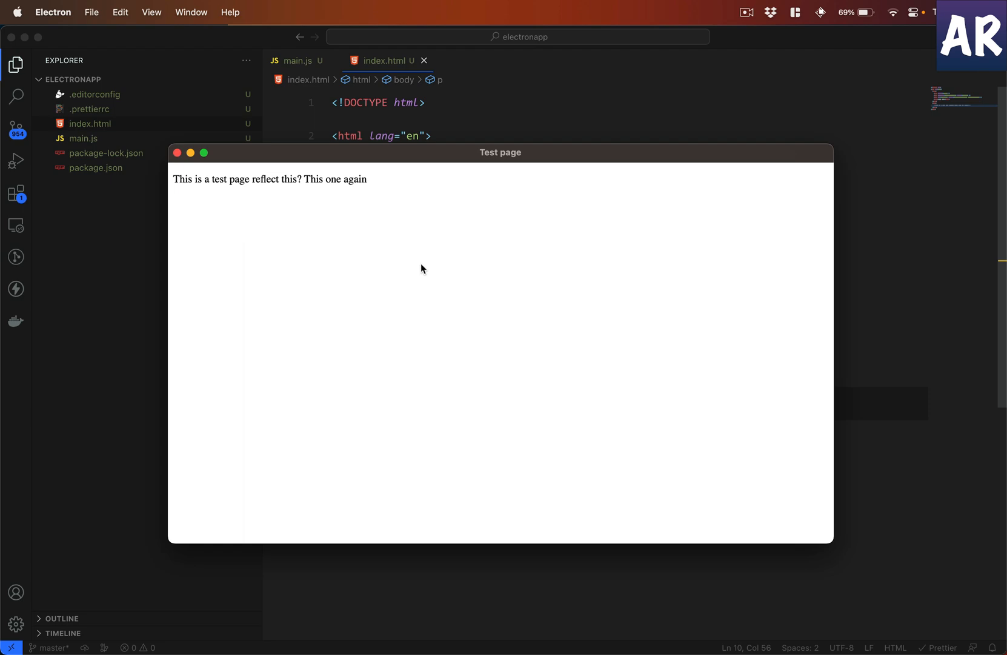
mouse_move(411, 288)
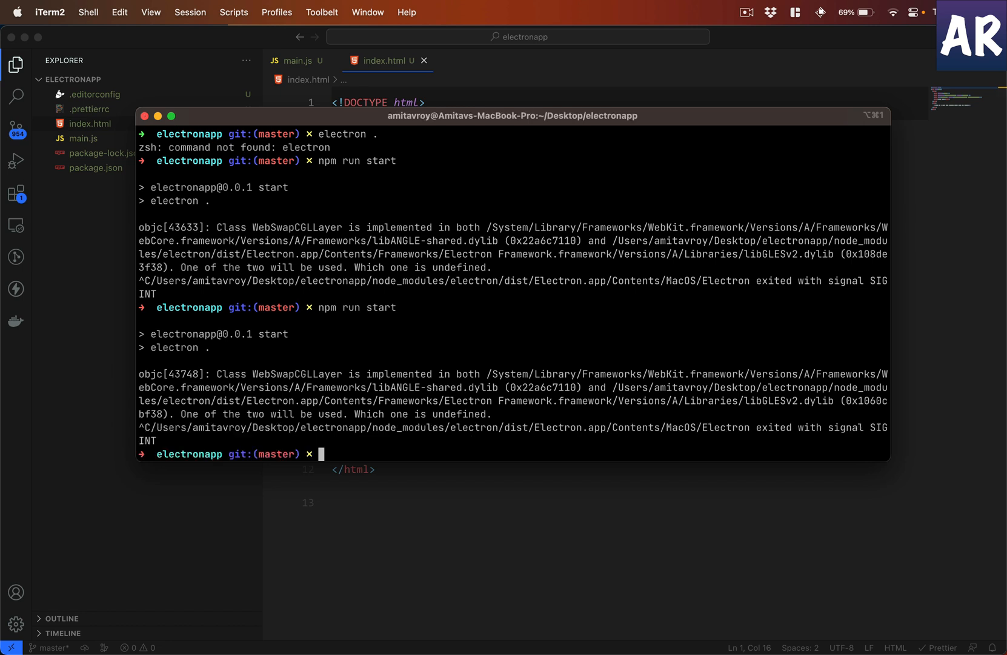
Step: Launch the app with npx electron . and then npx electronmon . for live reload
type("npx ele")
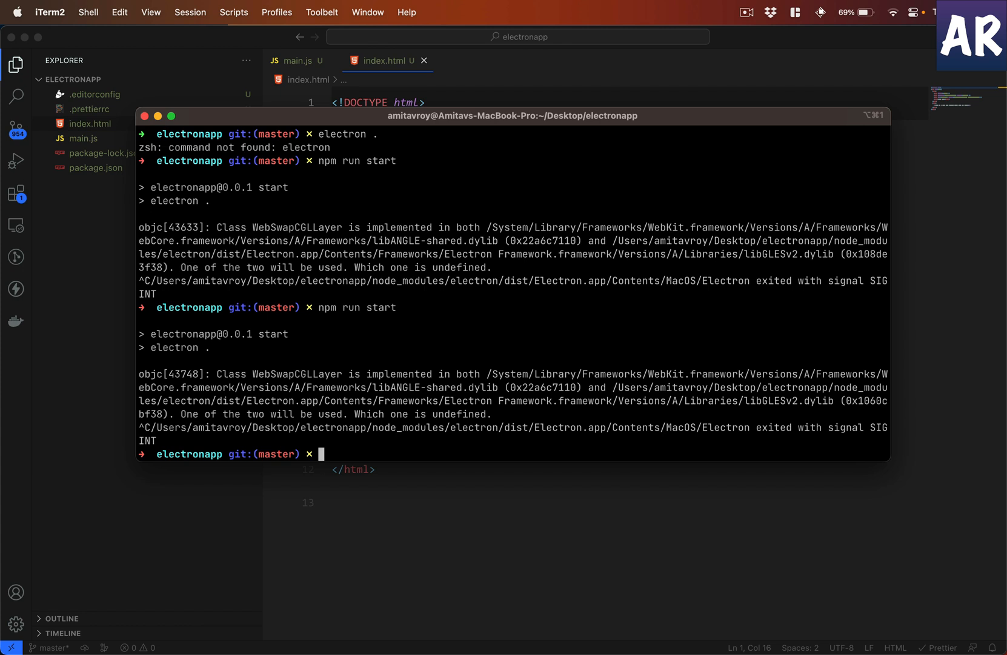
type("npx elec")
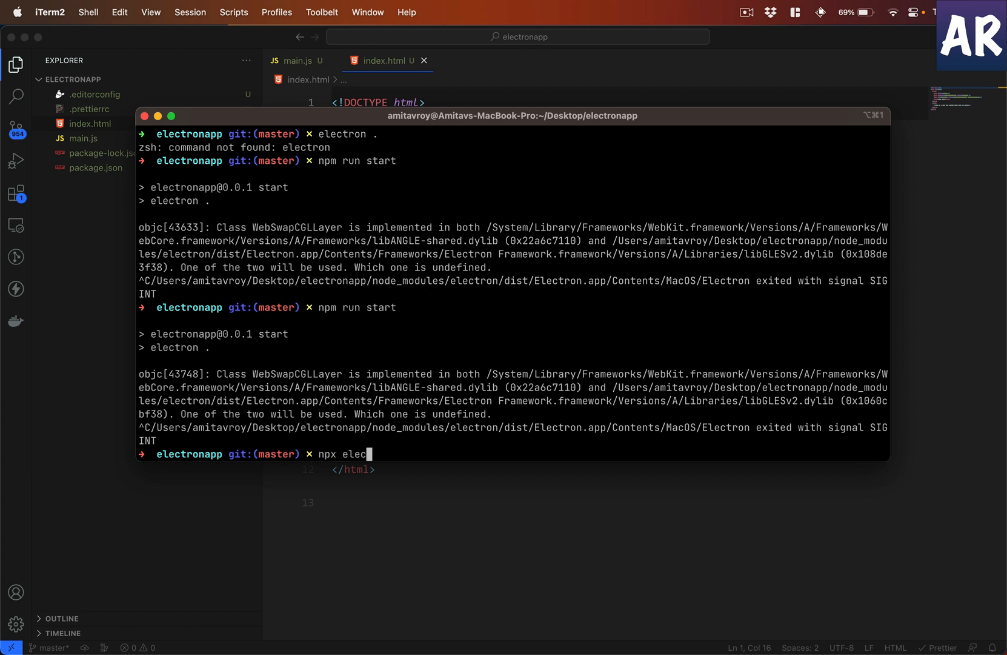
key("Enter")
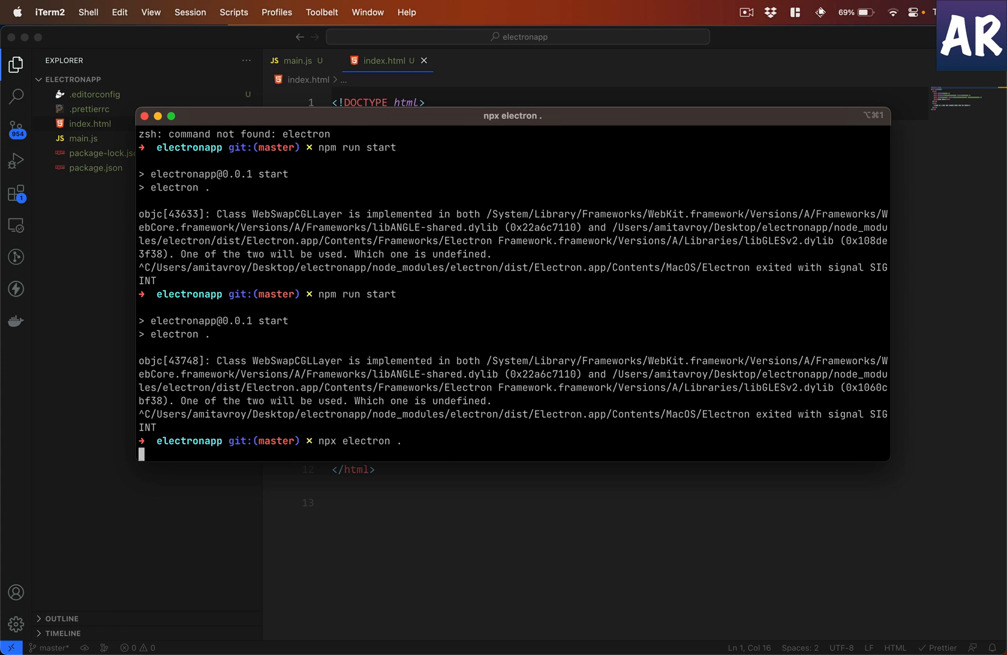
key("Return")
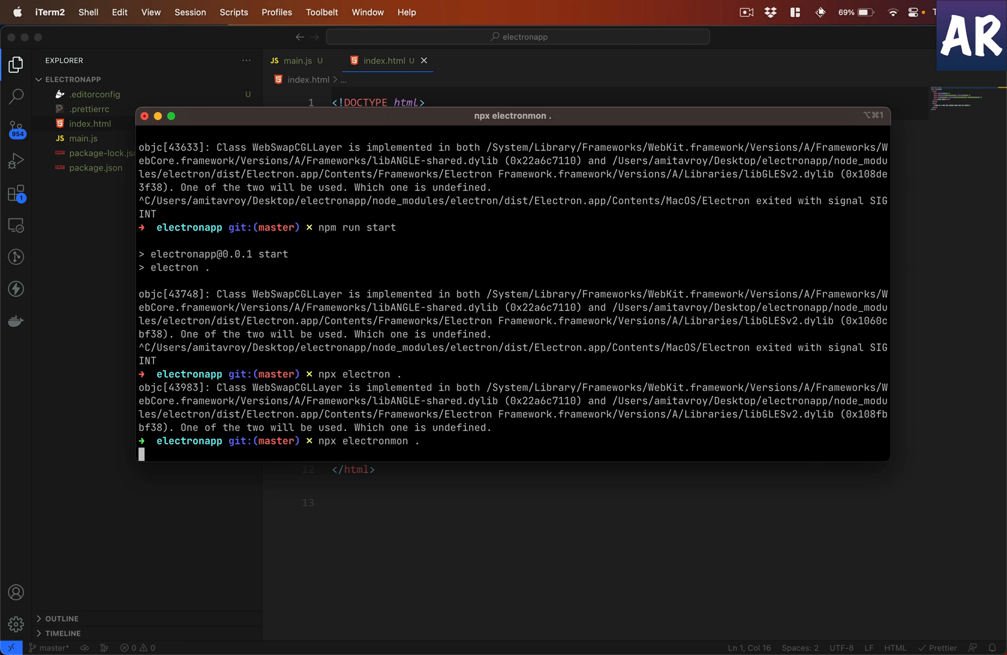
key("enter")
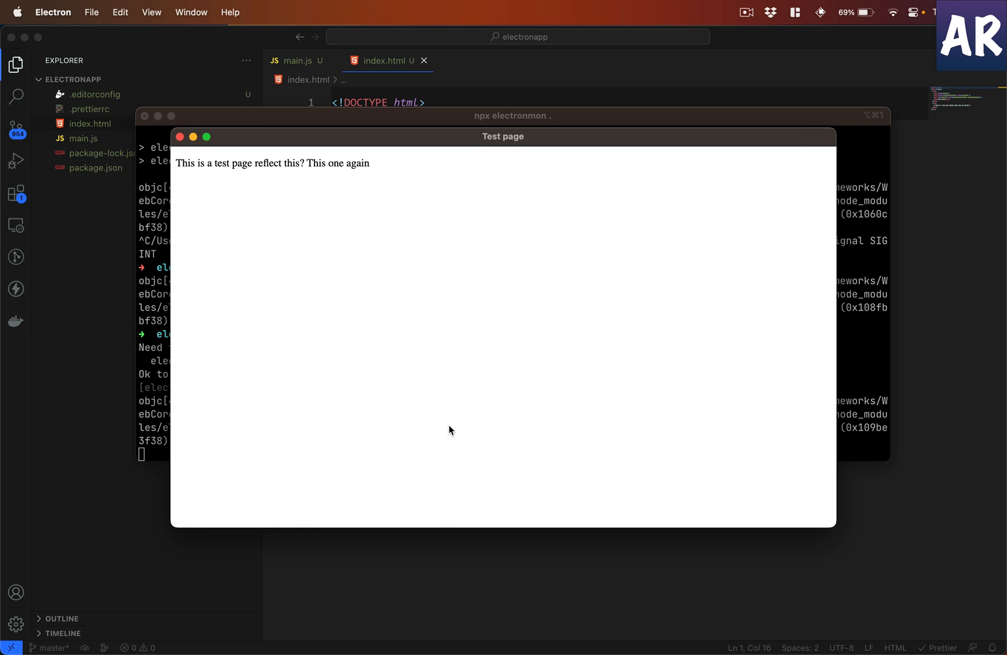
mouse_move(464, 593)
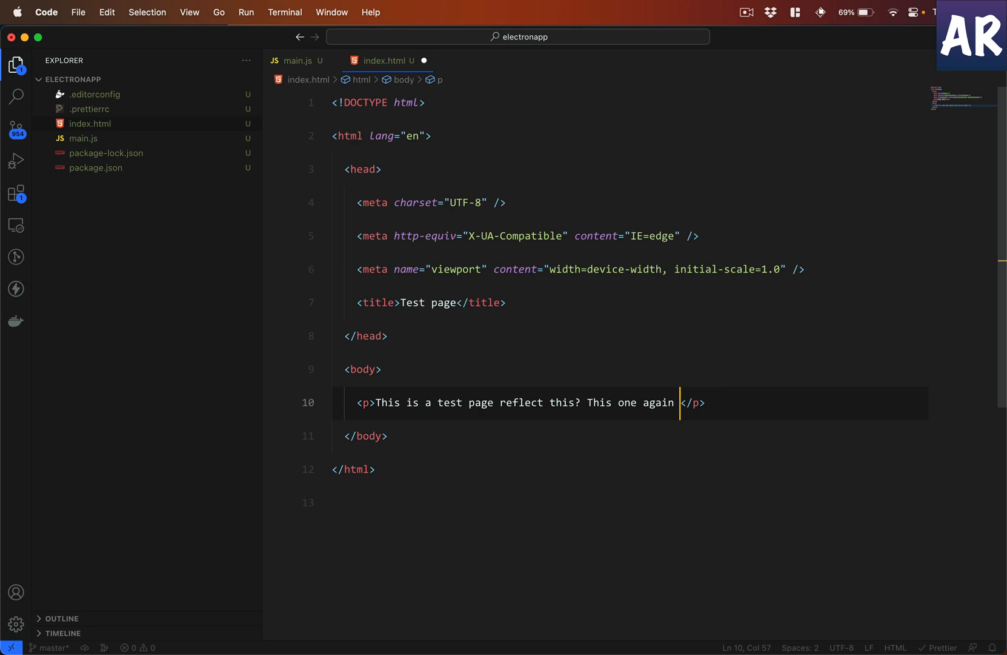
Step: Append "check this" to the paragraph so electronmon reloads the window
type("check this")
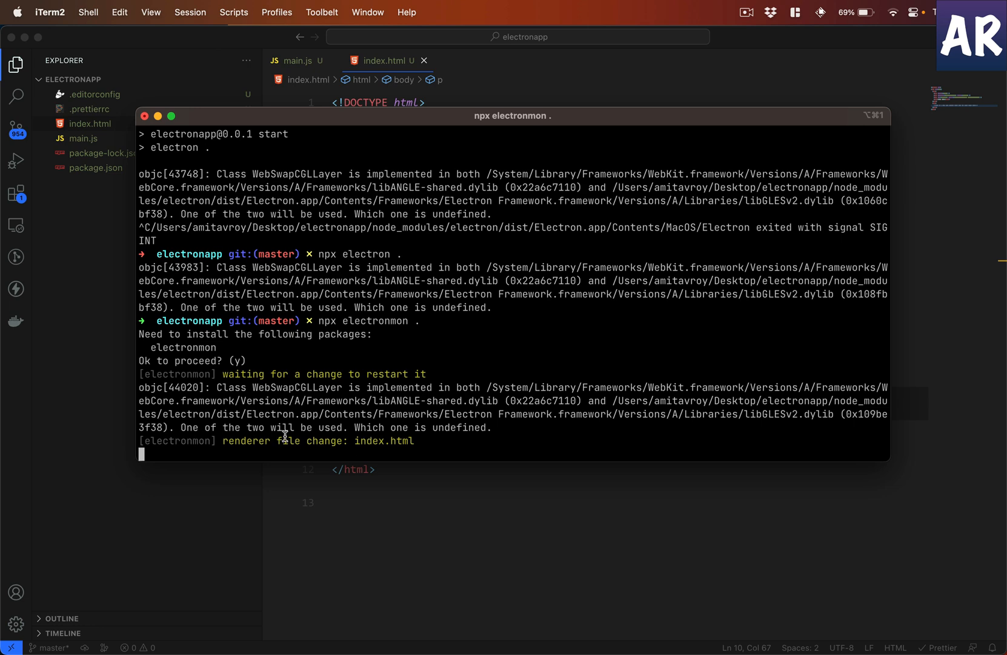
mouse_move(366, 442)
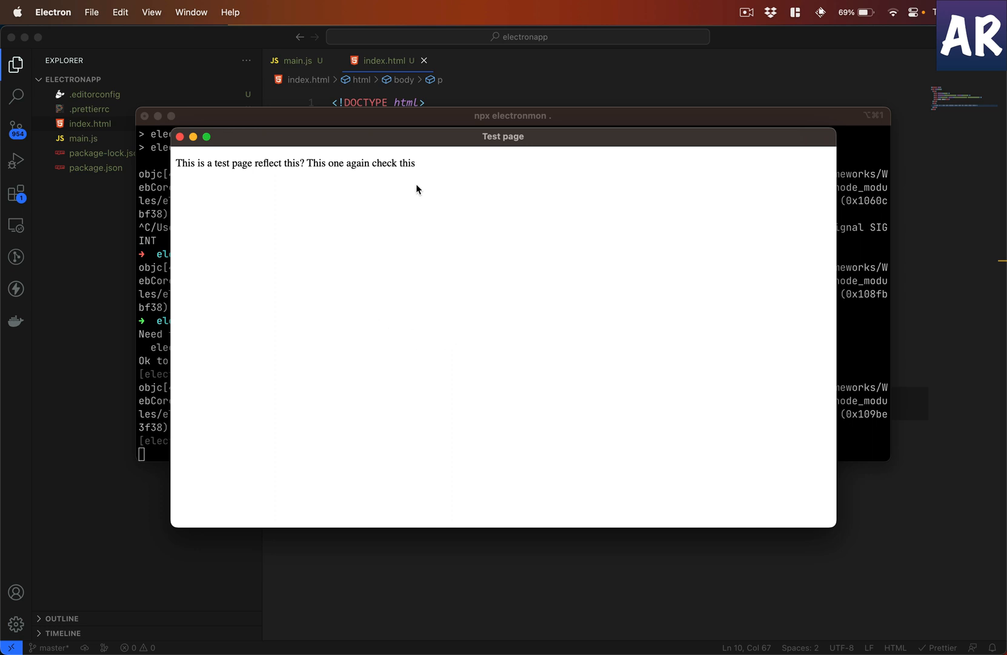
mouse_move(410, 136)
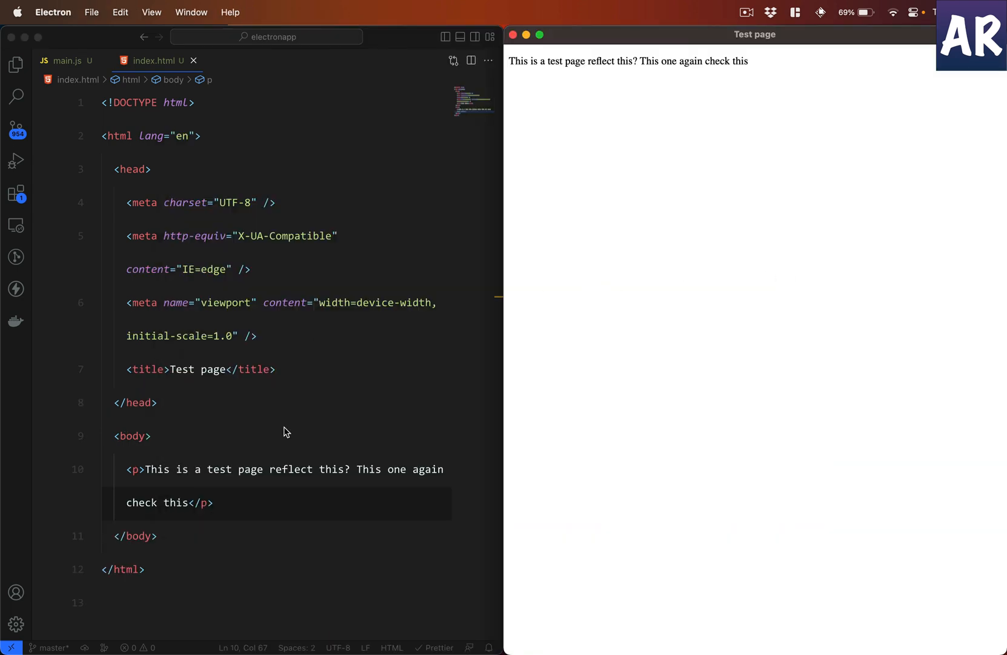
Step: Add <h1>Hello World!</h1> and <p>This is one more line</p> to index.html
type("\" \"")
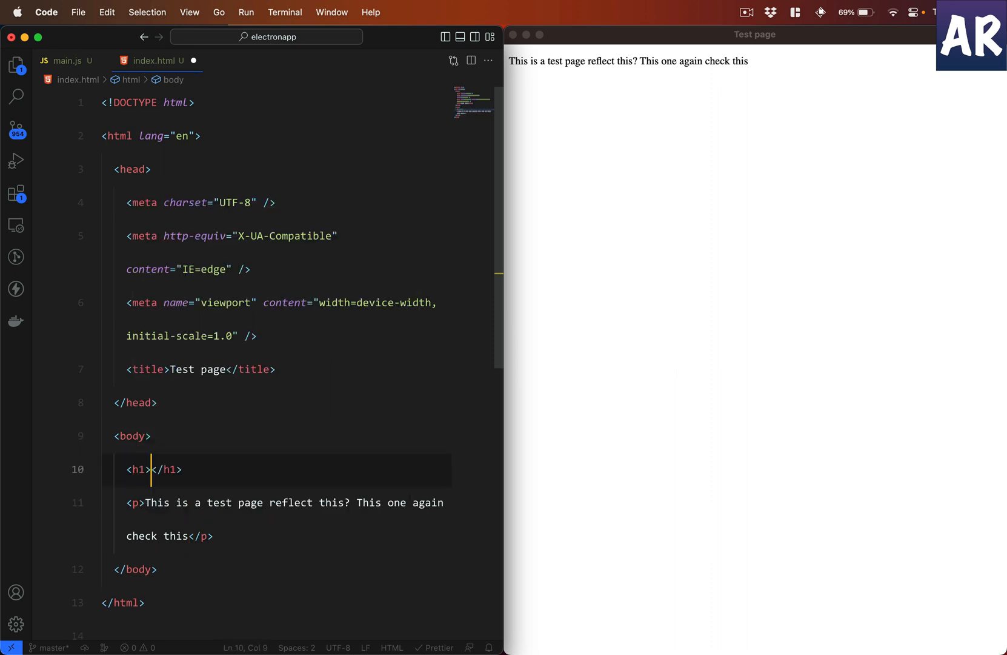
type("Hello Wo")
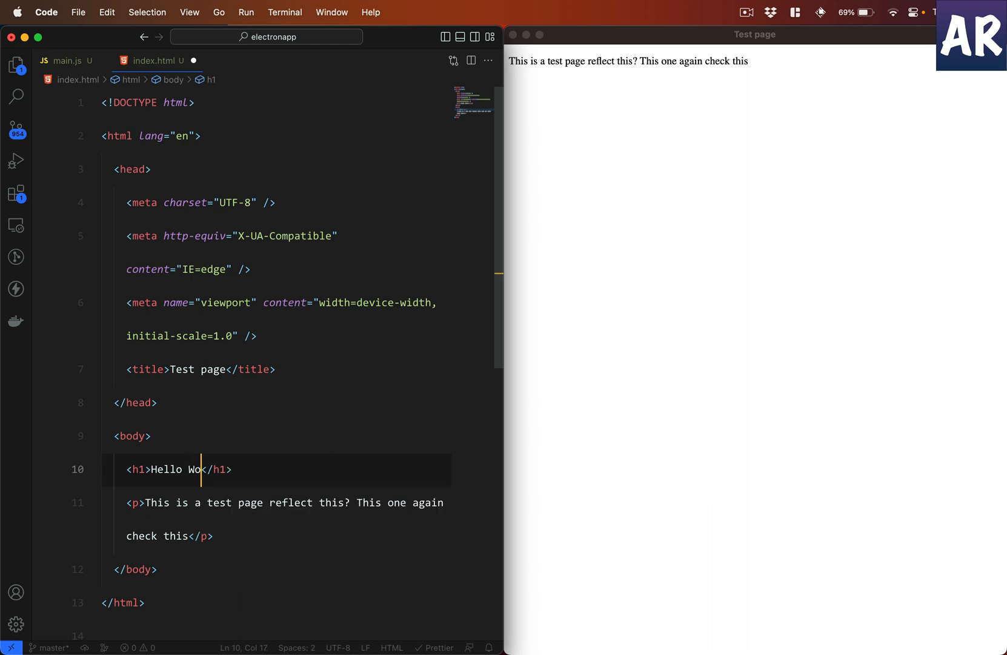
type("rld!")
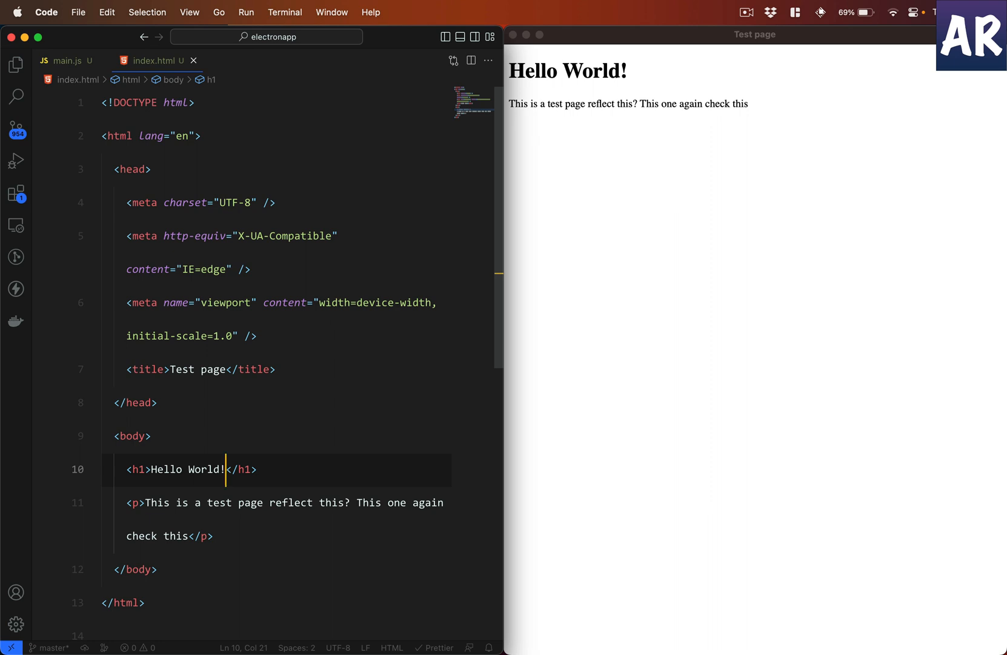
type("p")
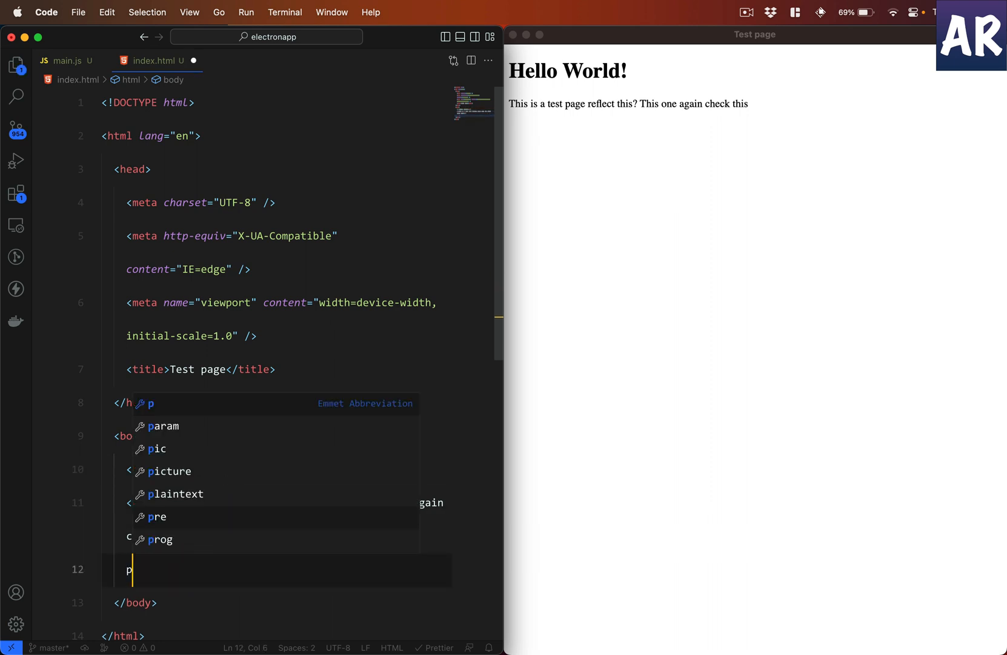
type(">This is one more </p>")
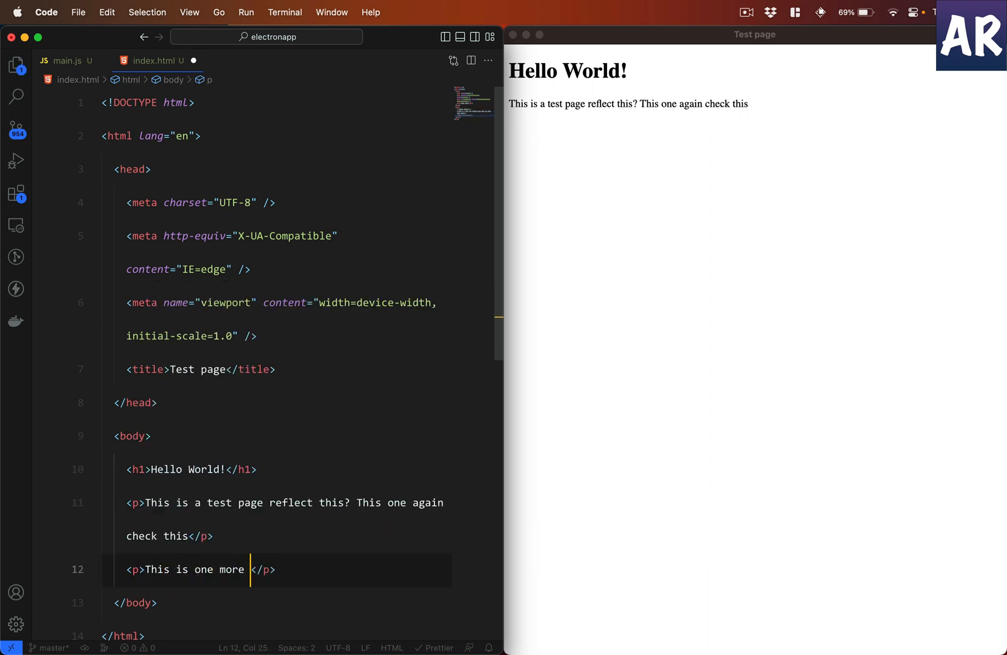
type("line")
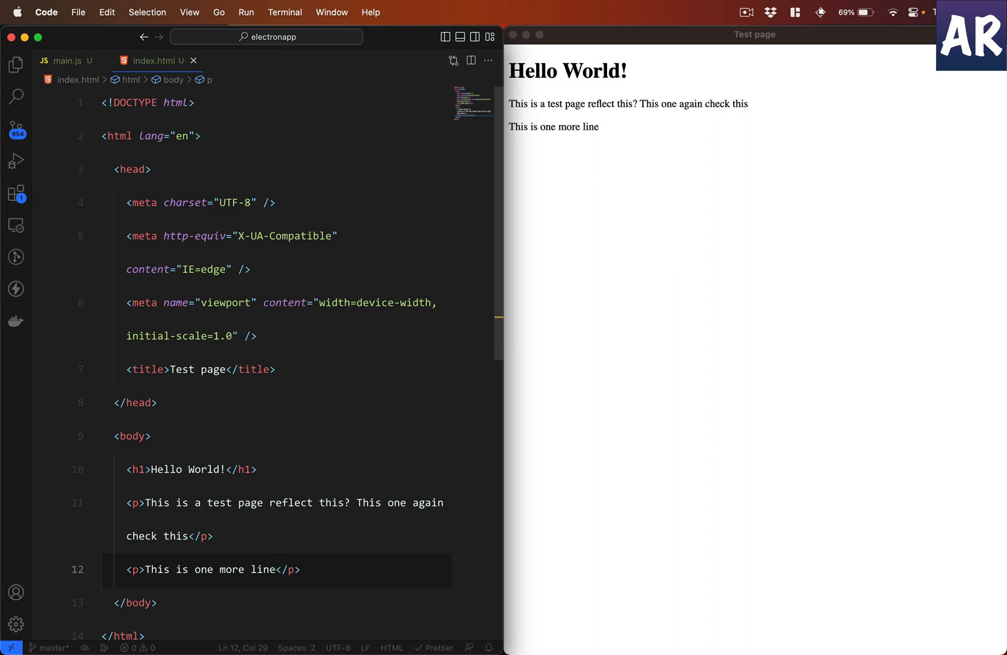
mouse_move(284, 279)
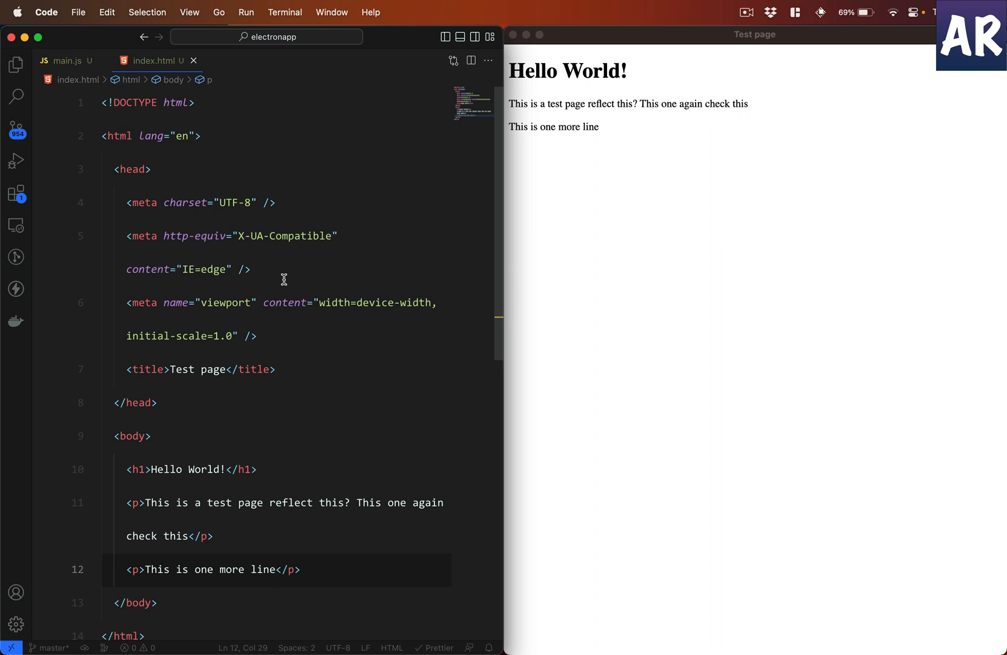
mouse_move(199, 180)
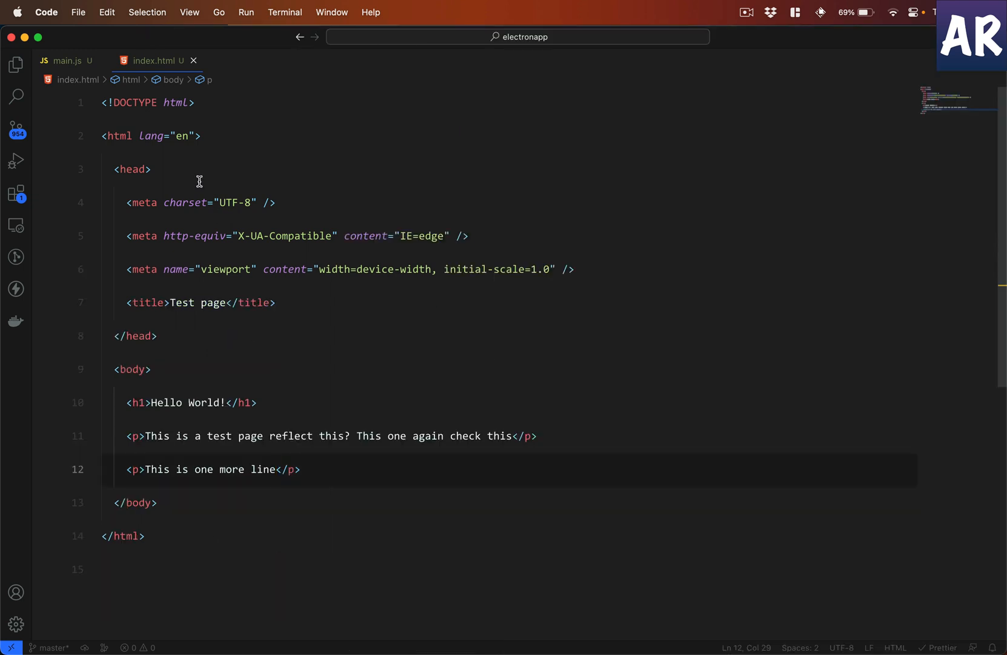
Step: Add a watch script running "npx electronmon --trace-warnings ." to package.json
left_click(15, 64)
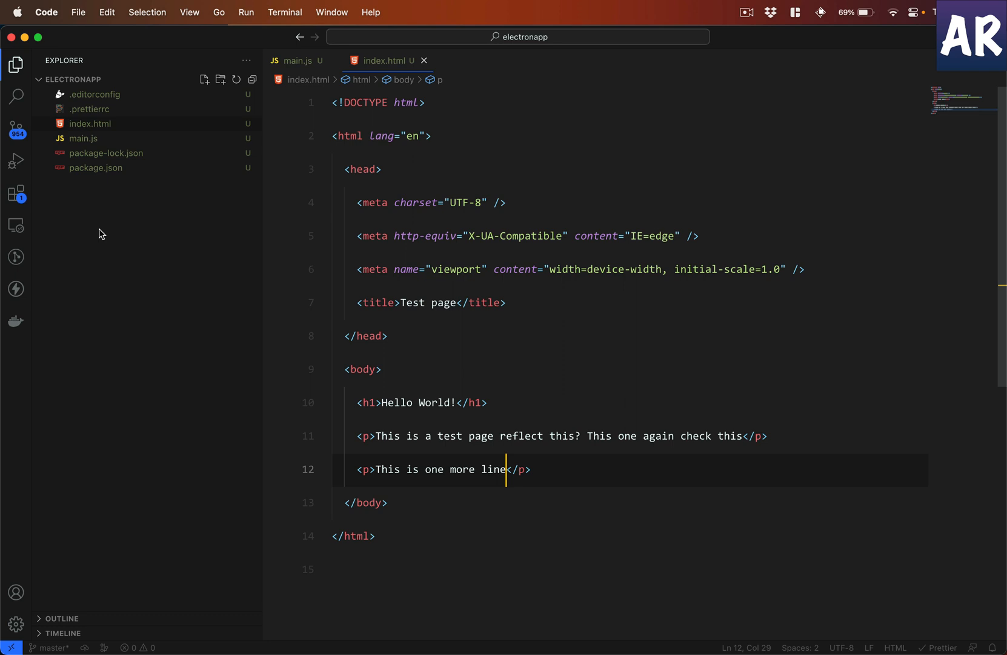
left_click(95, 167)
type("\"startL")
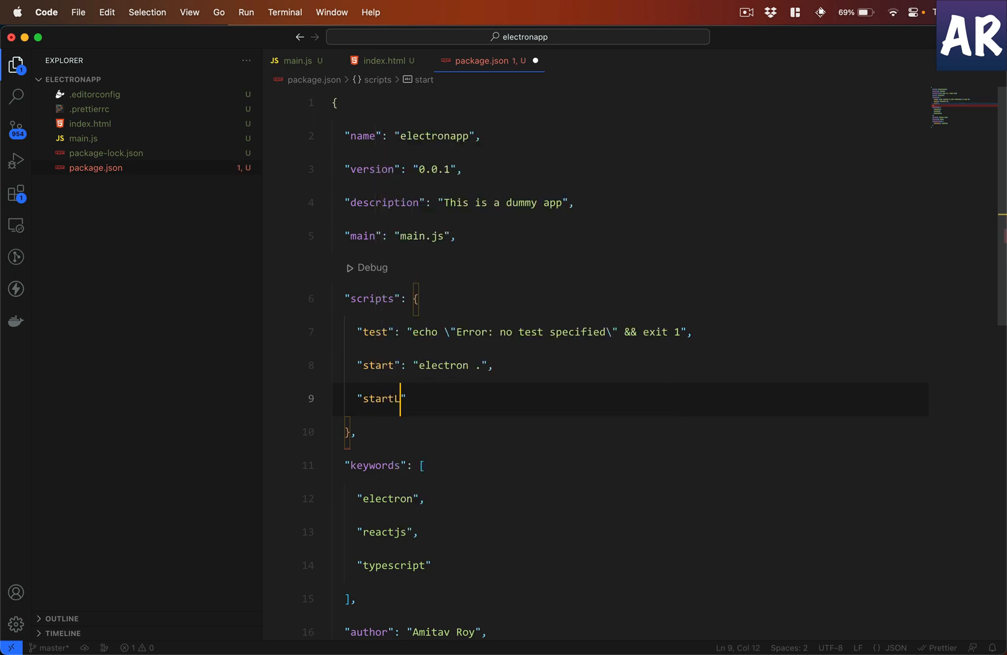
type(":dev\":")
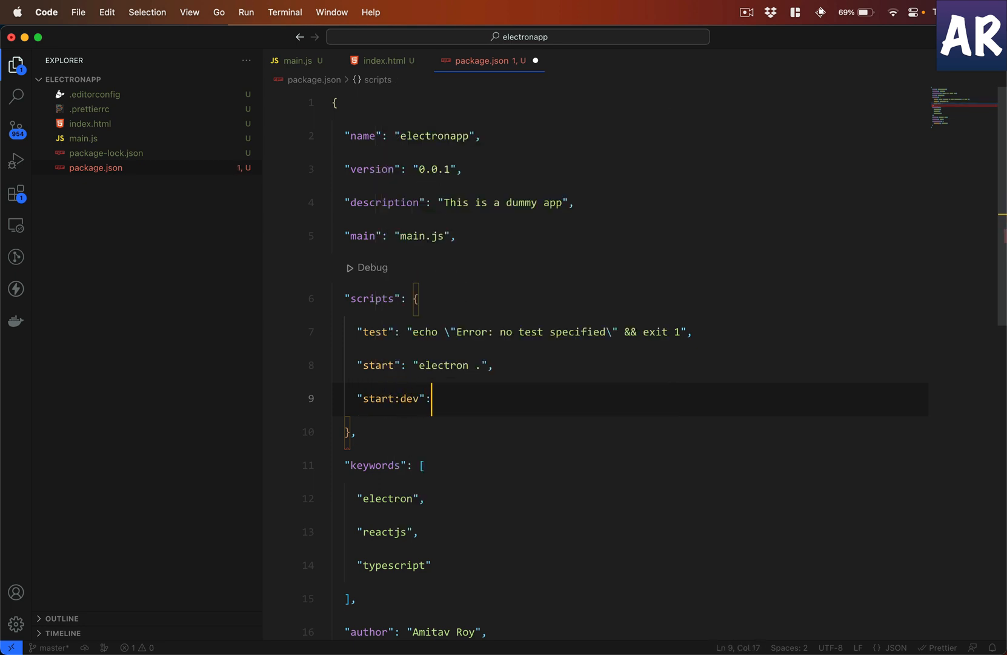
type("watch")
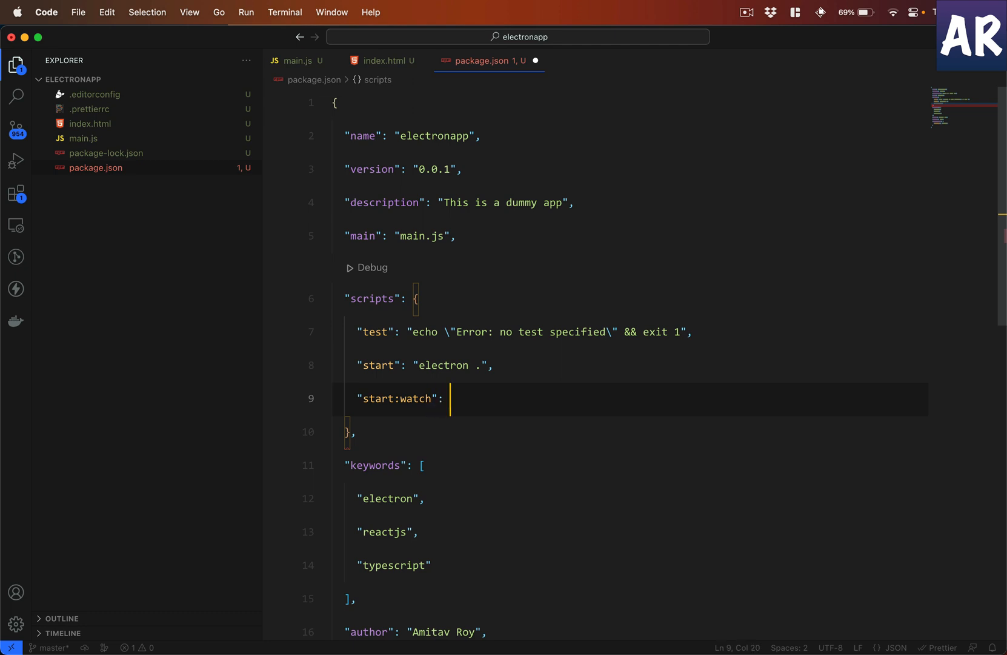
type("\"npx electronmon \"")
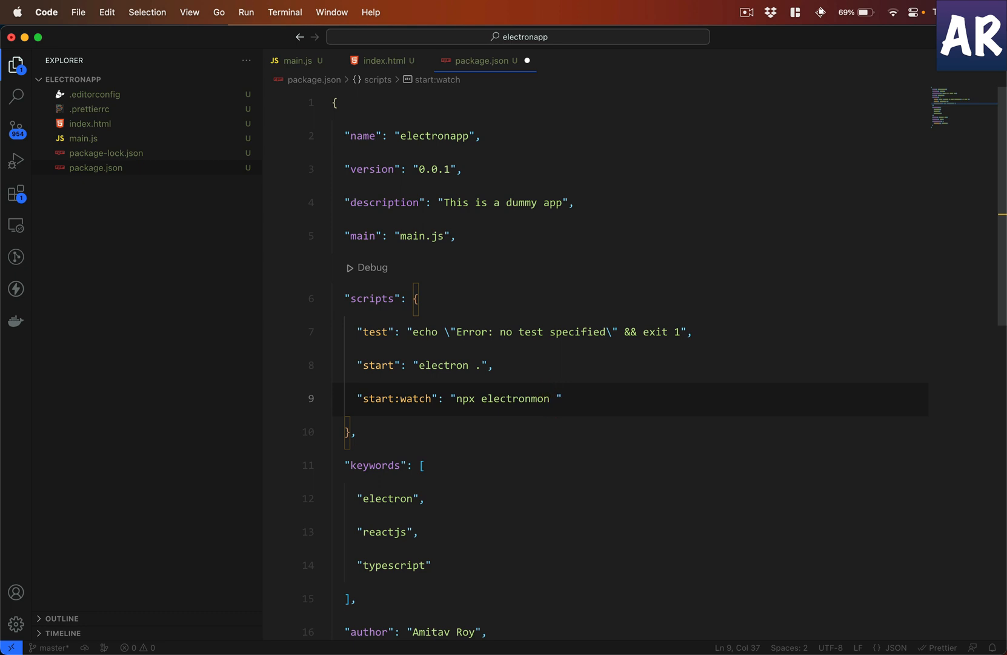
type("--trace")
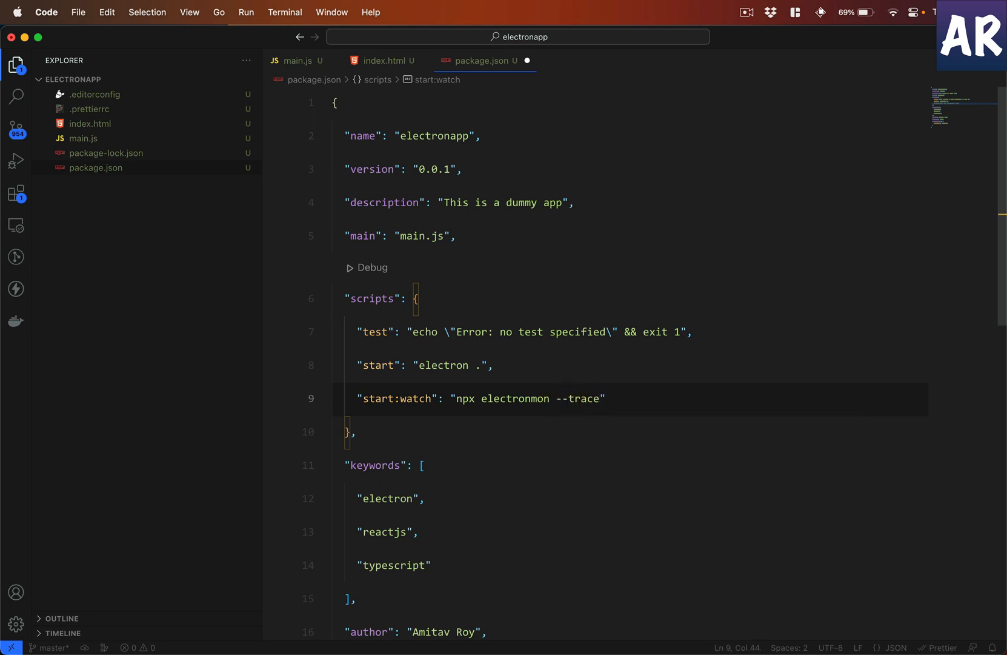
type("-warnings .")
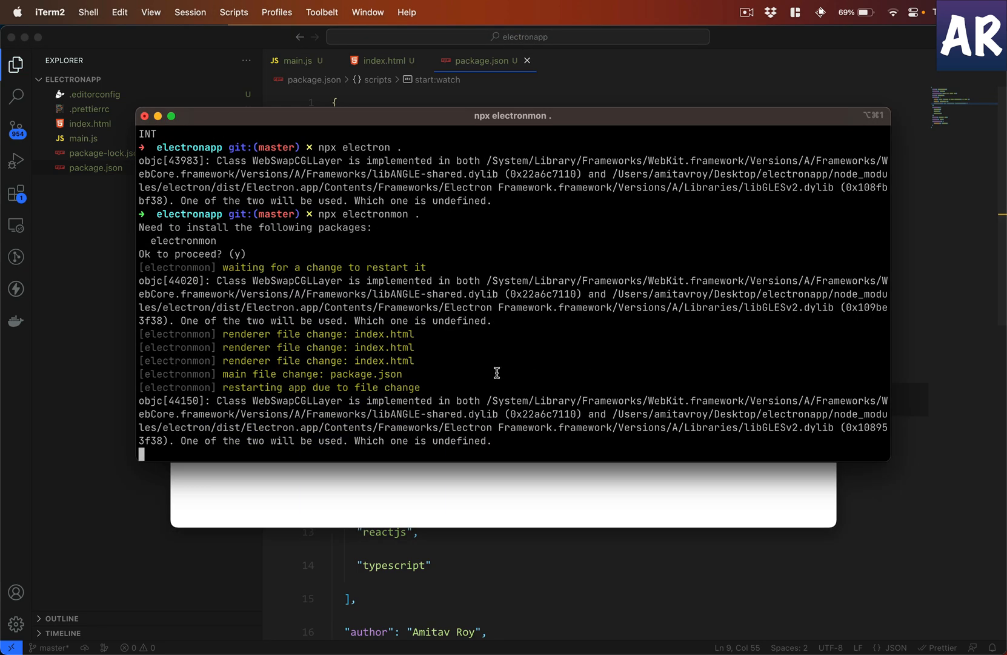
Step: Stop electronmon with Ctrl+C and begin typing npm run start to relaunch via npm
key("ctrl+c")
type("npm r")
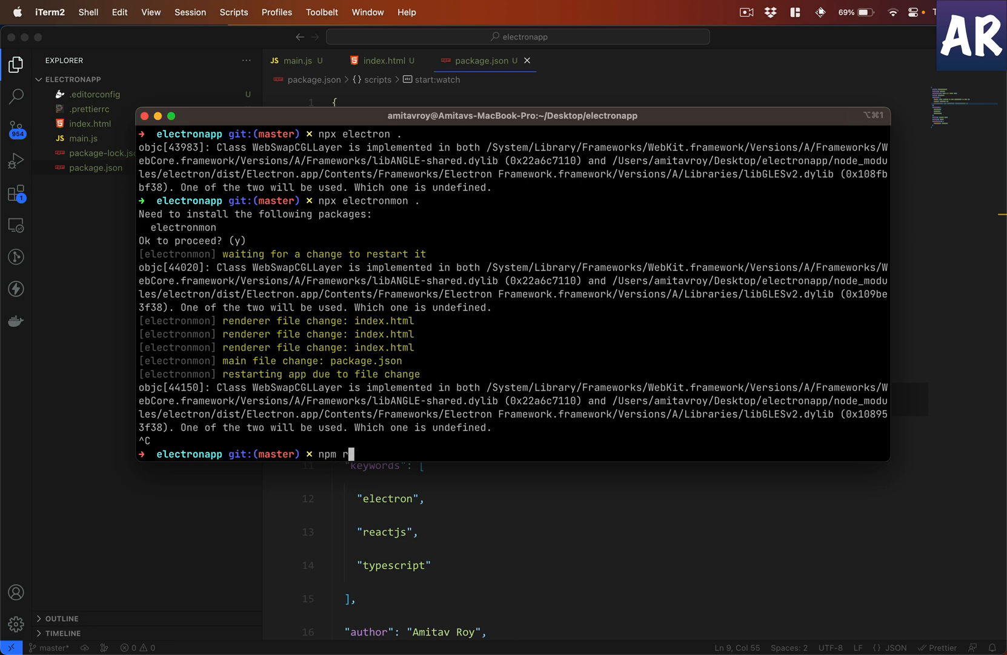
type("un start")
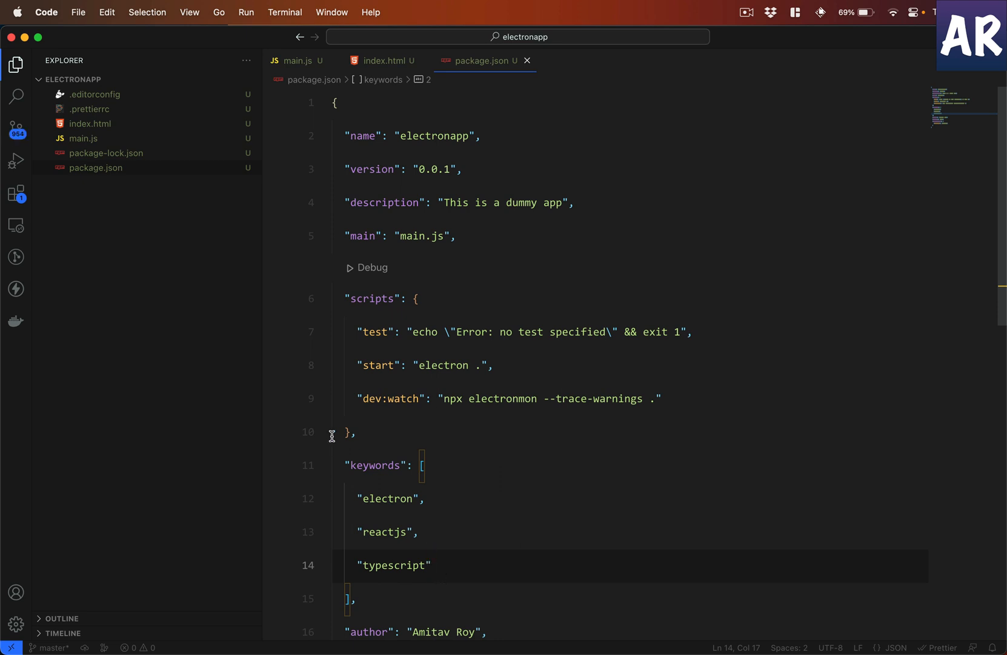
mouse_move(16, 132)
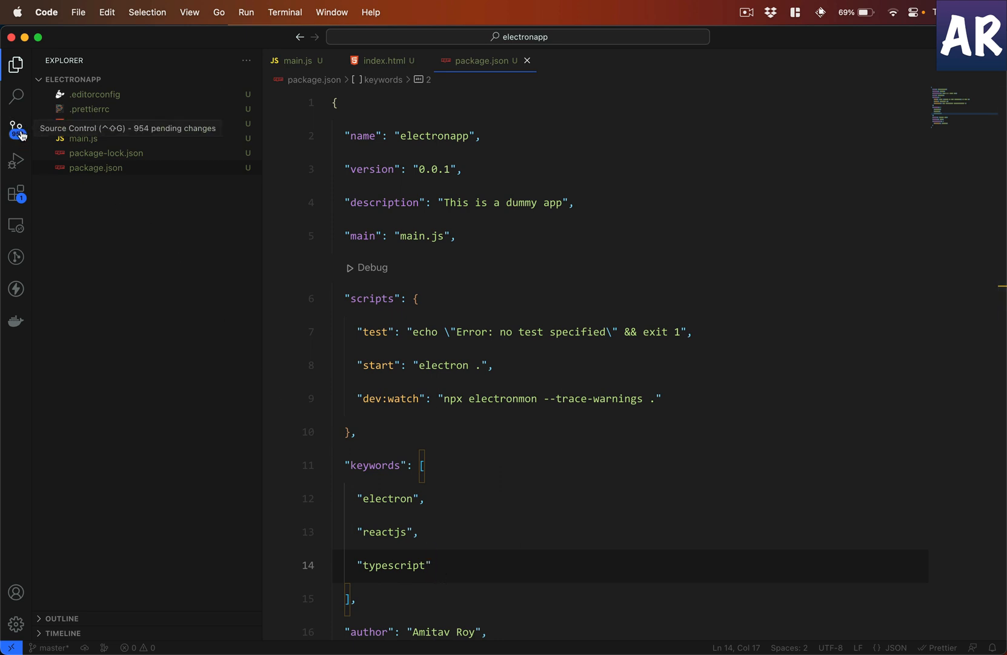
Step: Review pending git changes in Source Control as a folder tree with node_modules collapsed
left_click(15, 127)
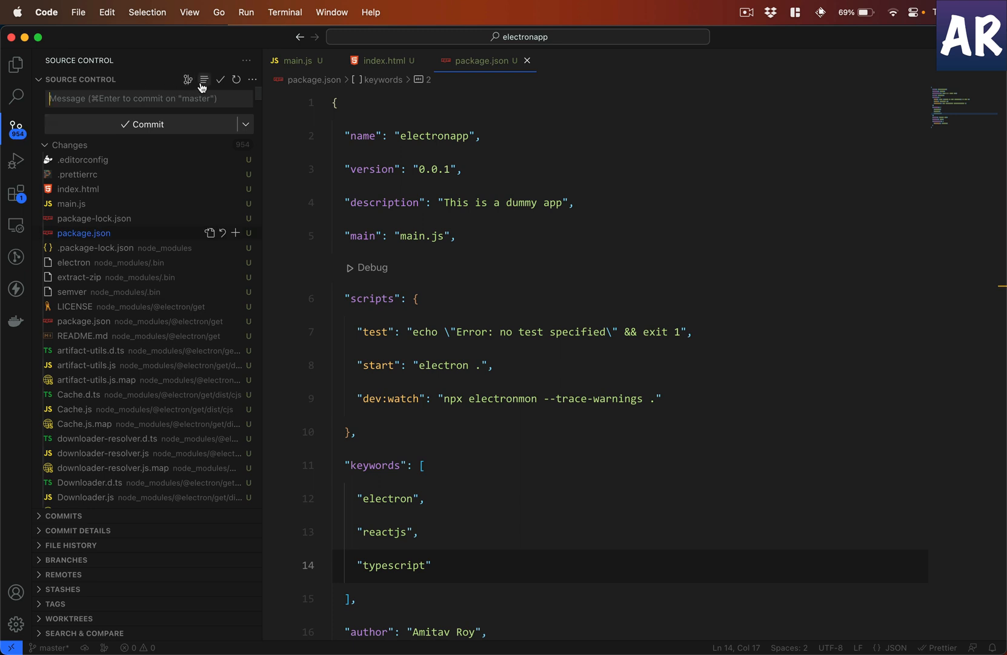
left_click(205, 79)
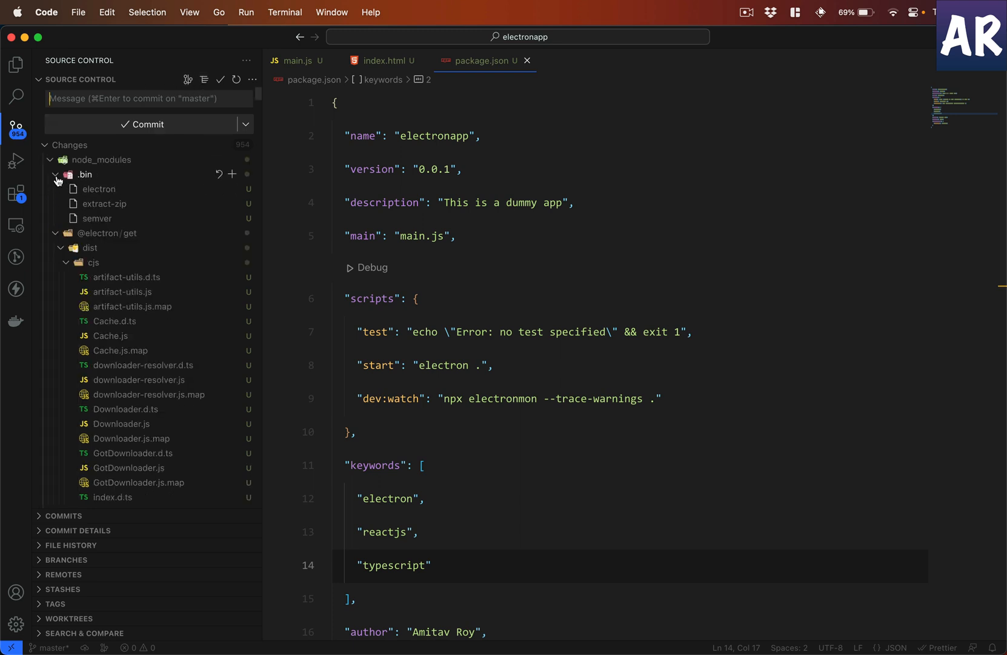
left_click(58, 175)
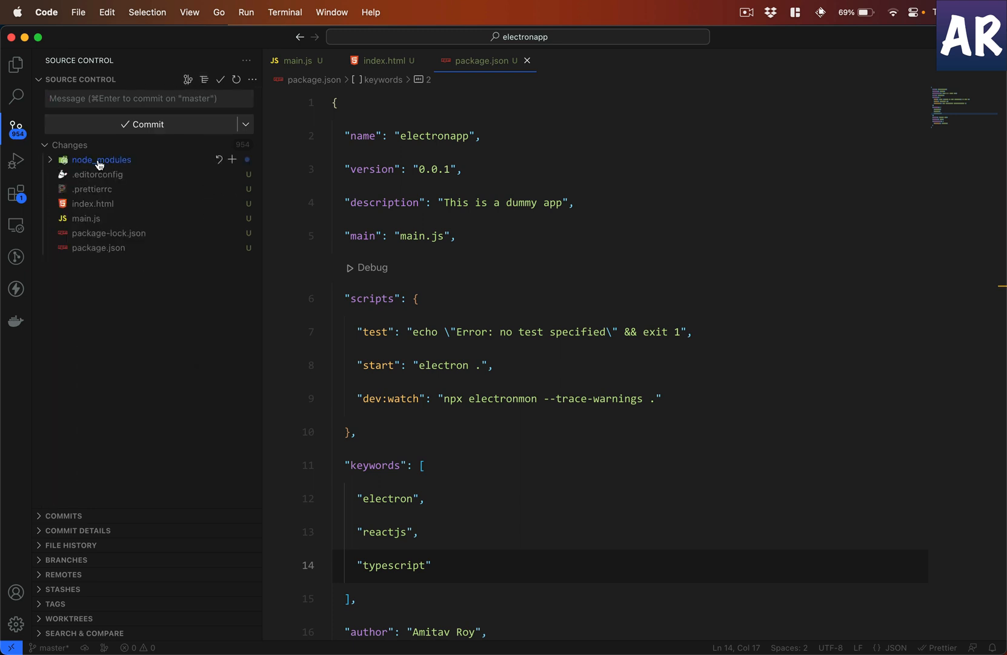
left_click(16, 65)
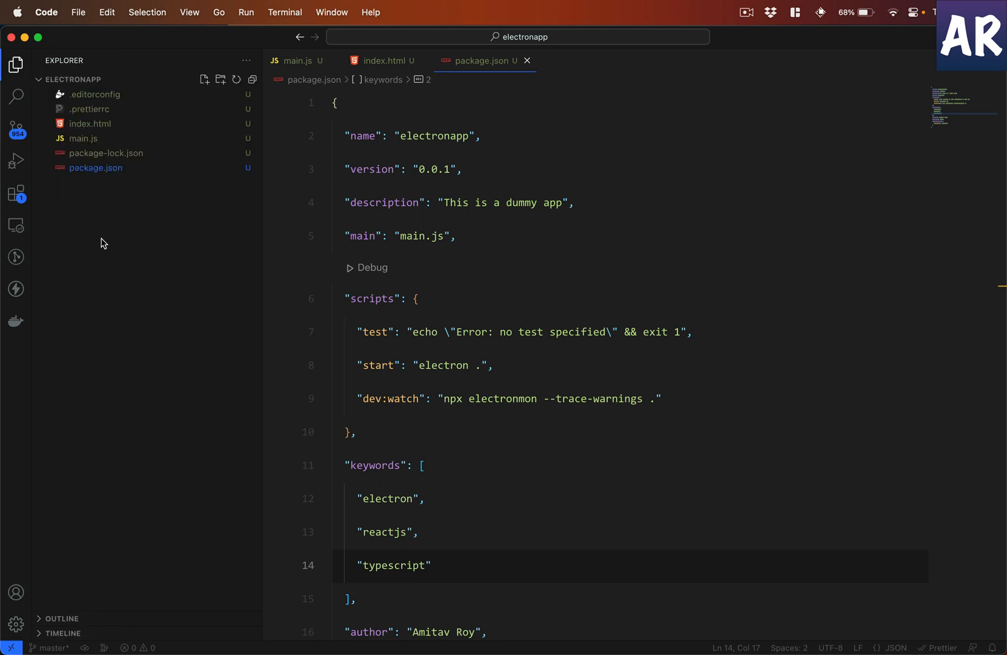
Step: Create a .gitignore file containing node_modules and confirm the reduced change list
type(".git")
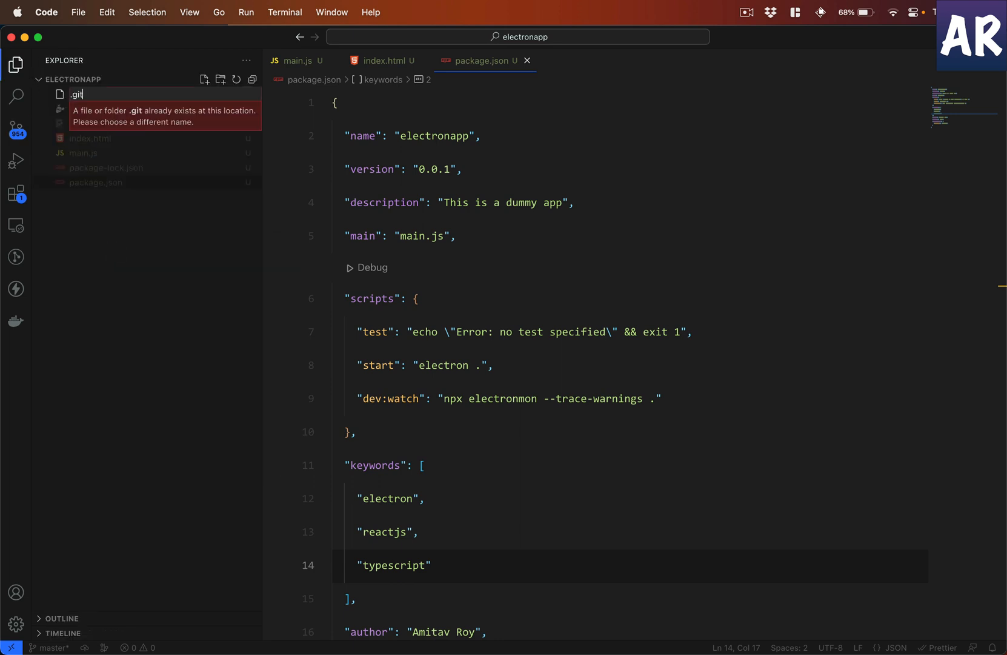
type("ignore")
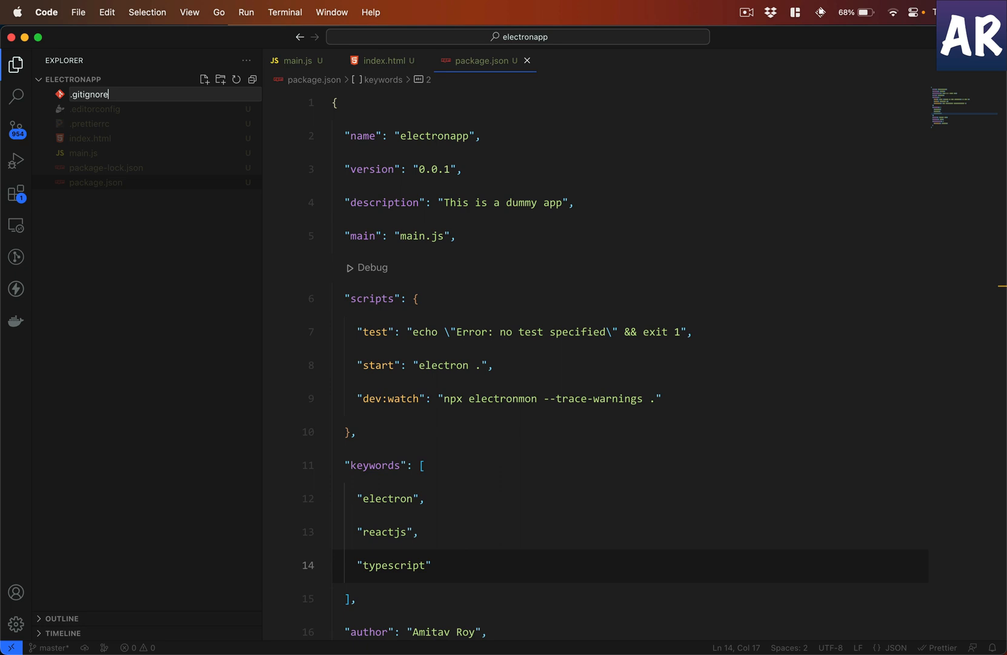
type("node_mo")
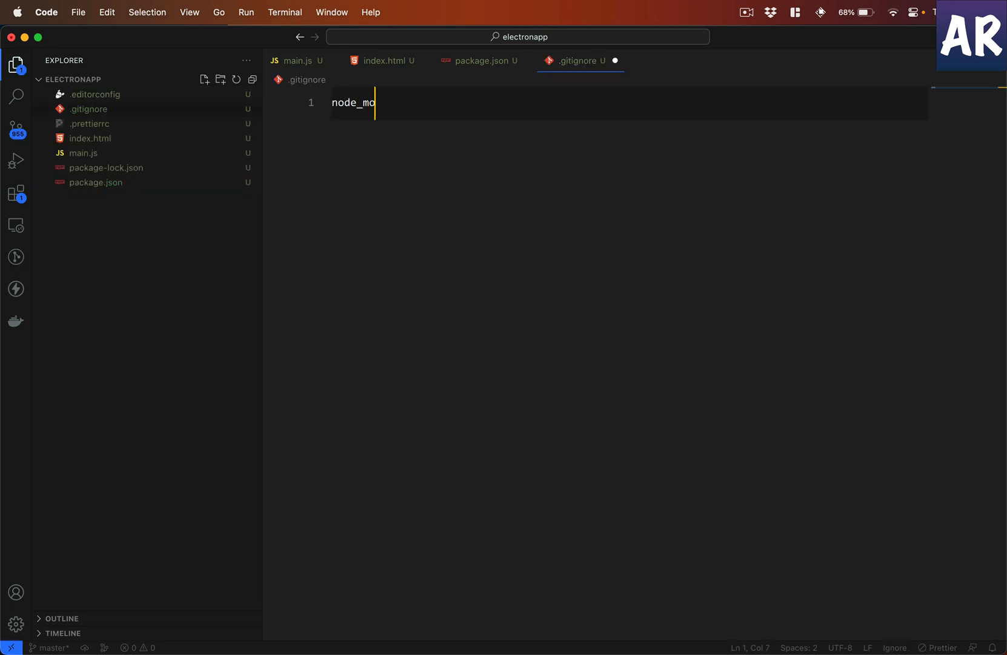
type("dules")
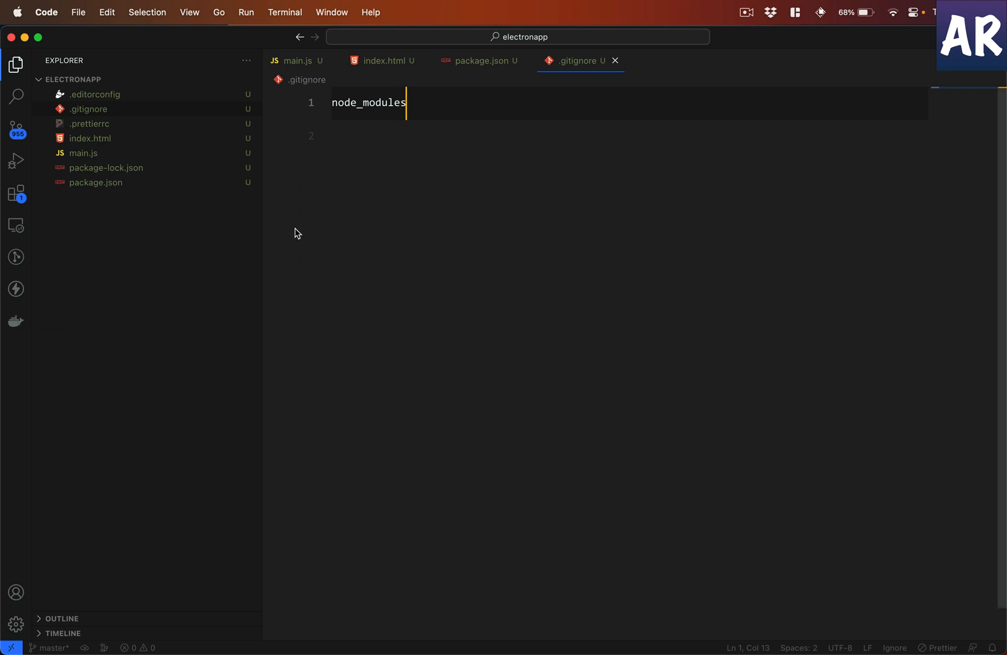
left_click(16, 131)
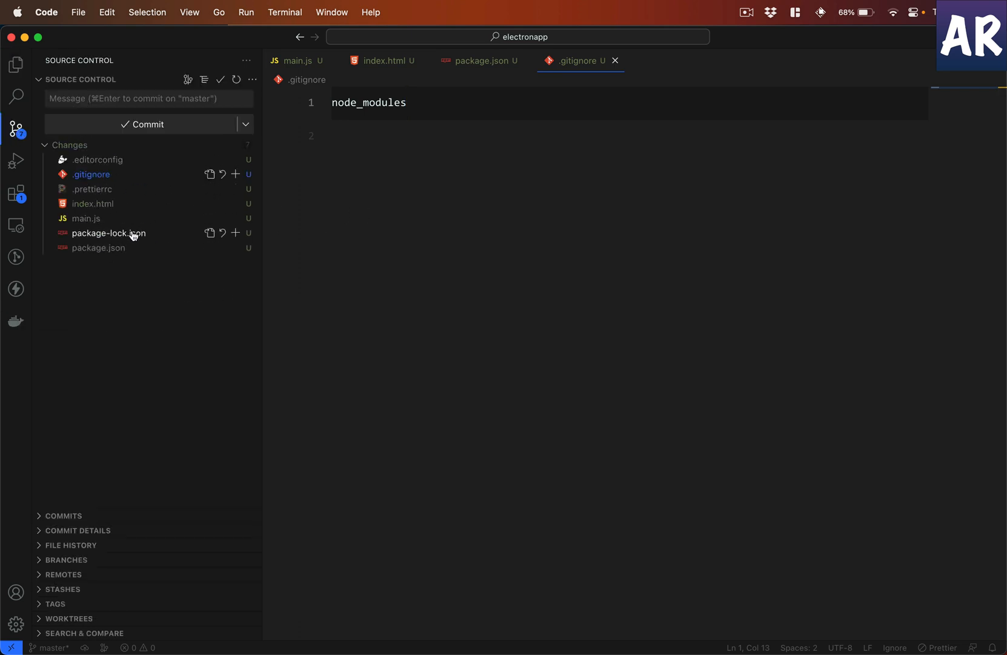
mouse_move(146, 391)
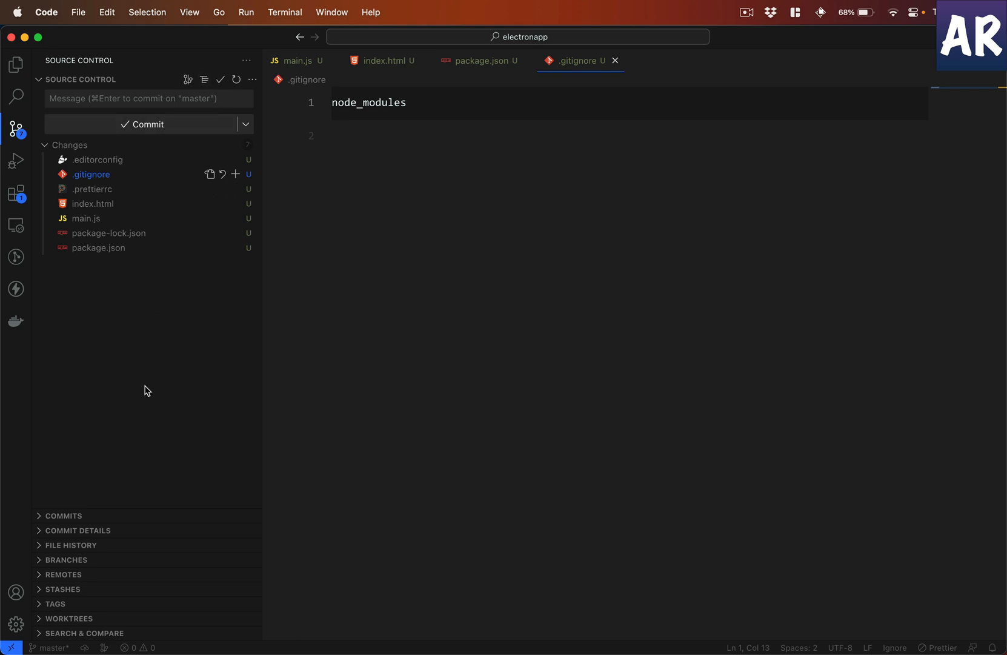
mouse_move(155, 175)
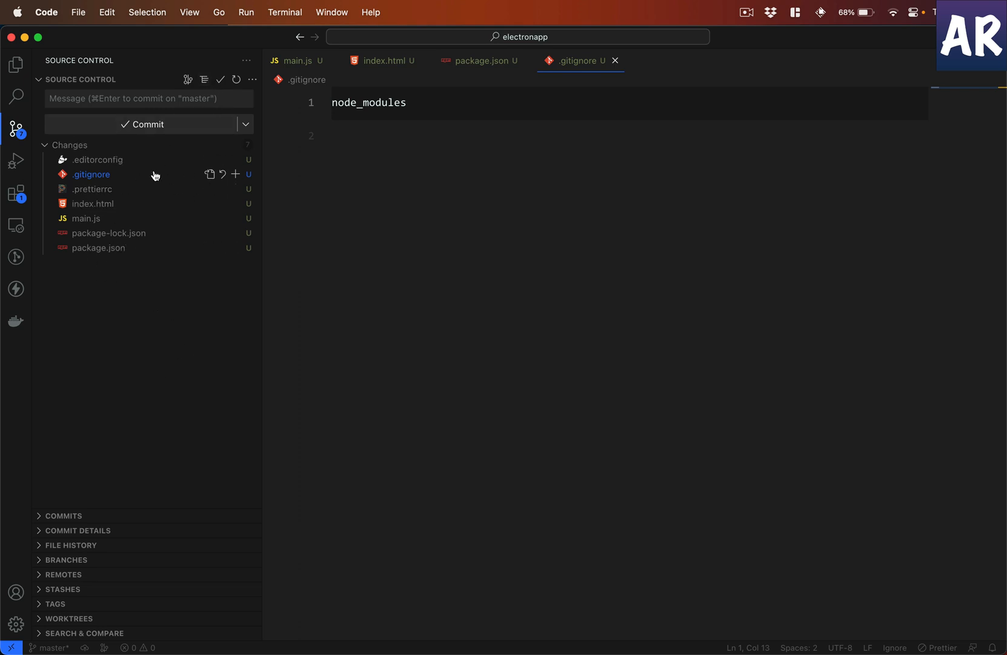
mouse_move(142, 265)
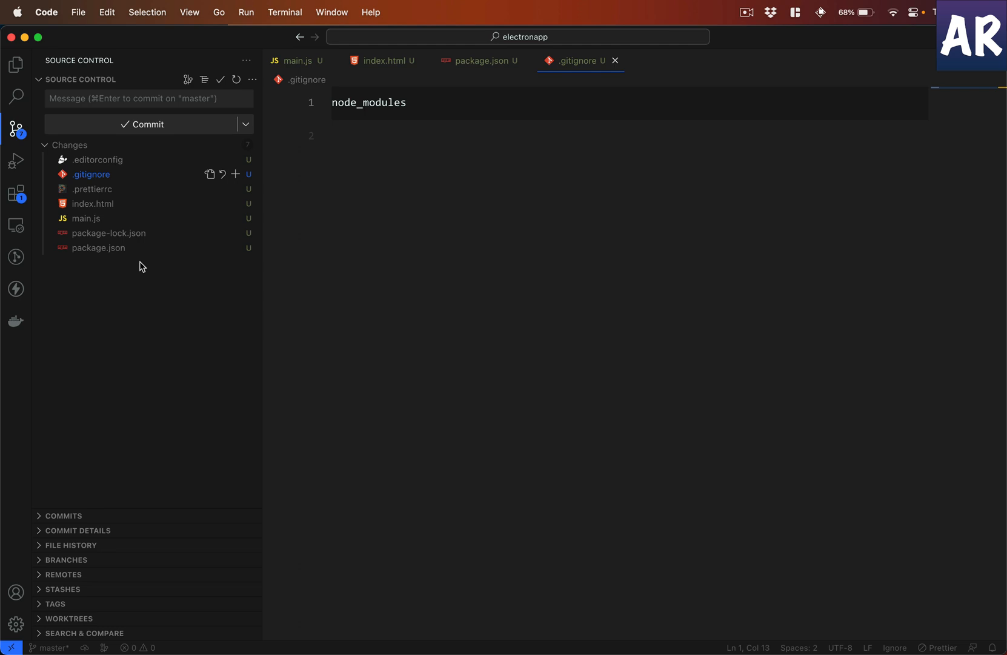
mouse_move(109, 233)
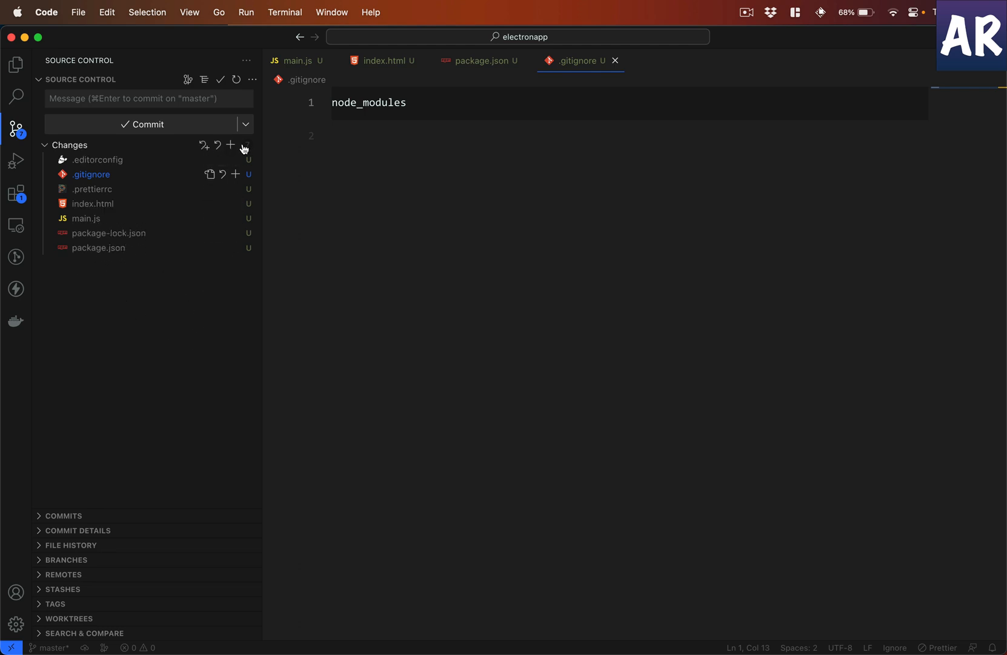
Step: Stage all changes and commit them with the message 'Initial code', then view main.js
left_click(231, 145)
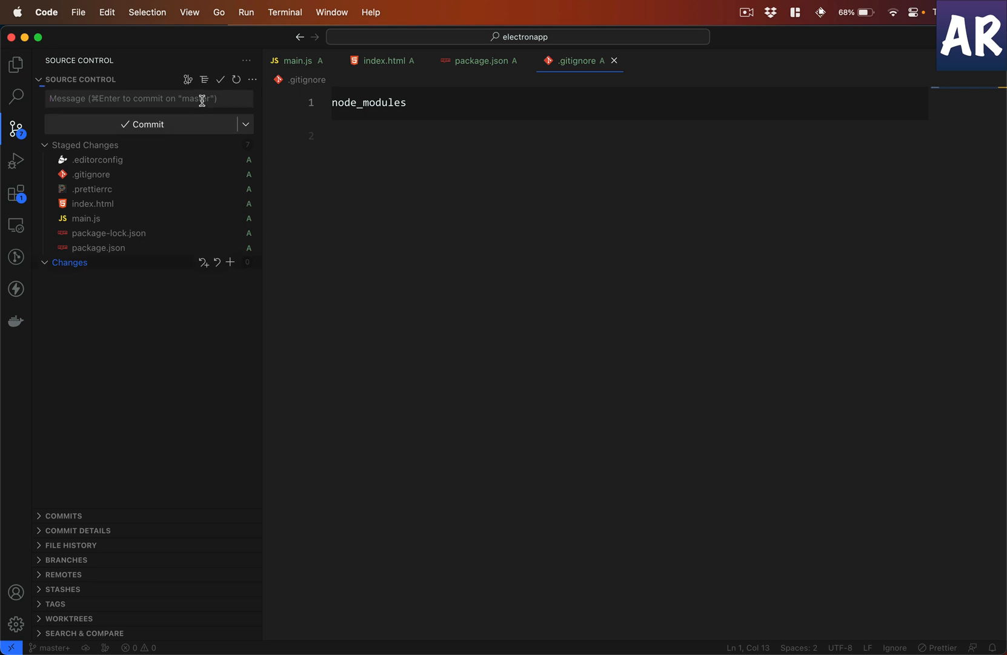
type("Initial co")
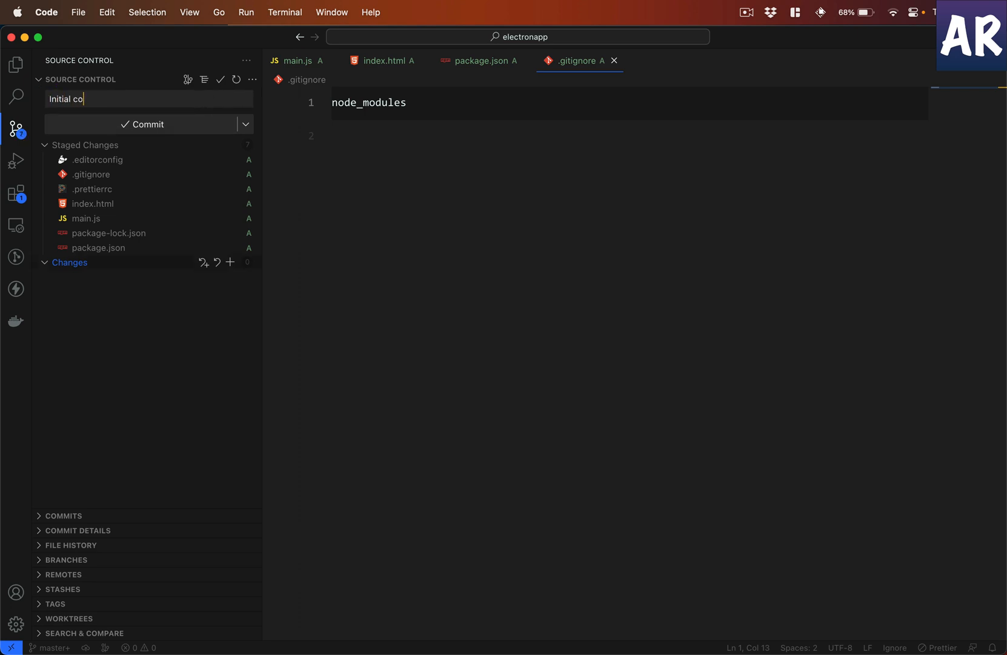
left_click(143, 124)
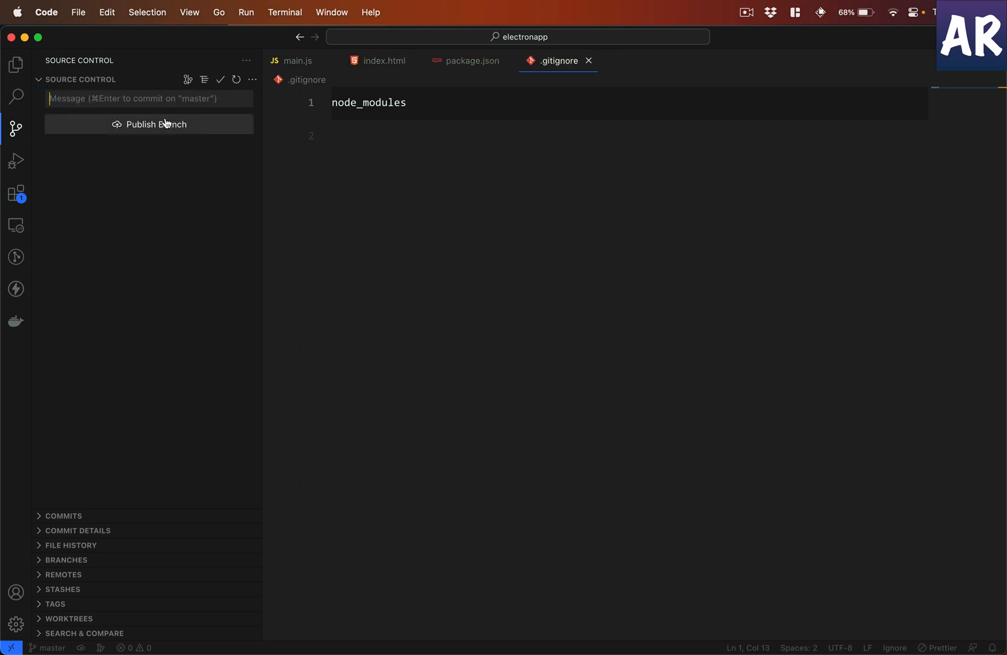
mouse_move(363, 240)
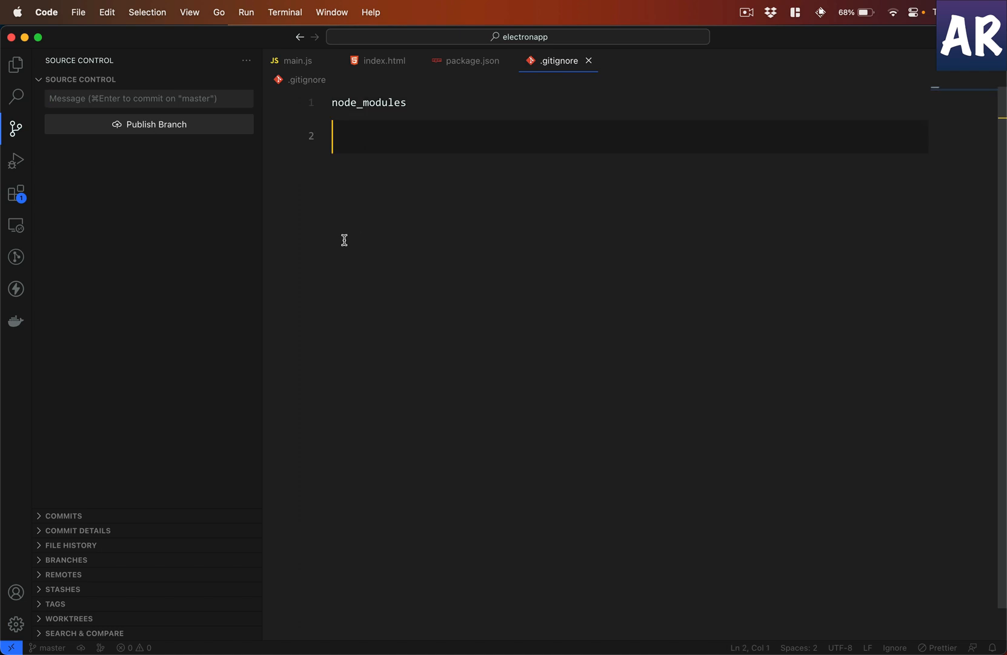
left_click(15, 64)
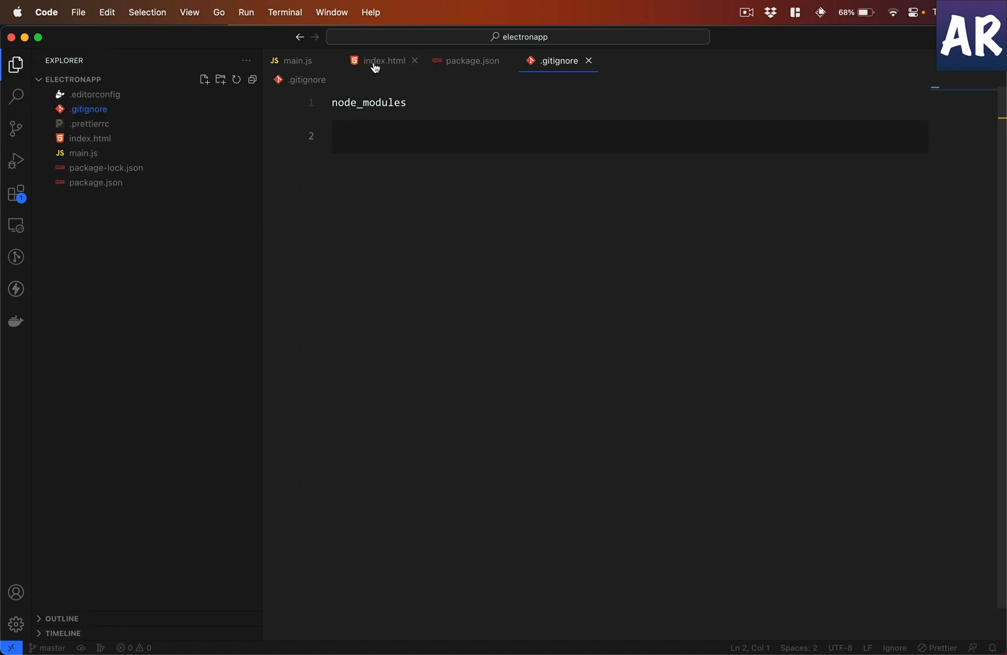
left_click(297, 60)
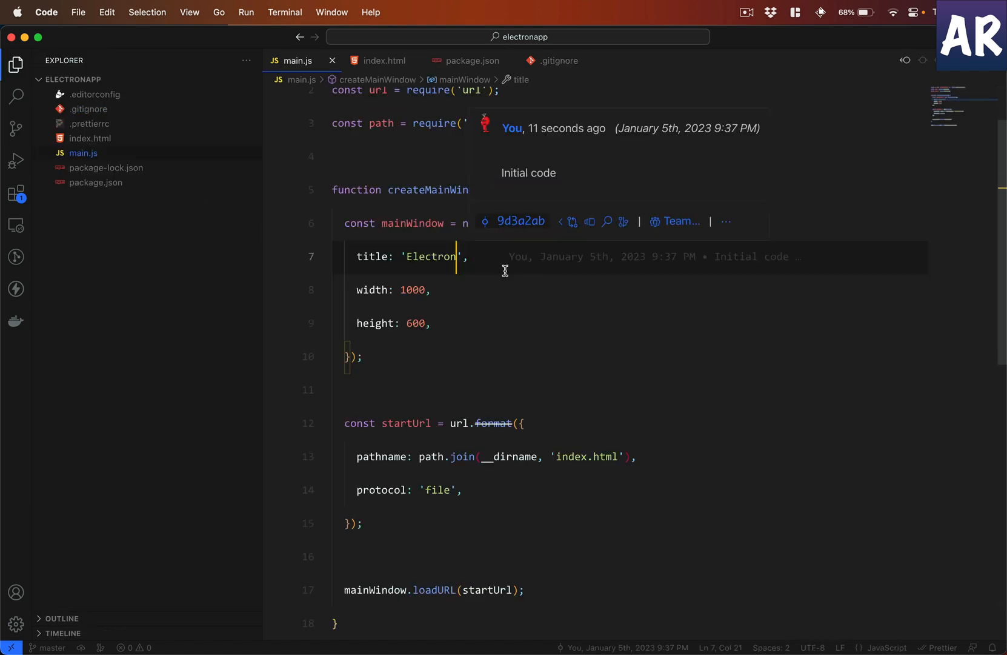